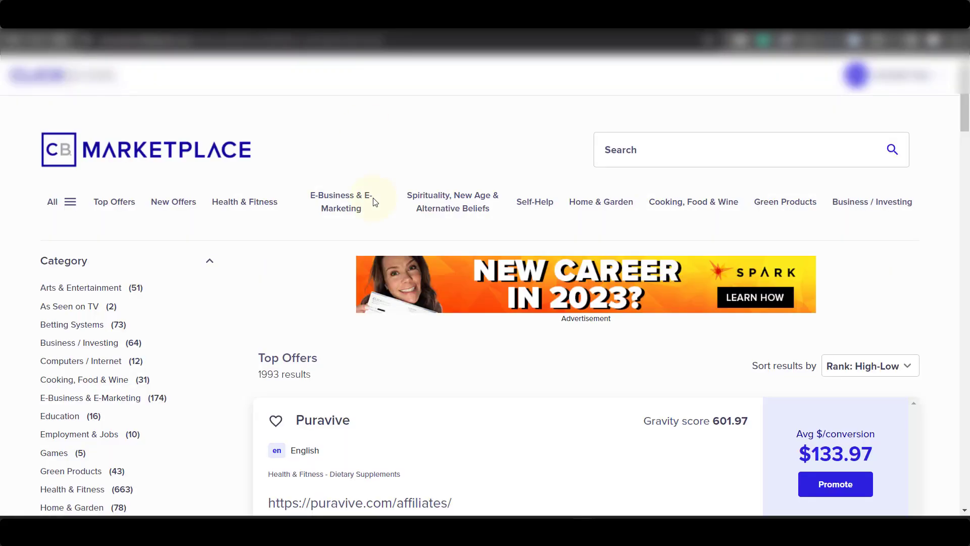
Step: Scroll through ClickBank's Top Offers list and bring up a blank Notepad note
scroll("down", 3)
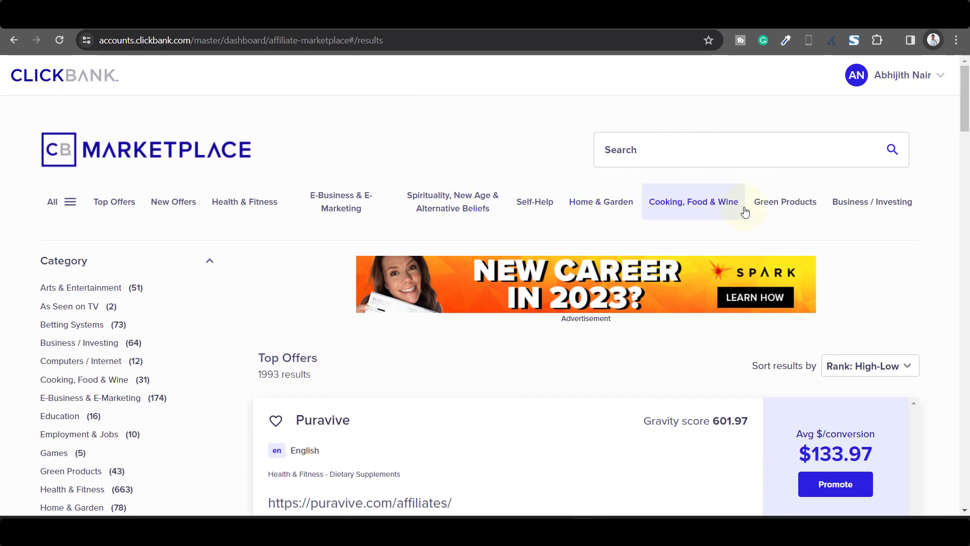
scroll("down", 3)
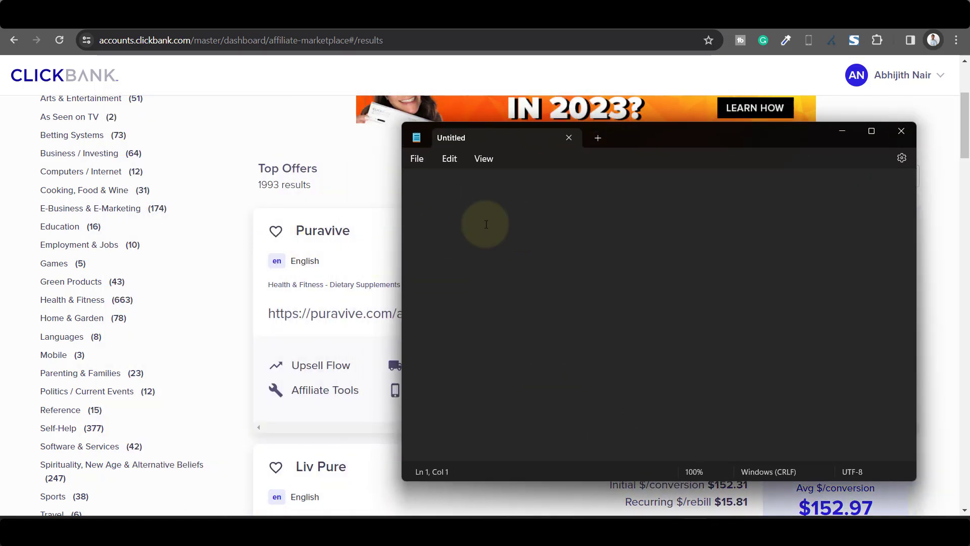
Step: Jot Puravive, liv pure, red boost, alpha tonic and '.... 30-50' in Notepad, then select the names
type("Puravive")
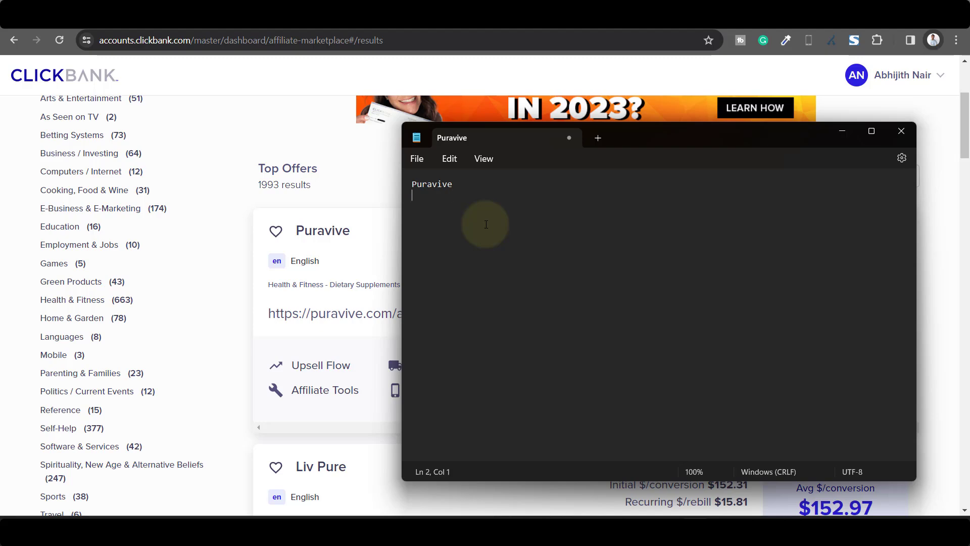
scroll("down", 3)
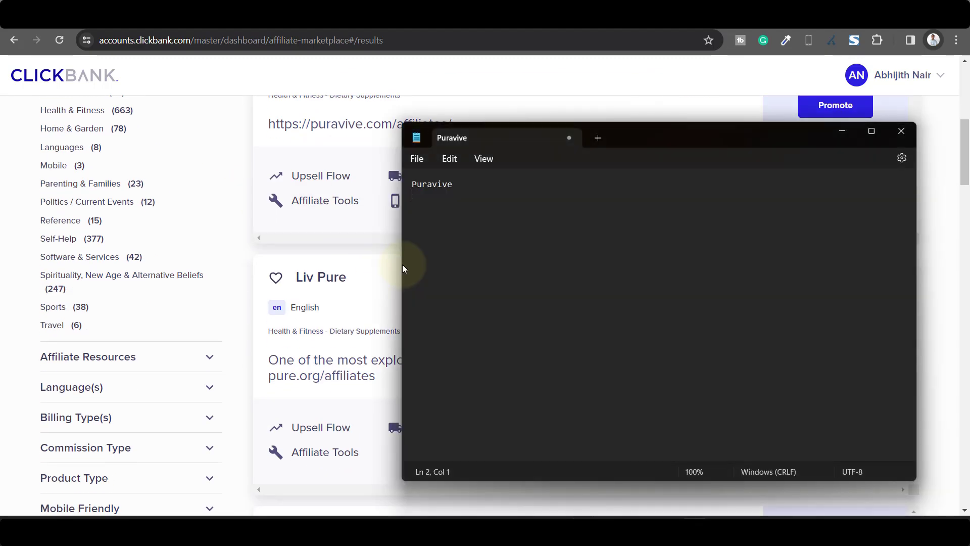
type("liv pure")
type("red")
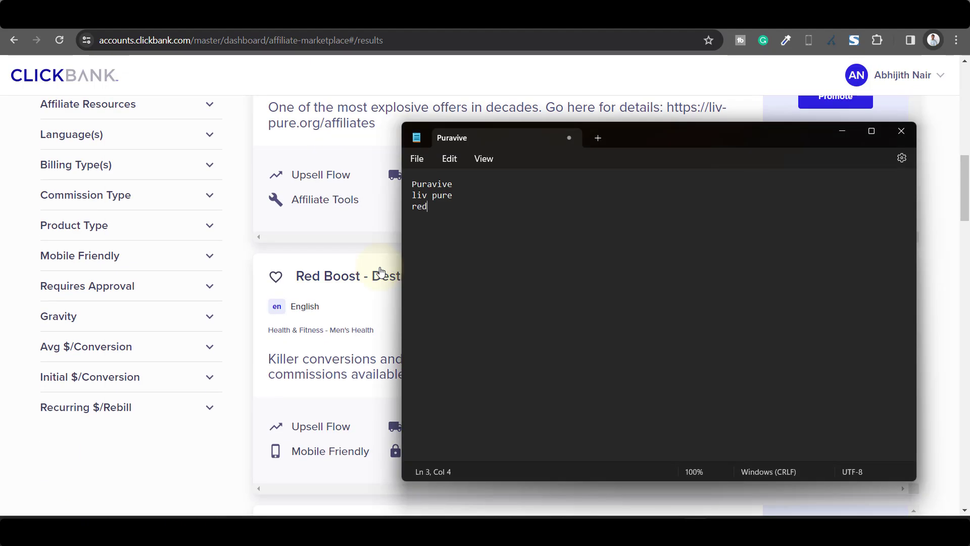
left_click(900, 130)
type(" boost")
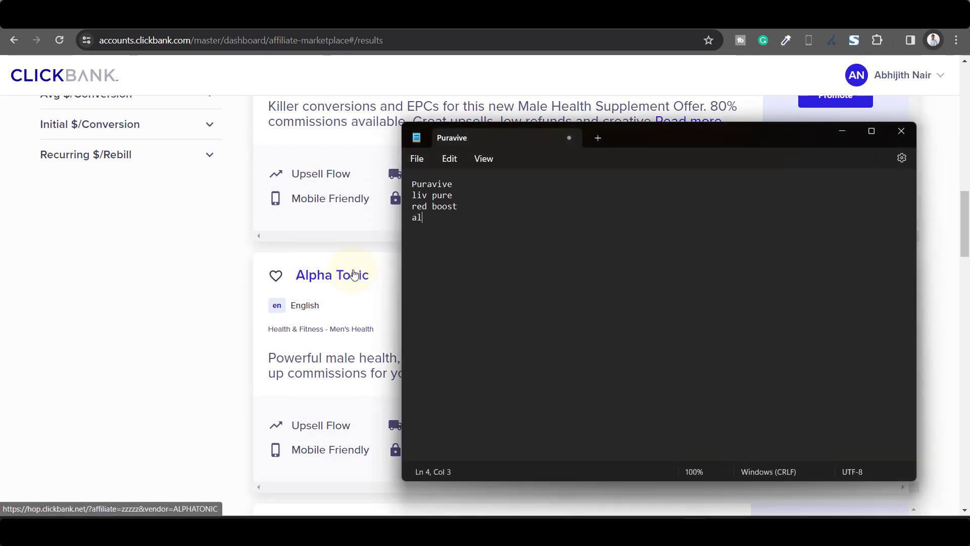
type("pha tonic")
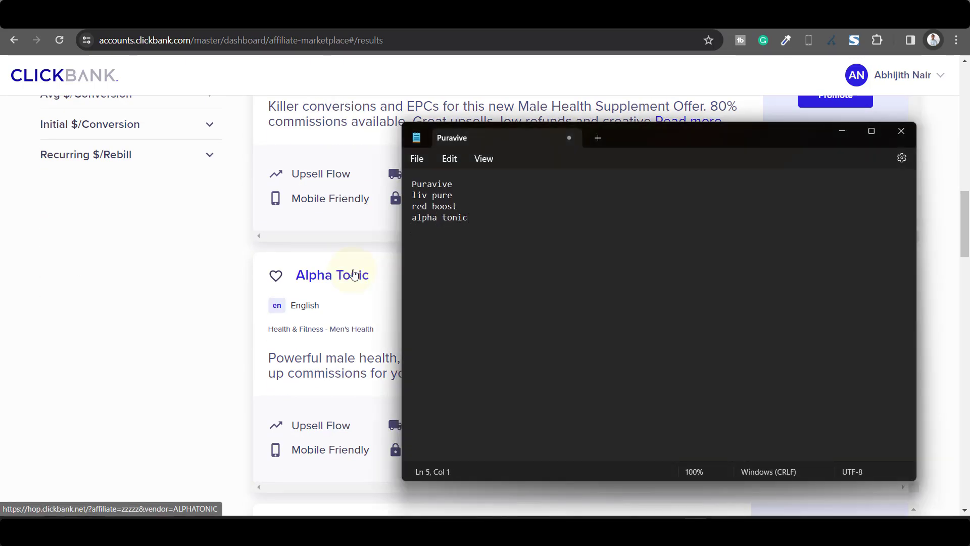
type("...... 30")
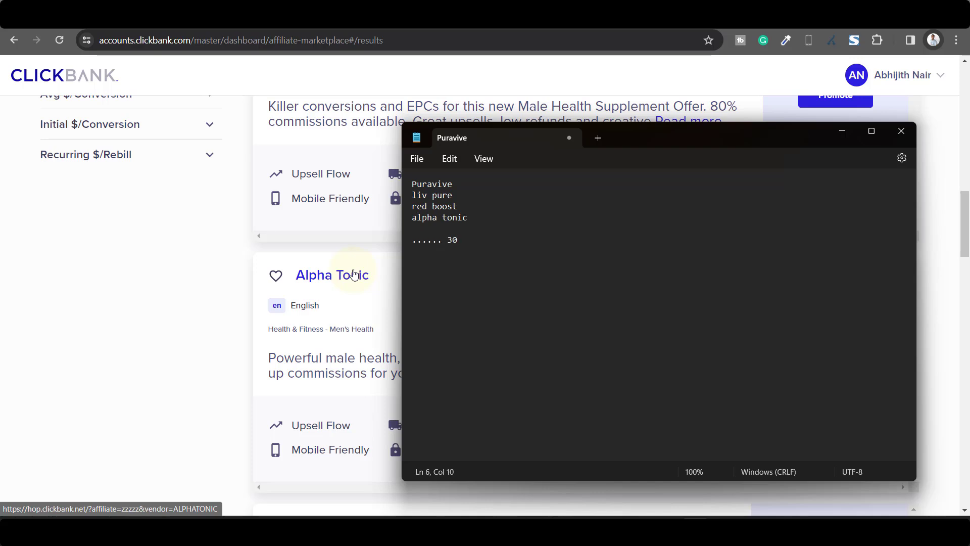
type("-50")
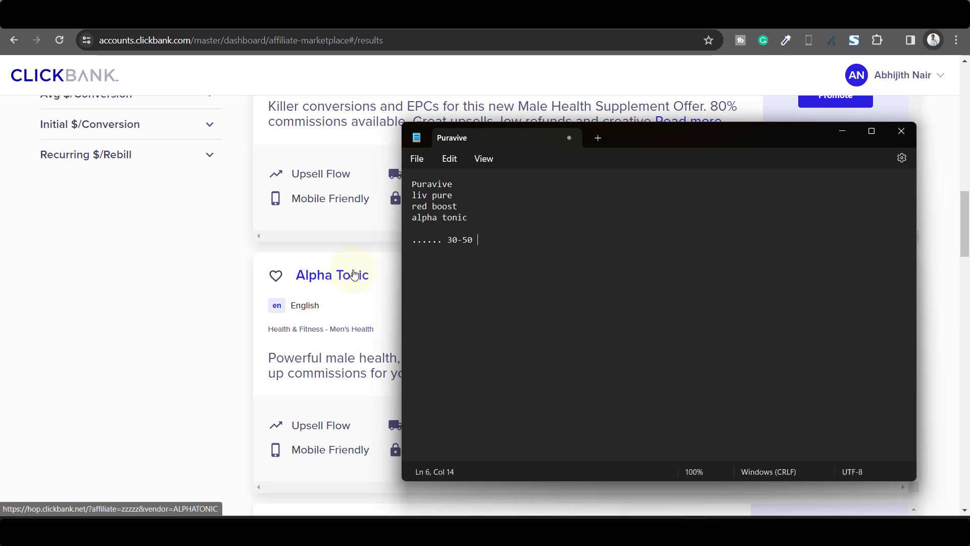
mouse_move(503, 225)
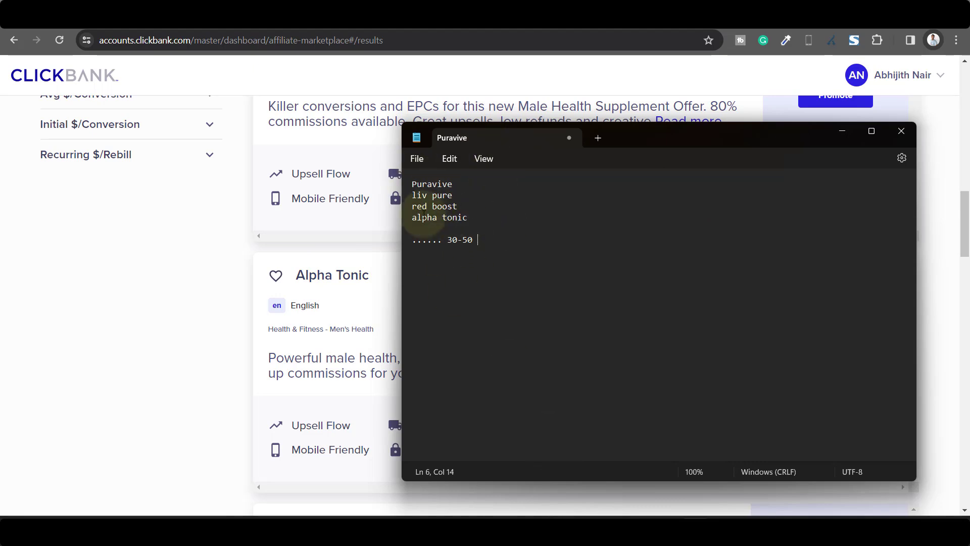
left_click_drag(412, 184, 468, 218)
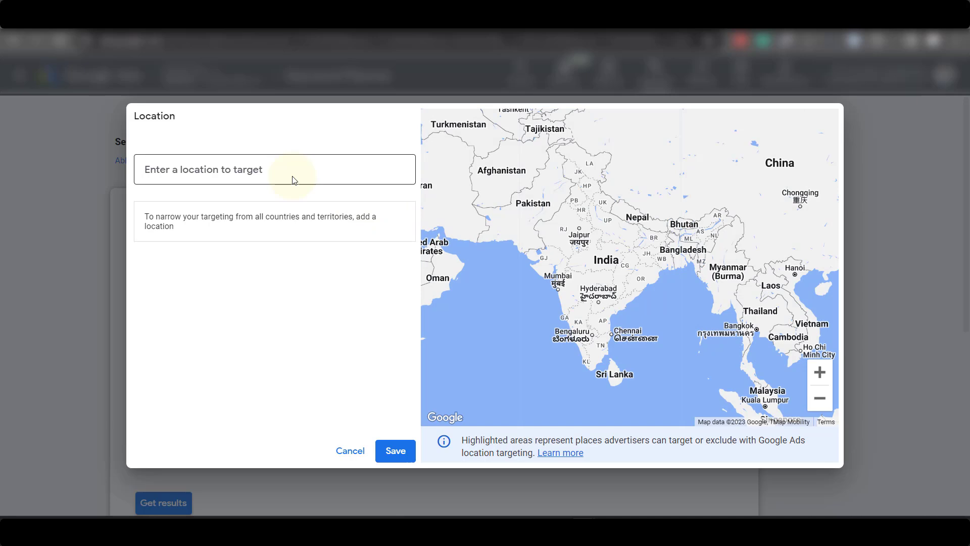
Step: Target the United States and get keyword ideas for the four product names
type("u")
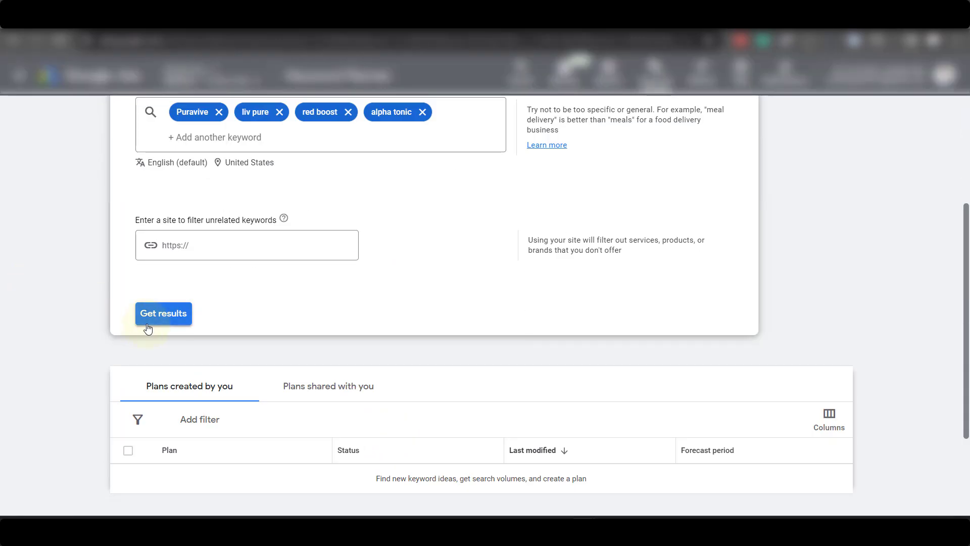
left_click(163, 313)
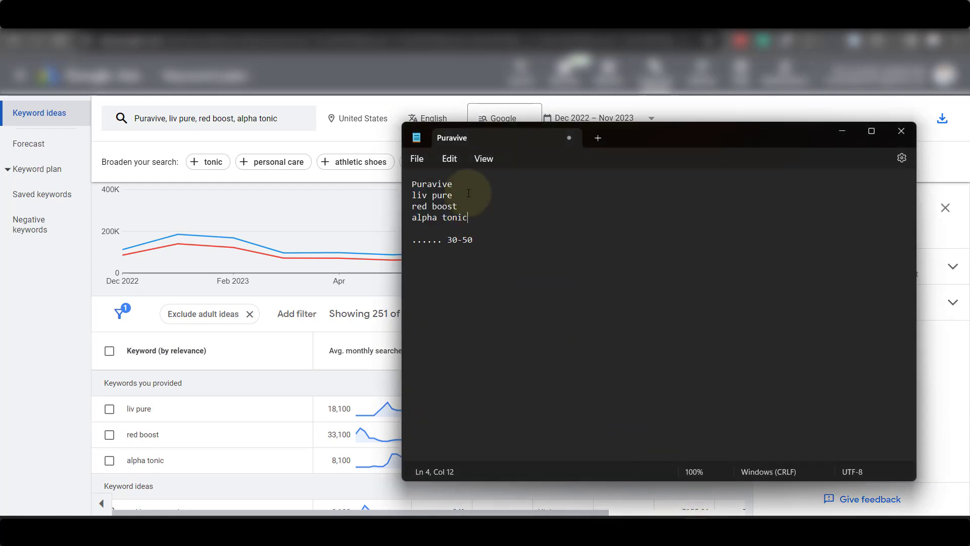
Step: Note Puravive's 22000 searches and straight-line trend in Notepad, then view the bid columns
left_click(459, 184)
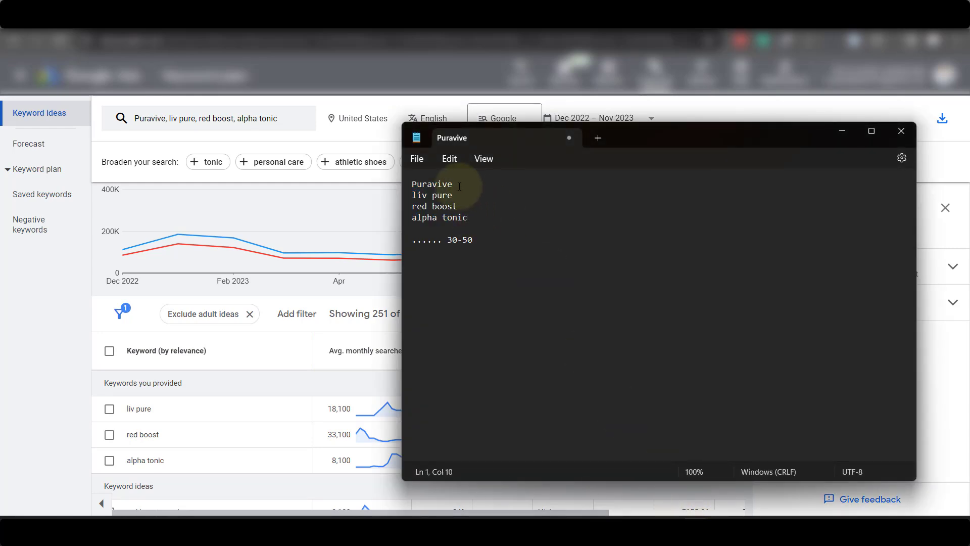
left_click(901, 131)
type(" -")
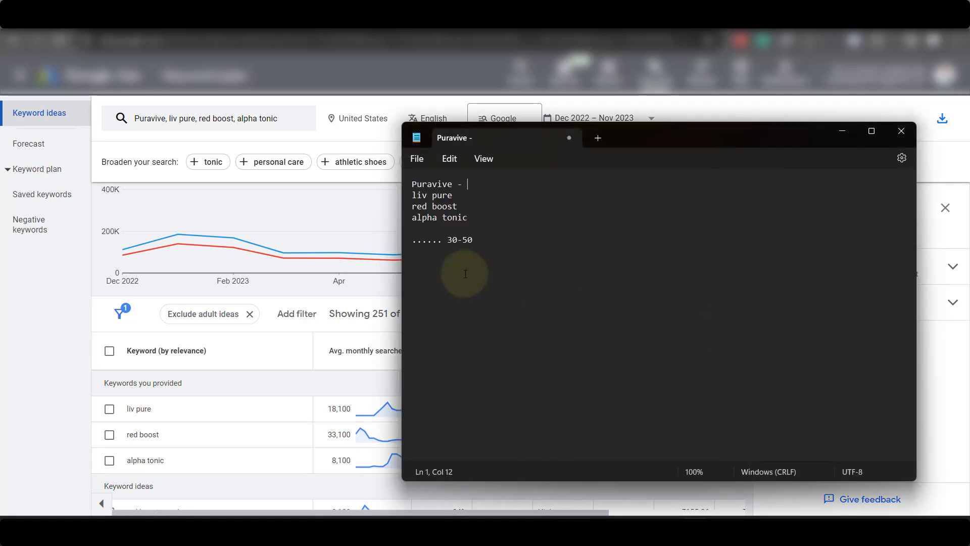
type("22")
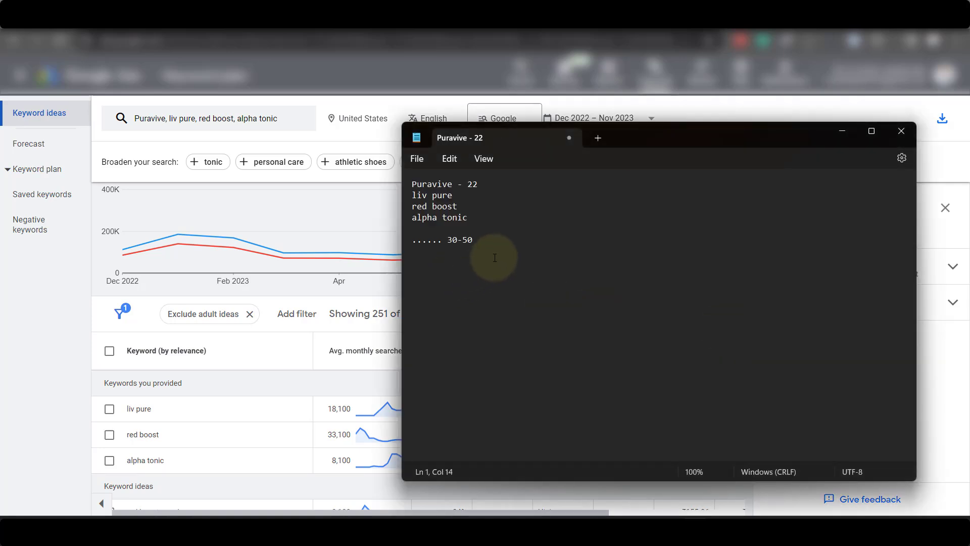
type("000")
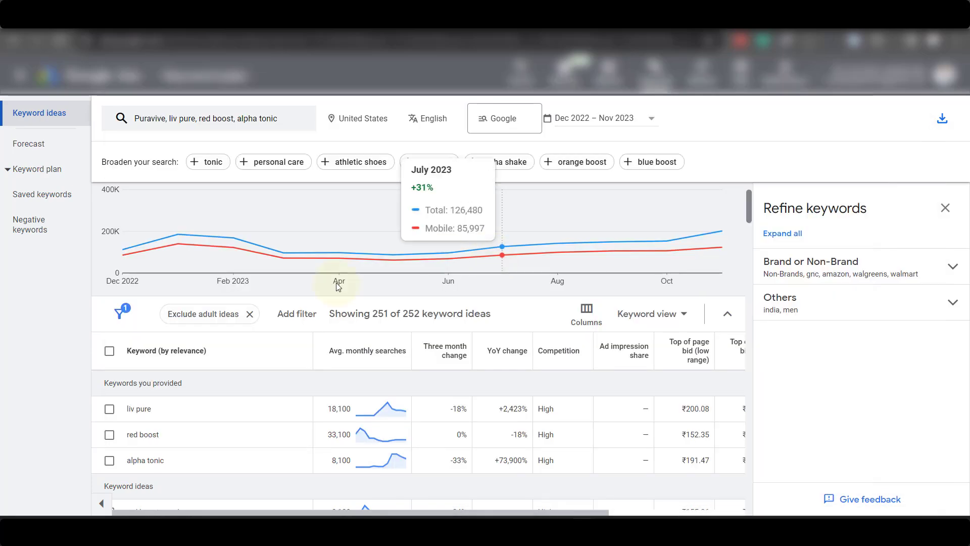
scroll("down", 3)
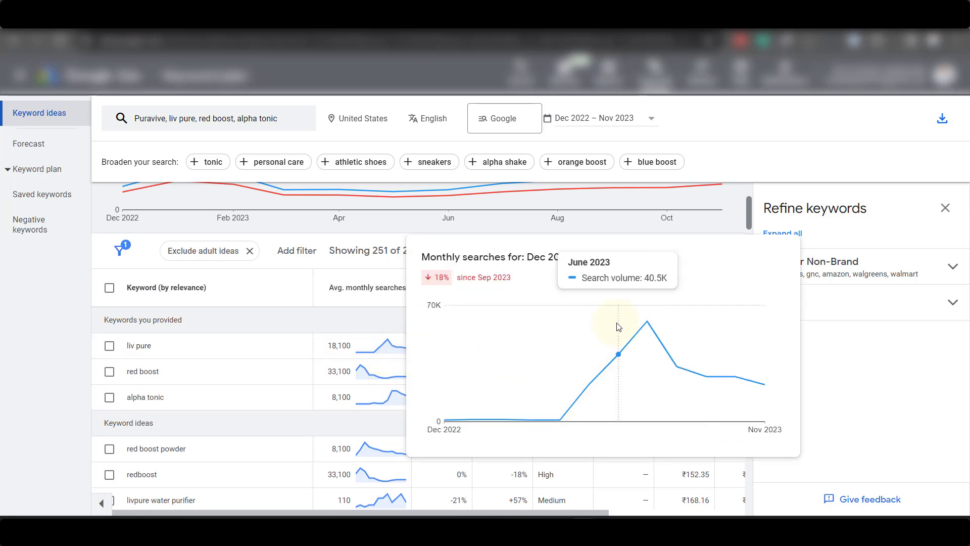
mouse_move(639, 338)
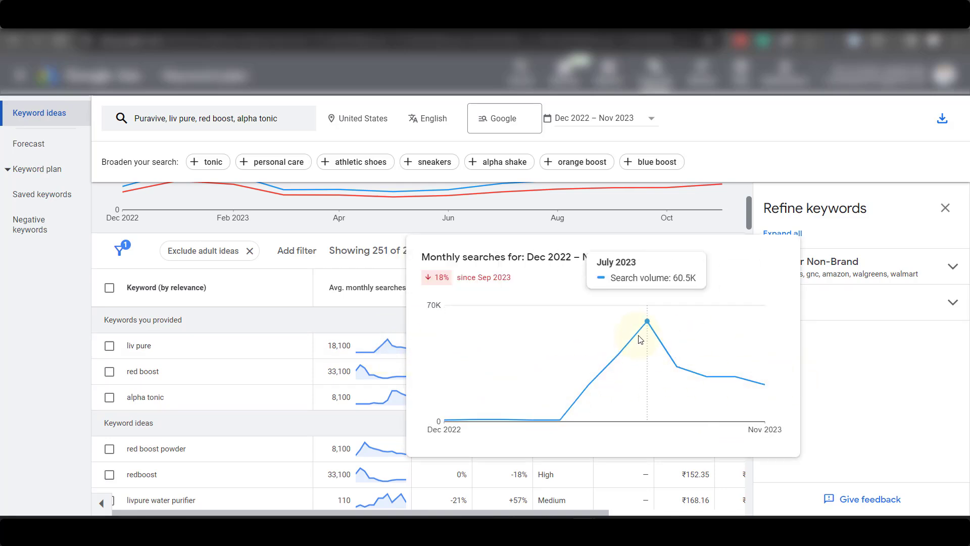
mouse_move(774, 389)
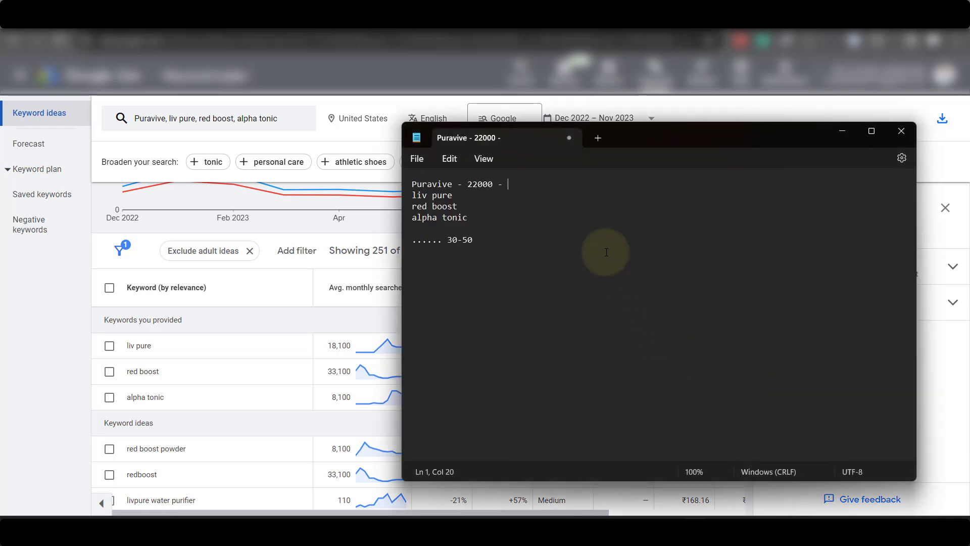
type("strai")
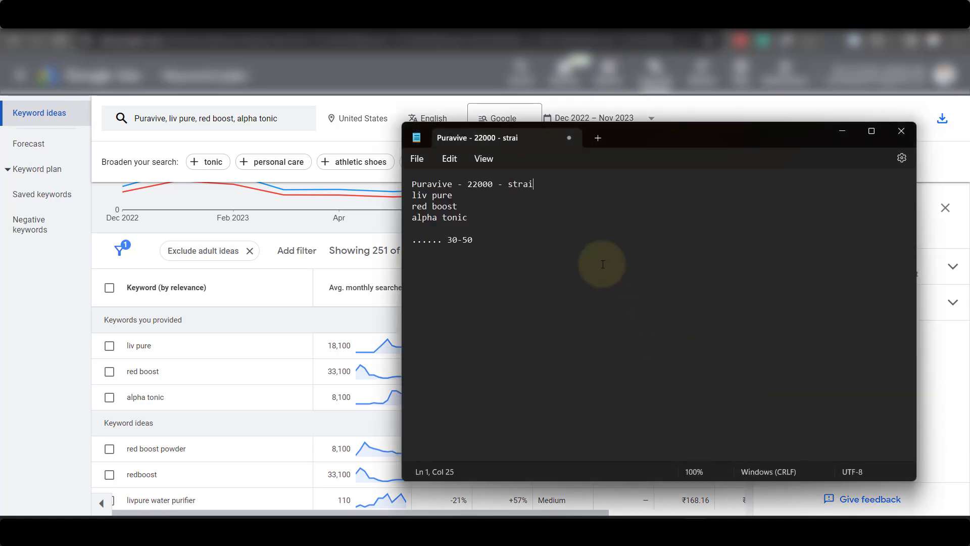
type("ght line -")
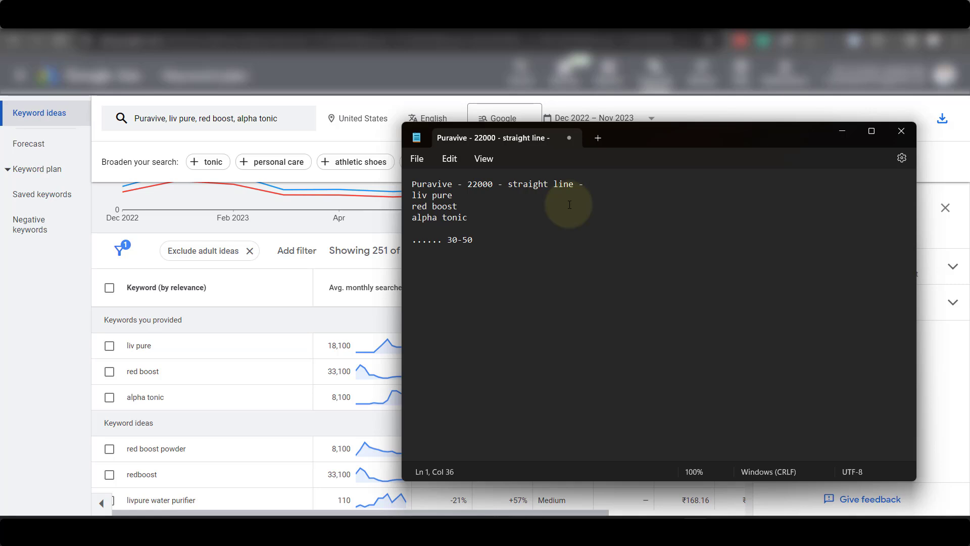
left_click(901, 131)
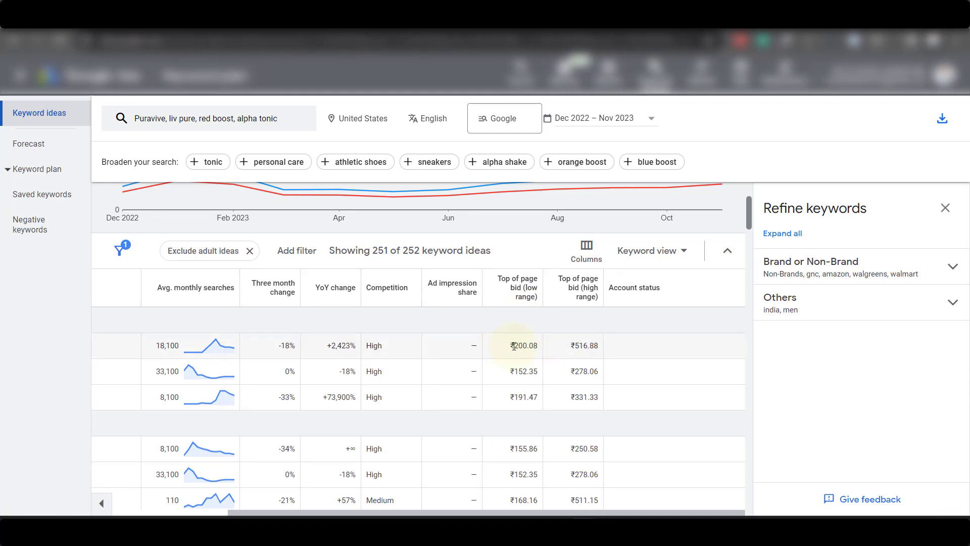
Step: Convert the rupee bids to dollars and add $2.4 and $6.21 to the Puravive note
double_click(516, 345)
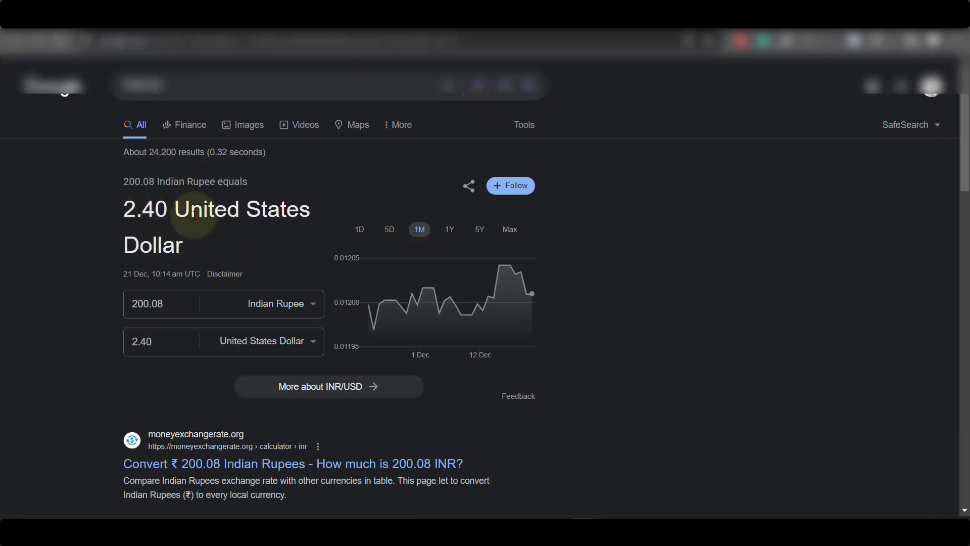
mouse_move(377, 283)
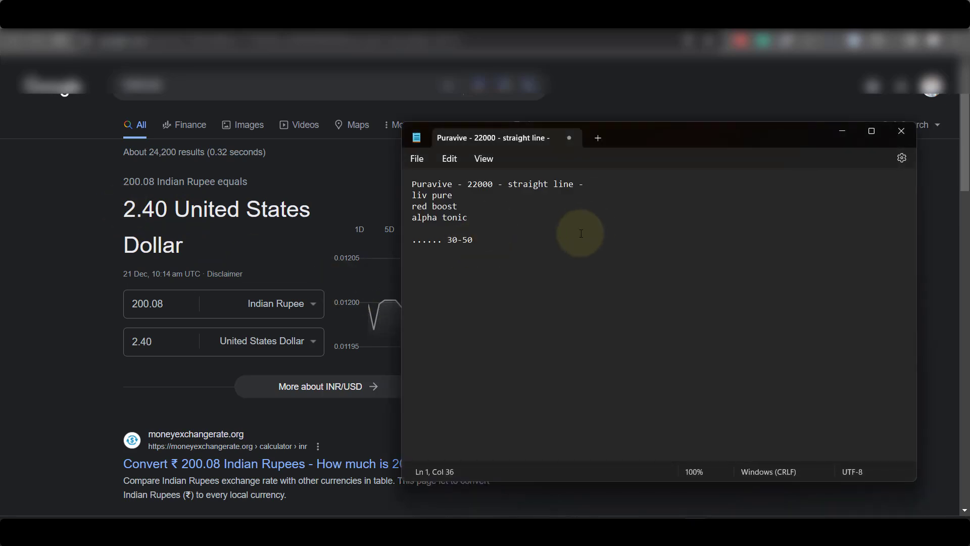
type("$2.")
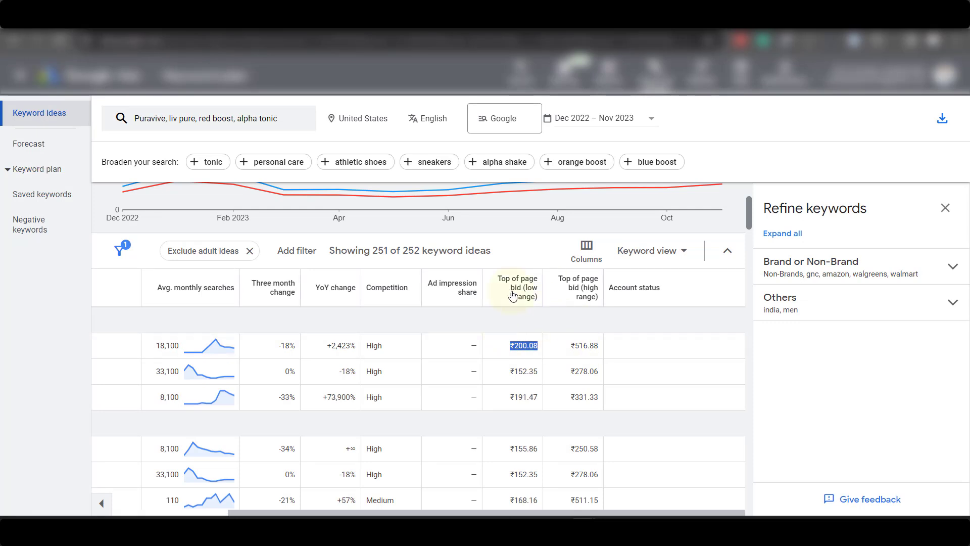
mouse_move(587, 339)
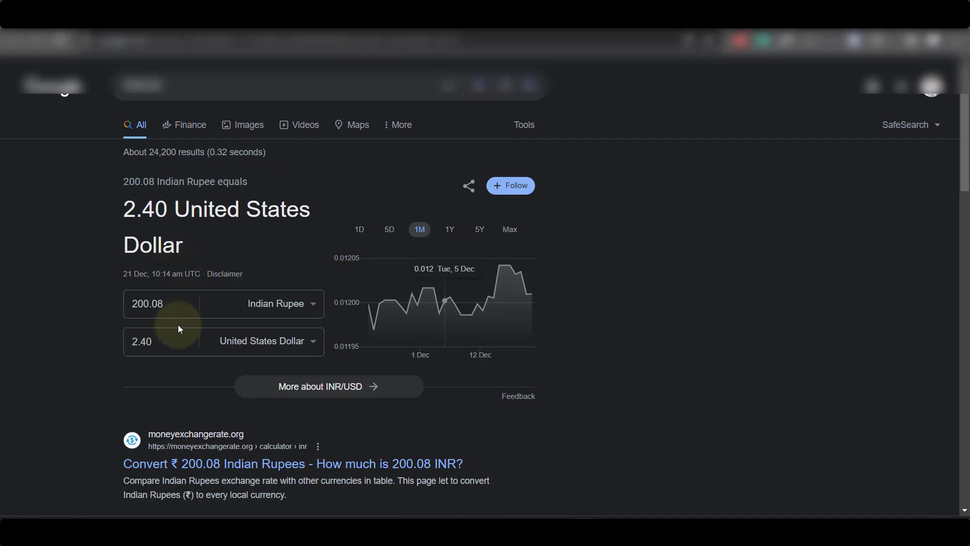
left_click(159, 303)
type("516.88")
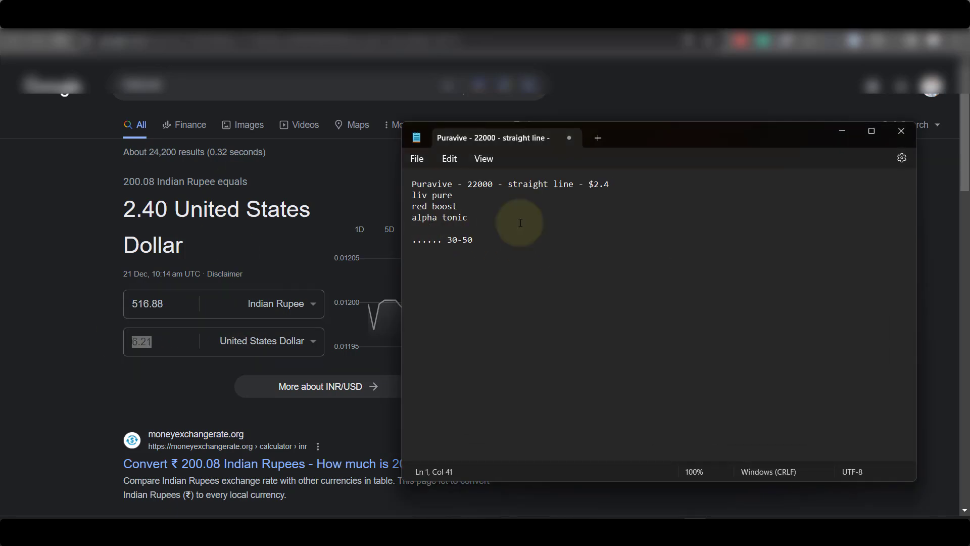
mouse_move(619, 185)
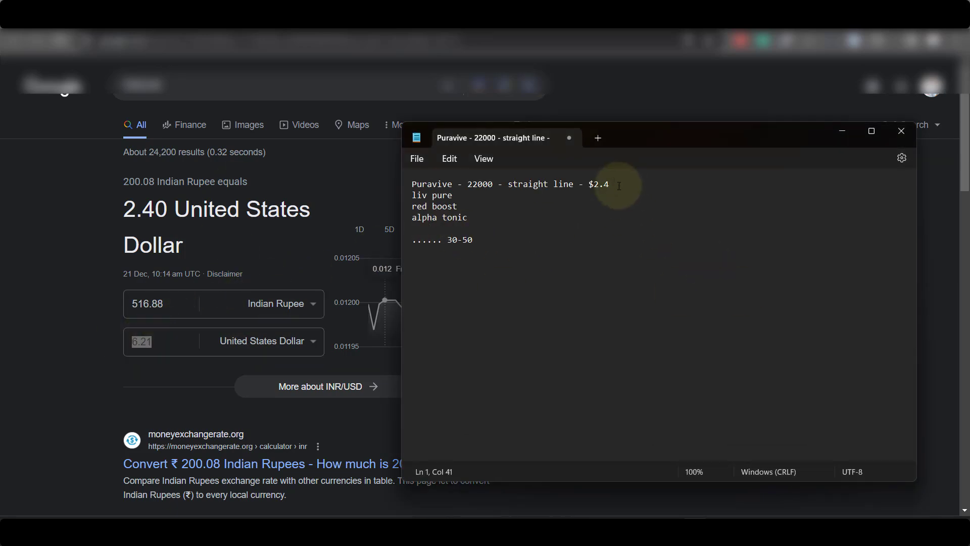
type("= 6.21")
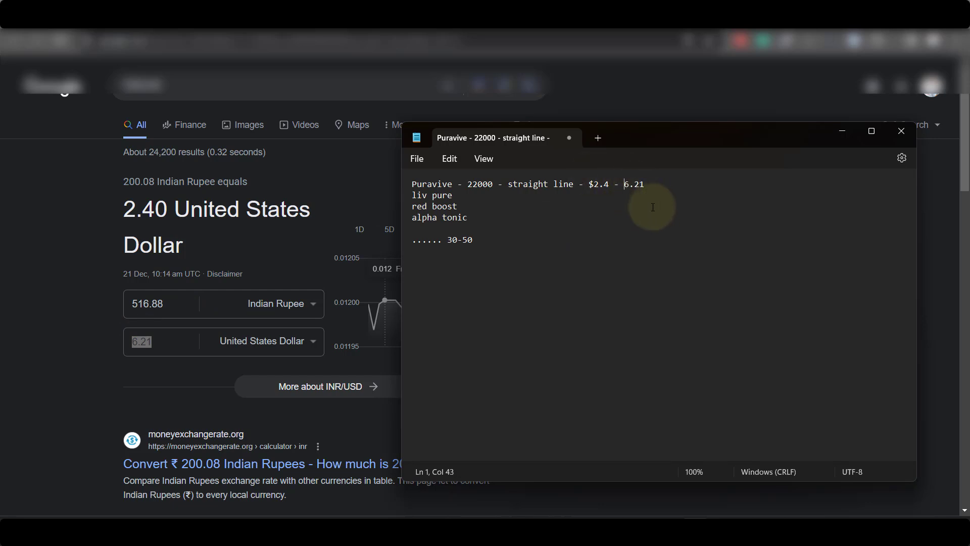
type("$")
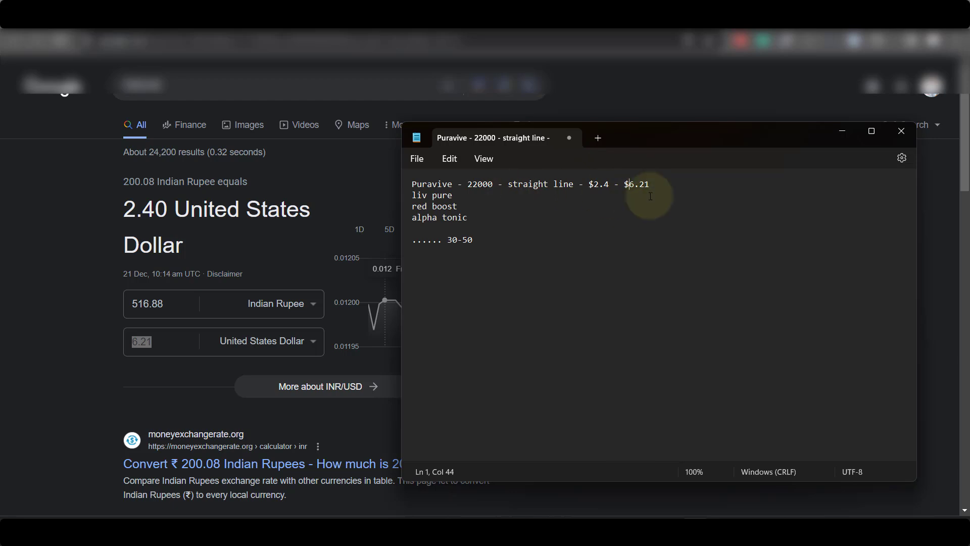
left_click_drag(448, 206, 468, 217)
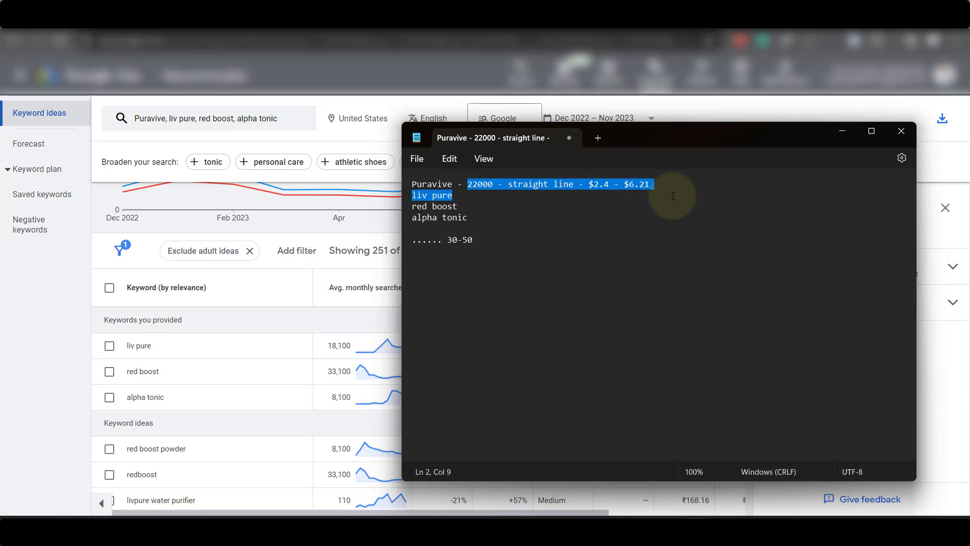
Step: Move the '22000 - straight line - $2.4 - $6.21' stats off the Puravive line
key("Delete")
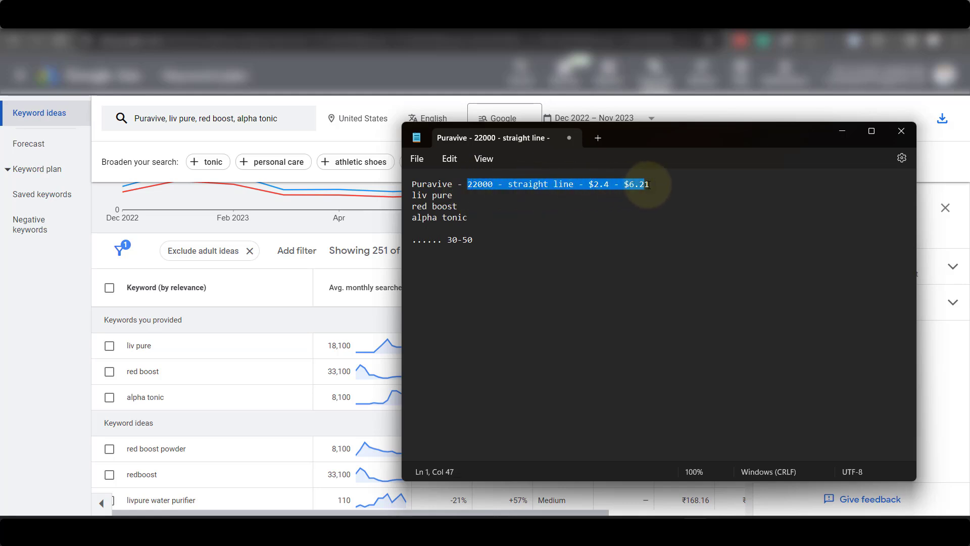
key("Delete")
type(" -")
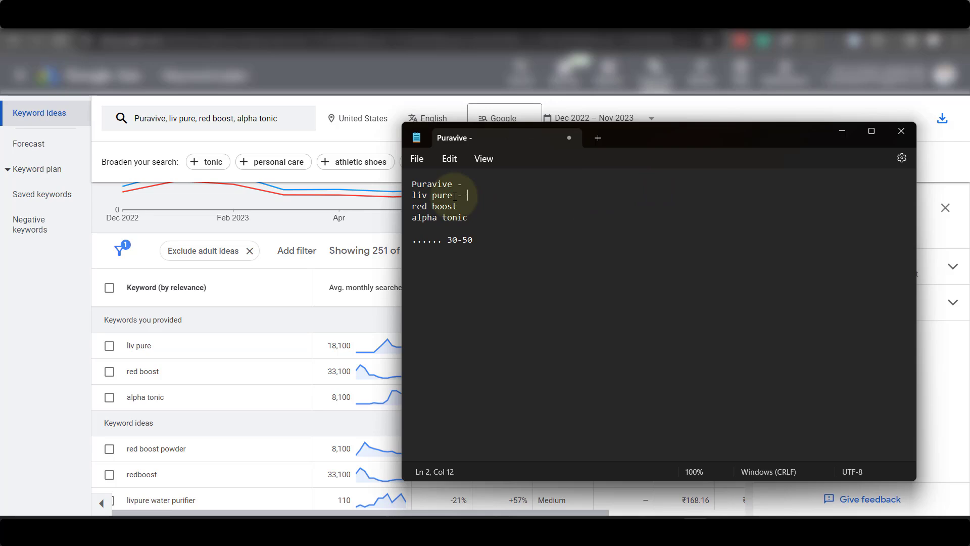
type("22000 - straight line - $2.4 - $6.21")
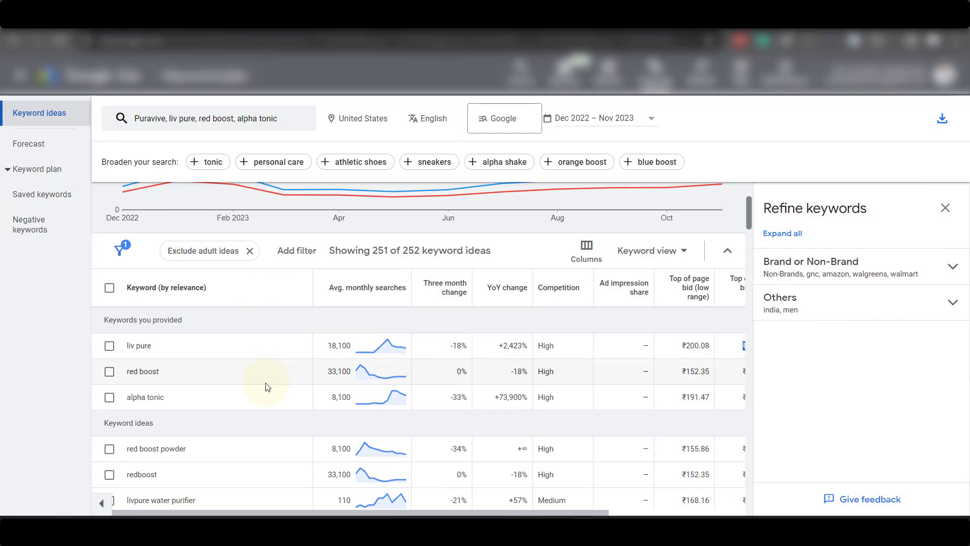
Step: Give the alpha tonic line 14800 searches, a going-up trend and a $2.29 bid
scroll("down", 3)
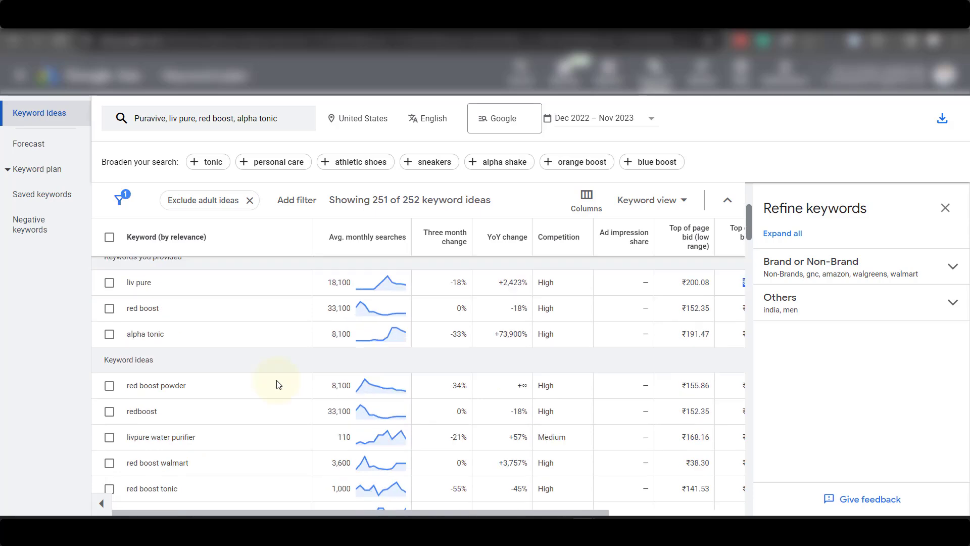
double_click(148, 118)
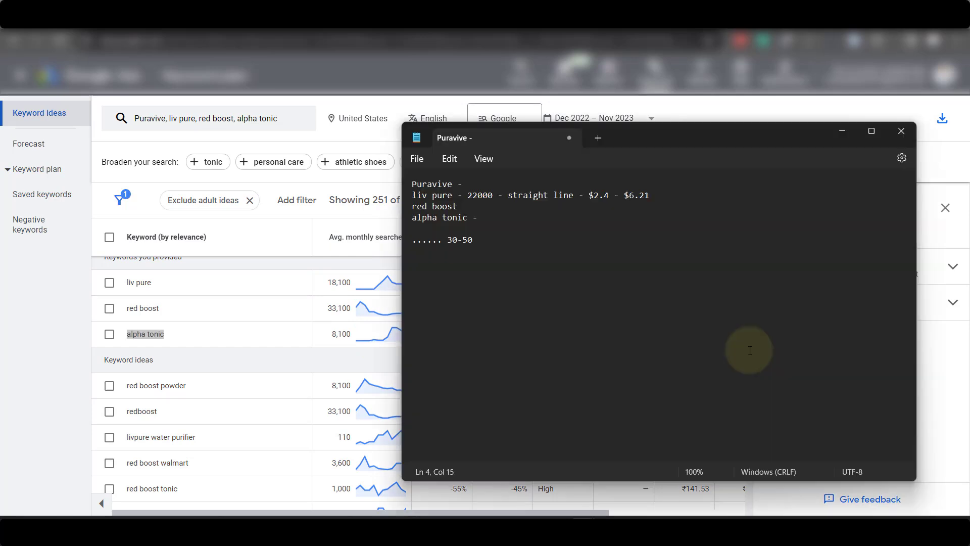
type("1580")
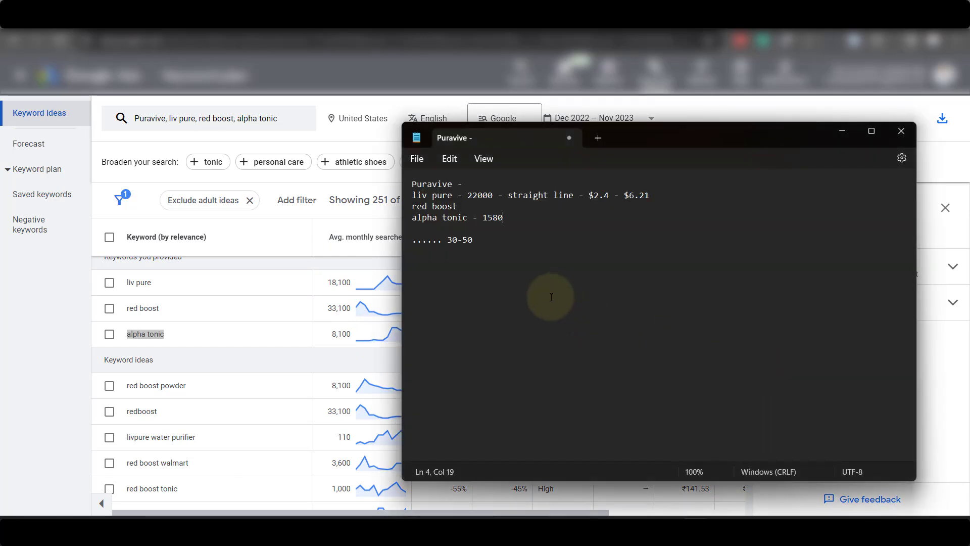
key("Backspace")
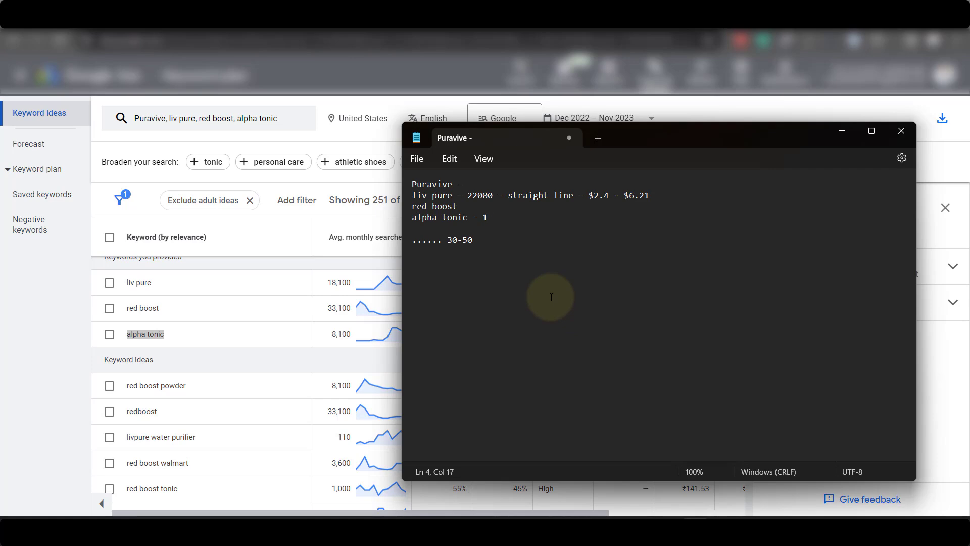
type("4800")
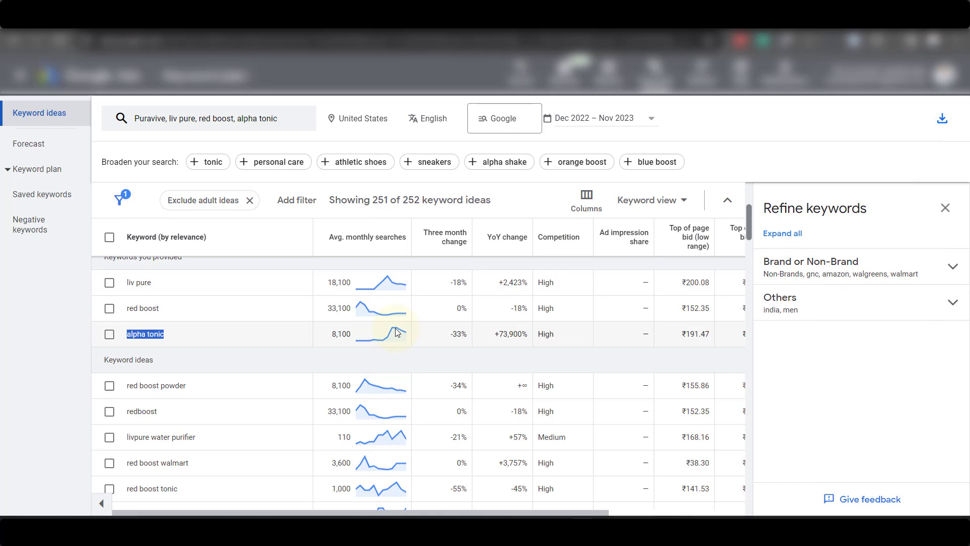
mouse_move(395, 332)
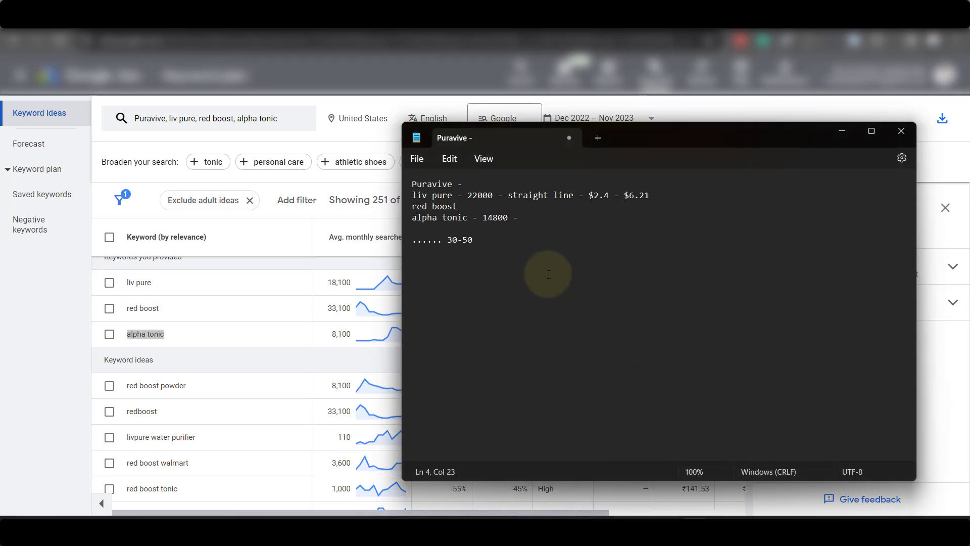
type("going up")
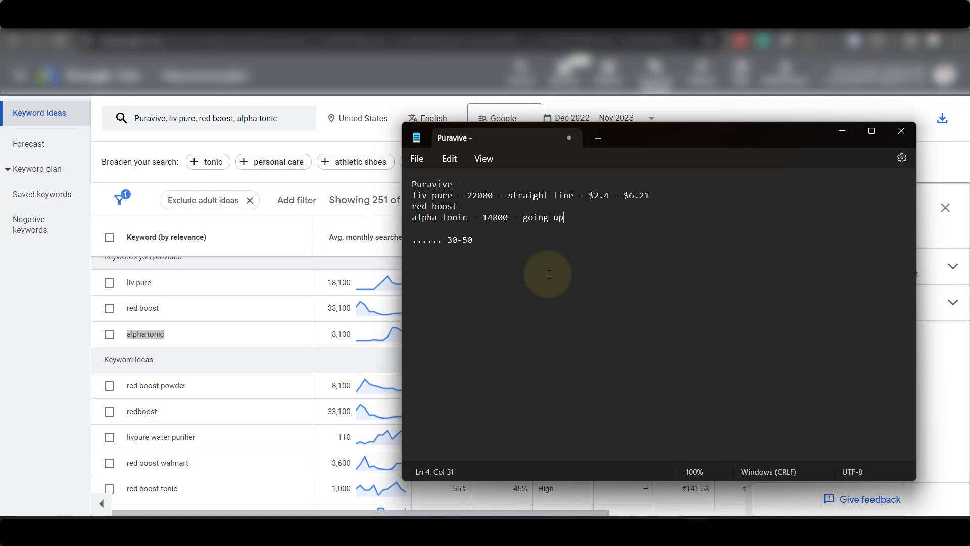
left_click(416, 158)
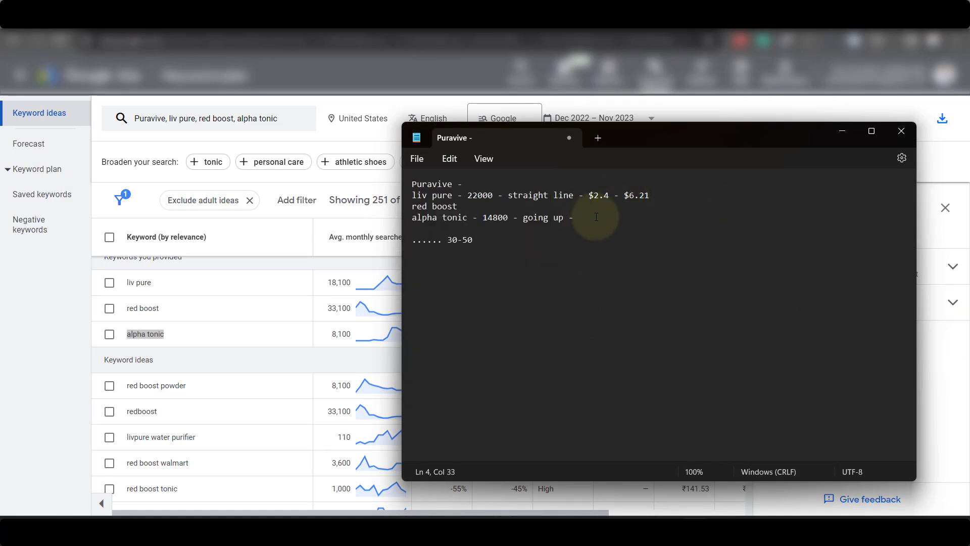
left_click(901, 130)
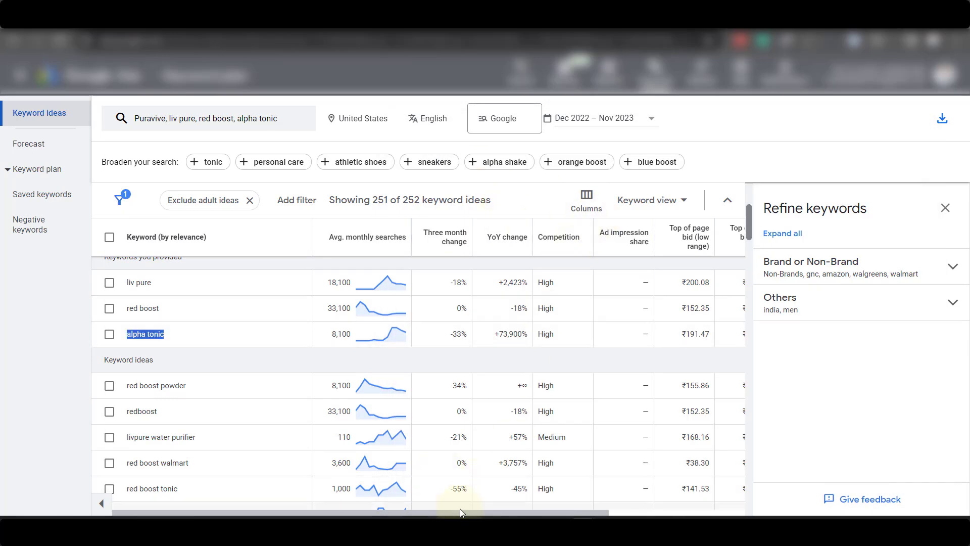
scroll("right", 3)
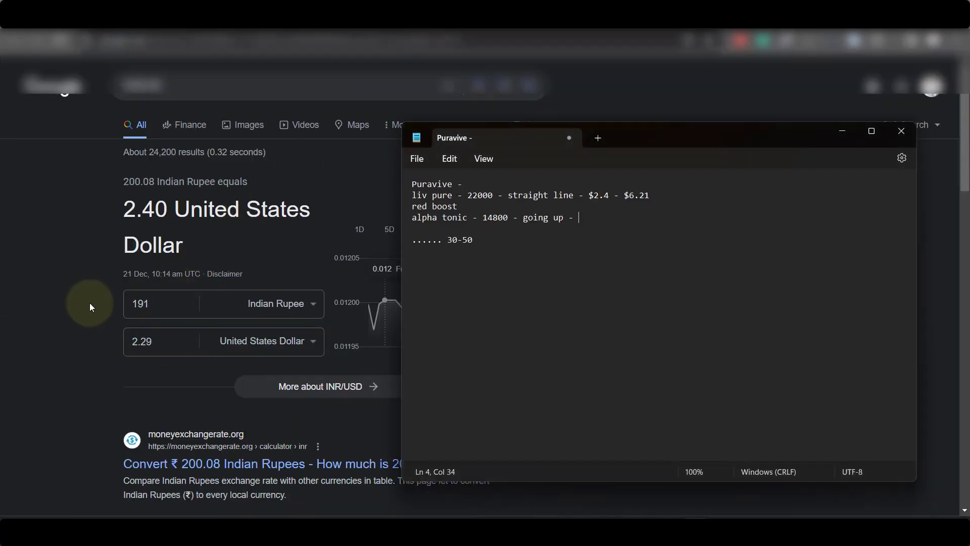
type("$2")
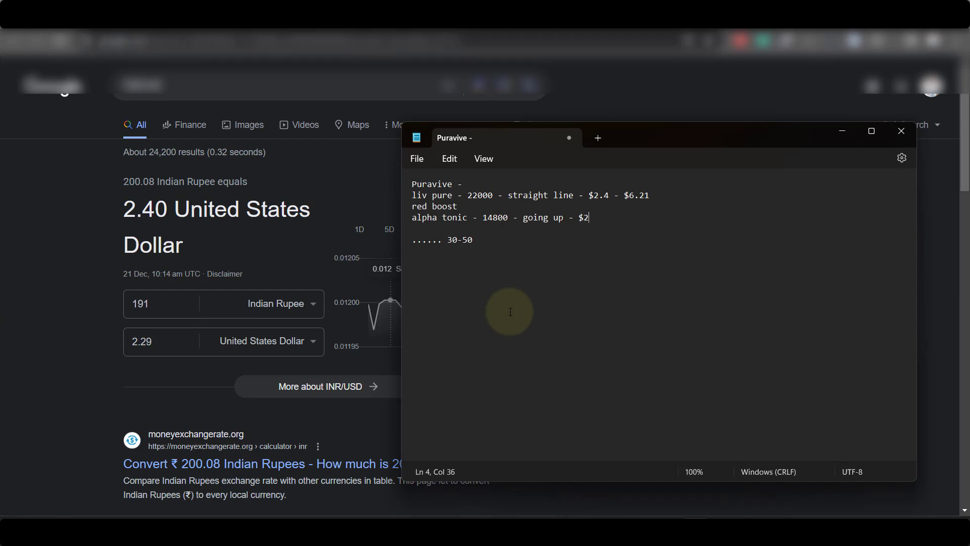
type(".29")
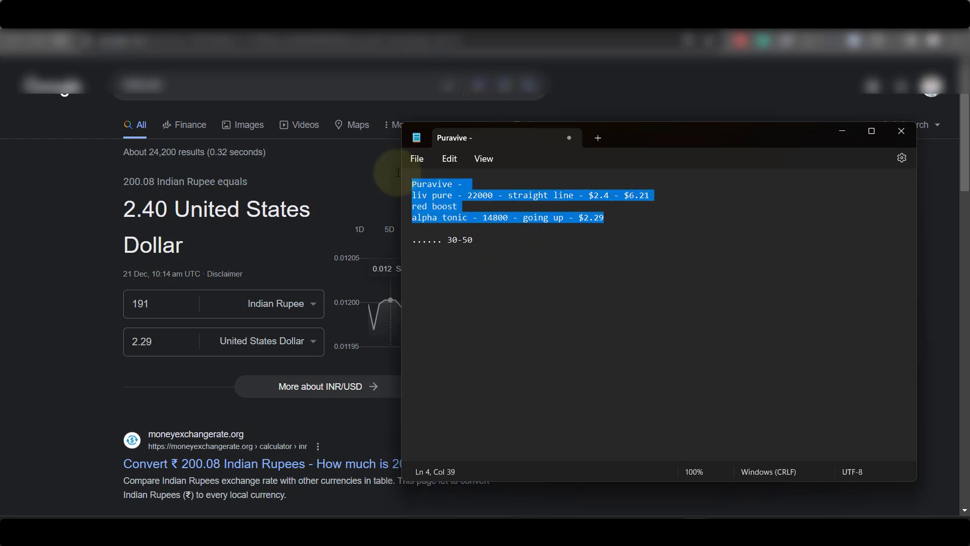
mouse_move(595, 433)
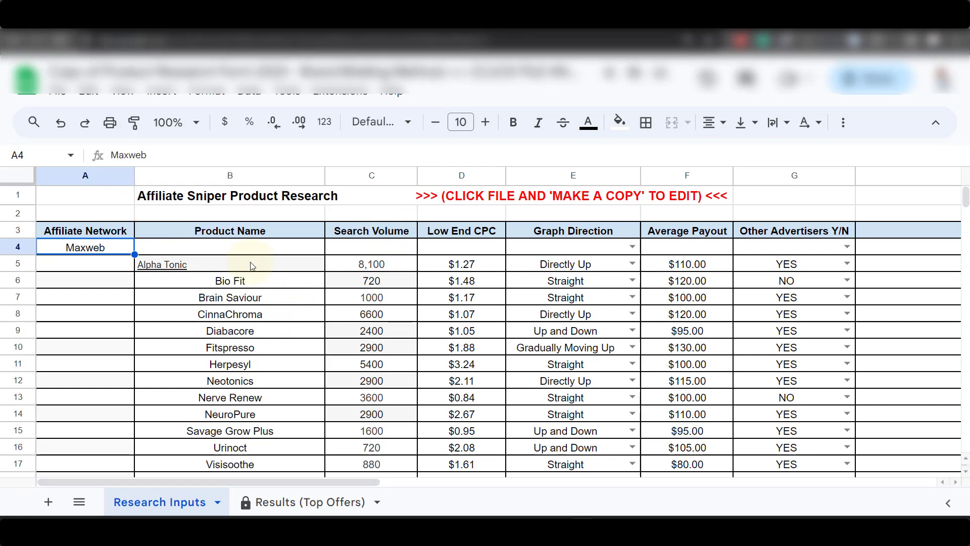
Step: Check Alpha Tonic's network cells, then open its graph-direction dropdown for Directly Up
scroll("down", 3)
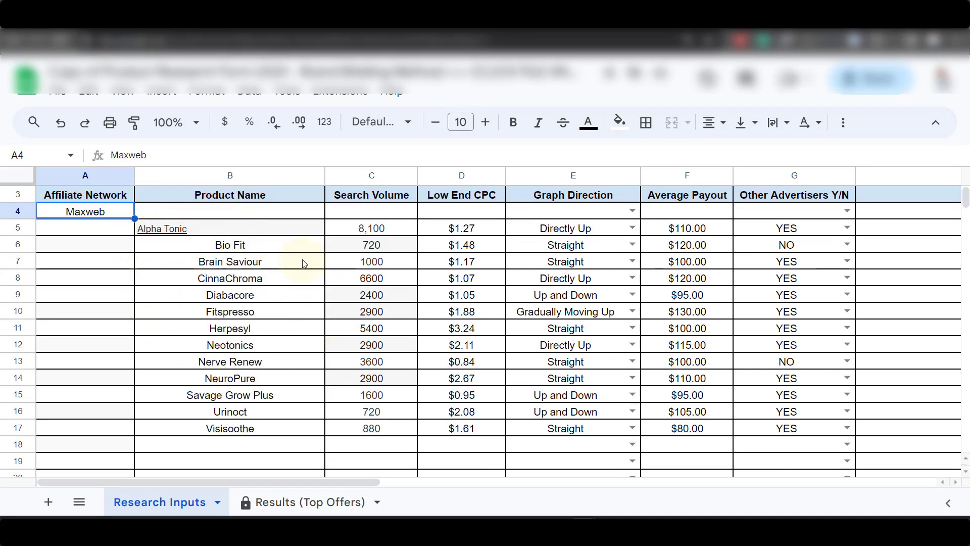
mouse_move(130, 225)
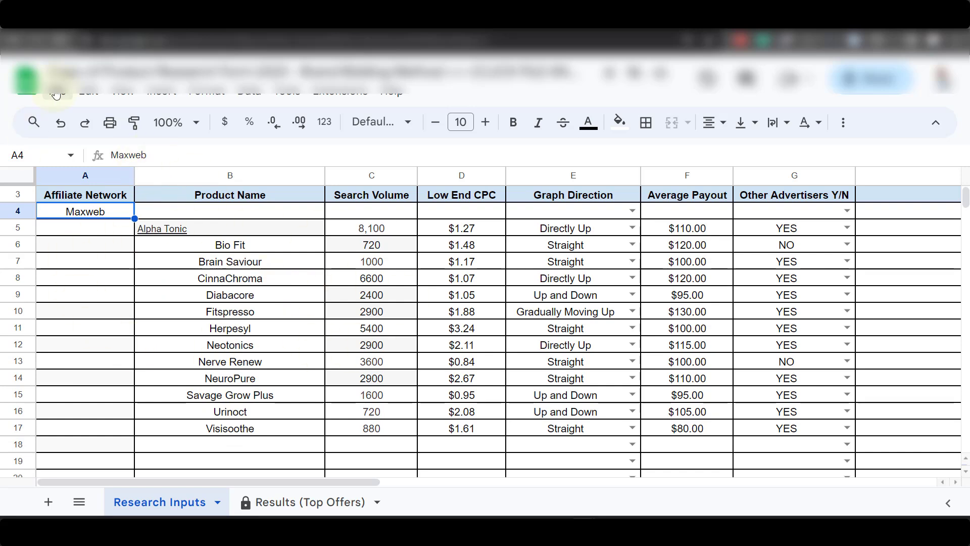
mouse_move(291, 170)
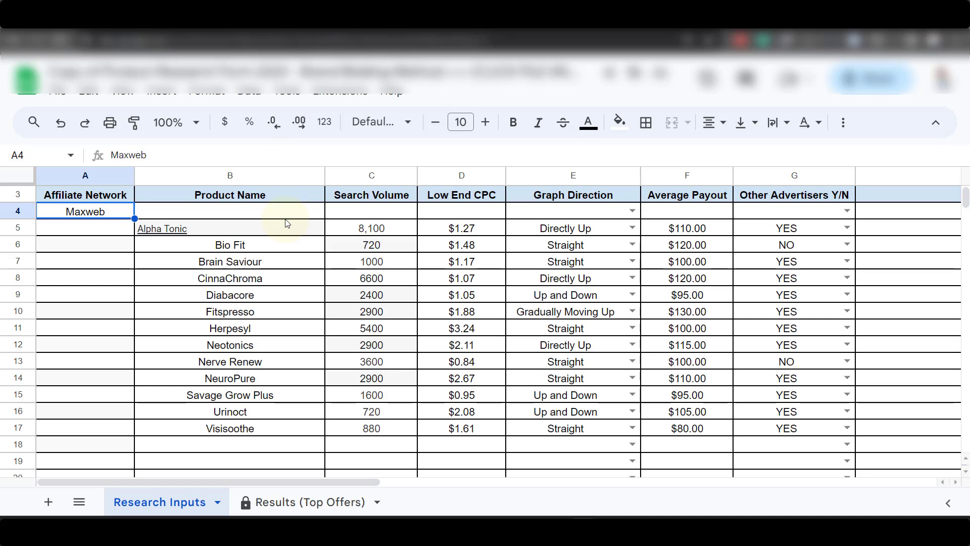
mouse_move(287, 215)
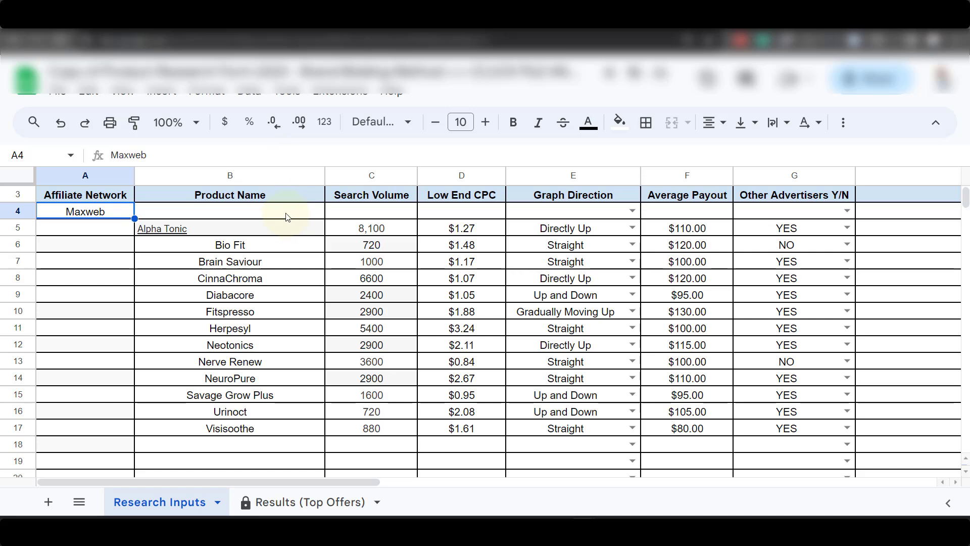
left_click(81, 228)
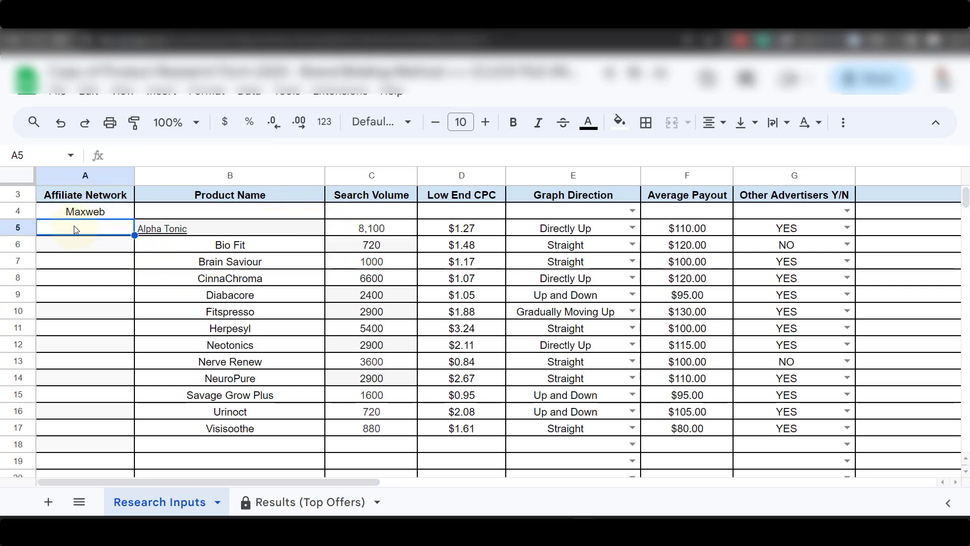
left_click(84, 212)
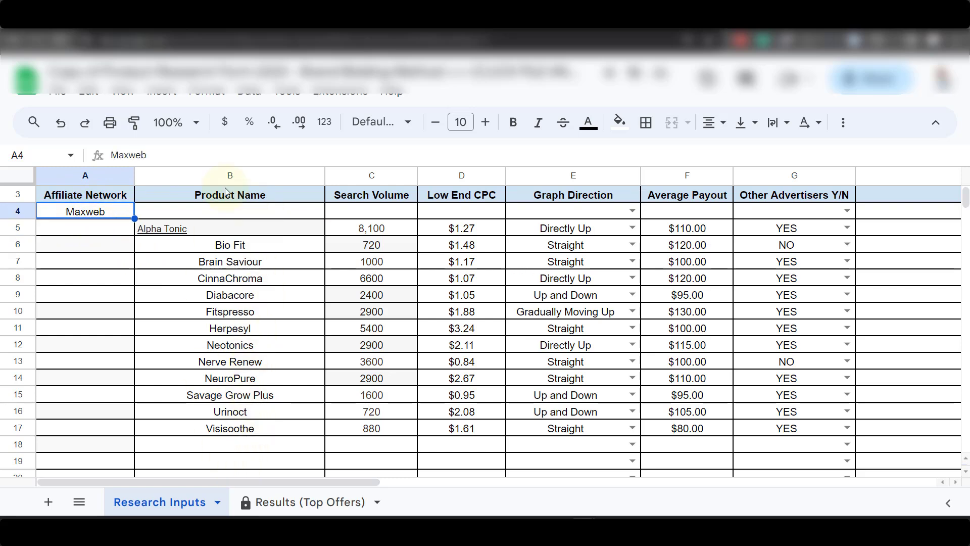
mouse_move(258, 246)
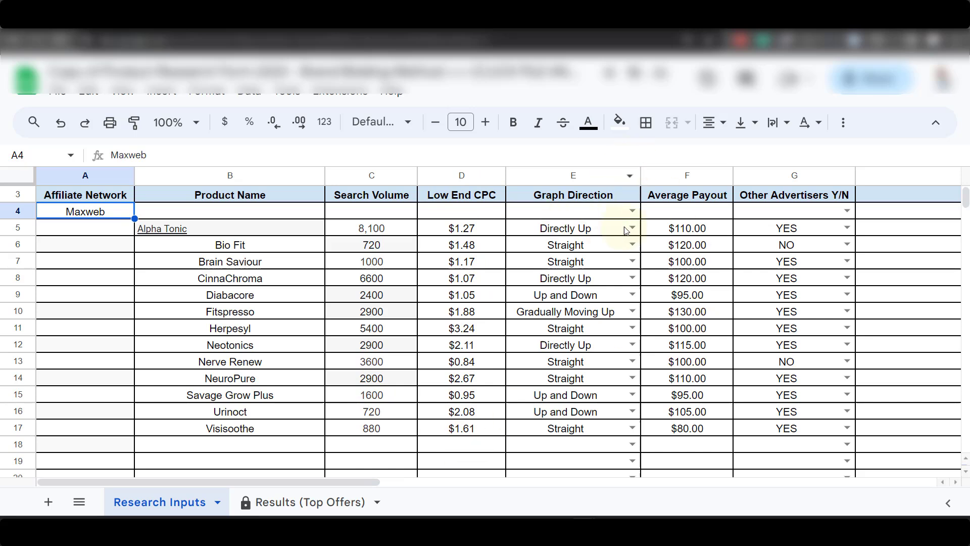
left_click(631, 227)
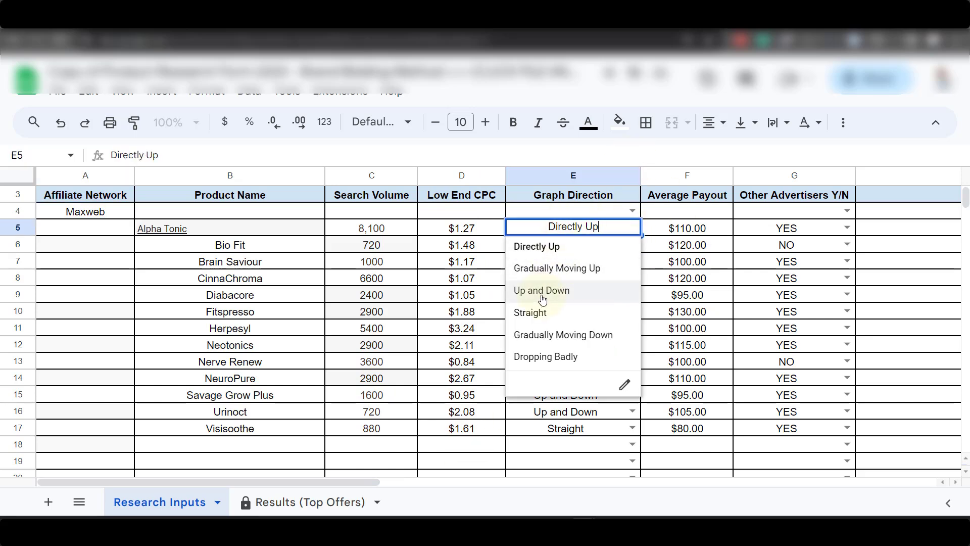
mouse_move(705, 498)
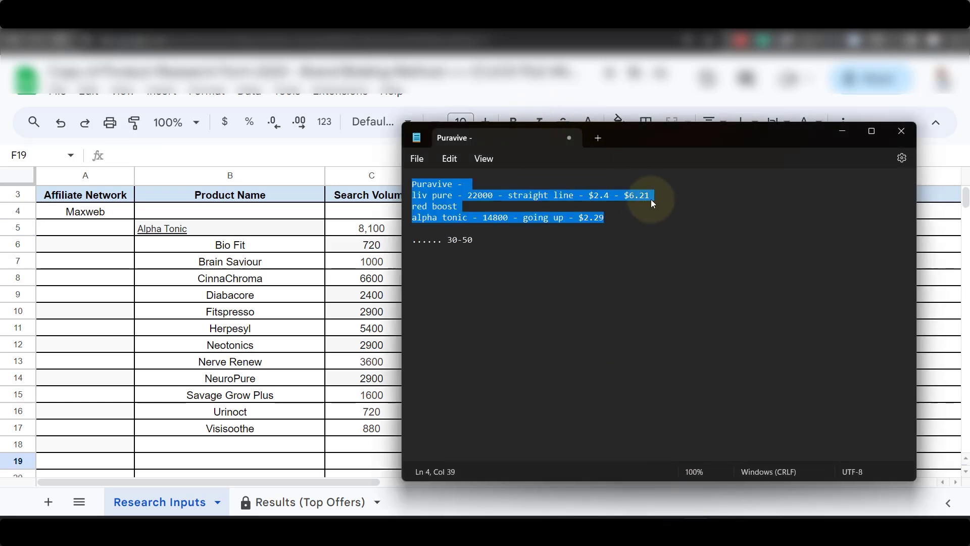
Step: Append Liv Pure's $152.9 ClickBank payout to its Notepad line
left_click(659, 195)
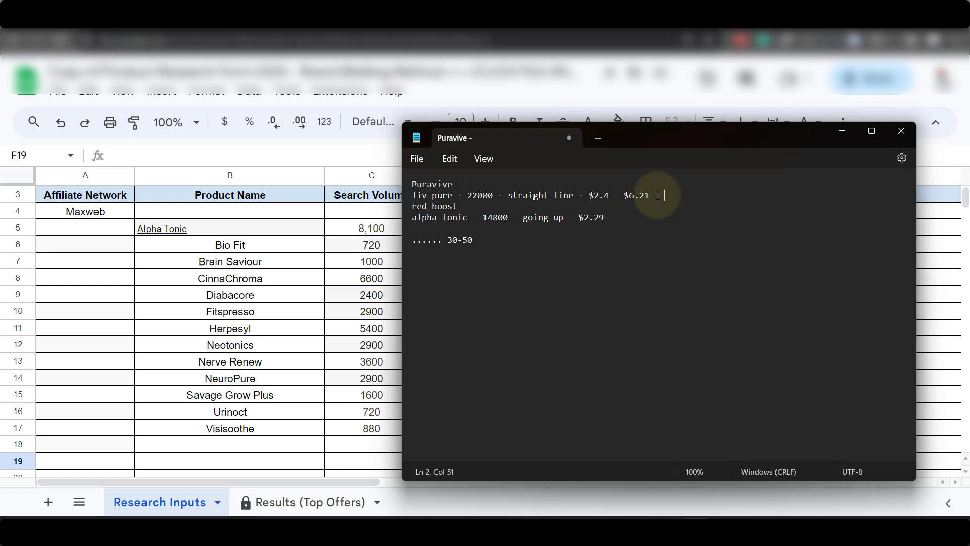
mouse_move(527, 494)
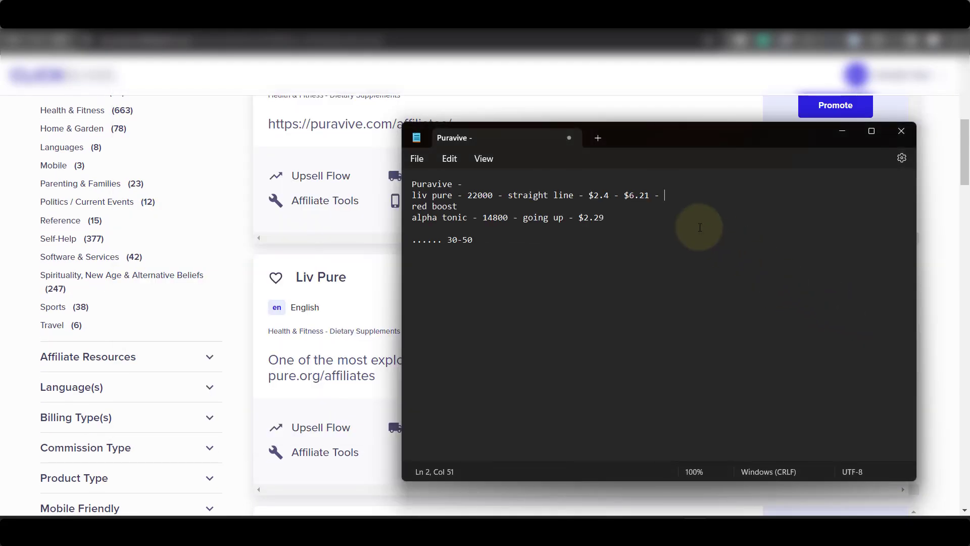
mouse_move(723, 206)
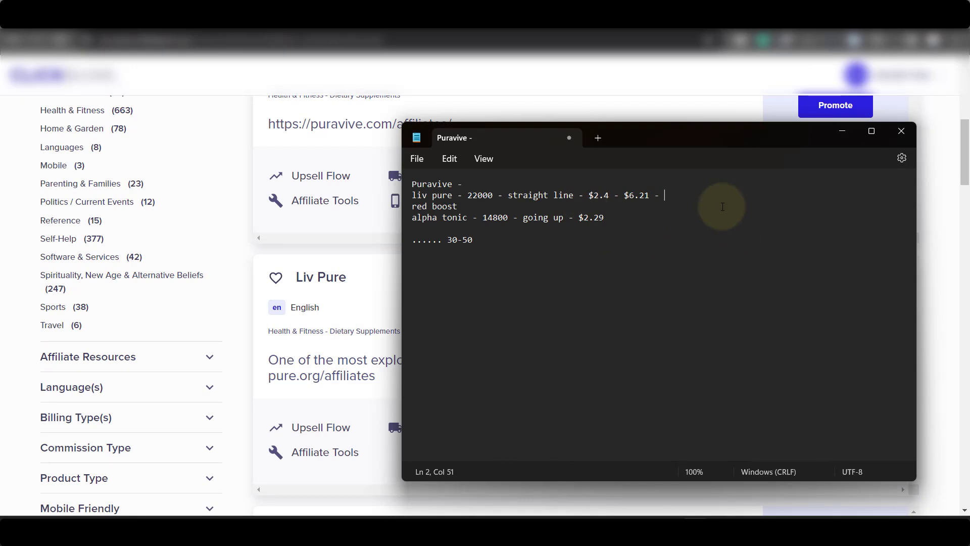
type("$152.9")
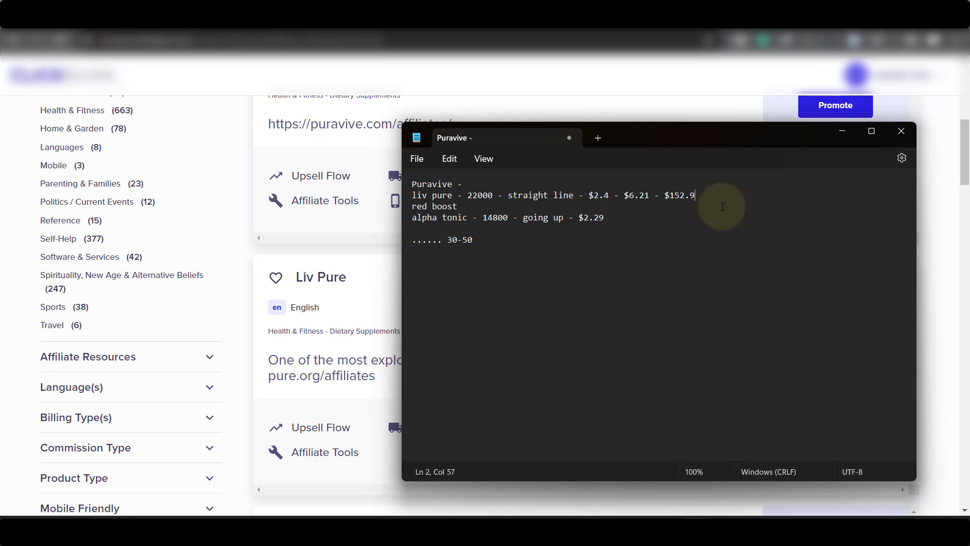
left_click(901, 131)
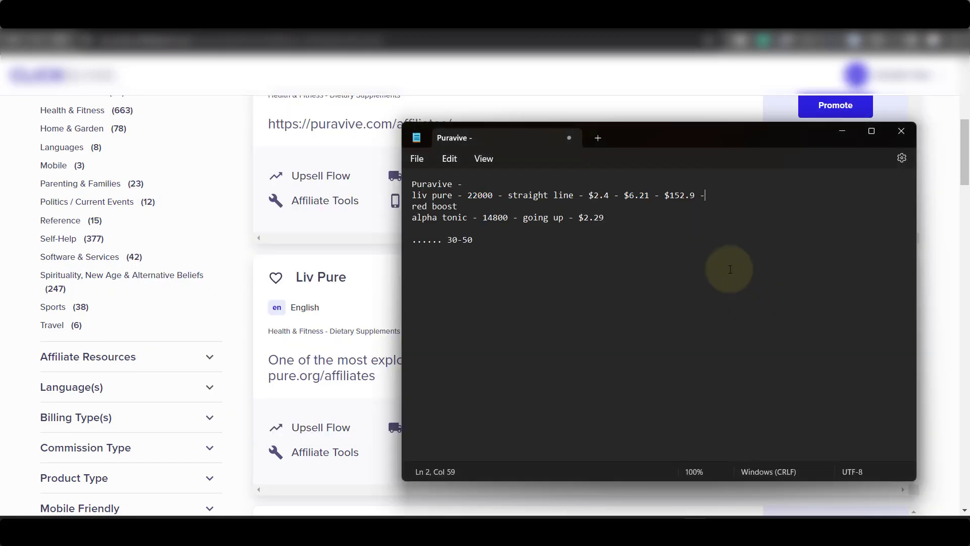
type("7")
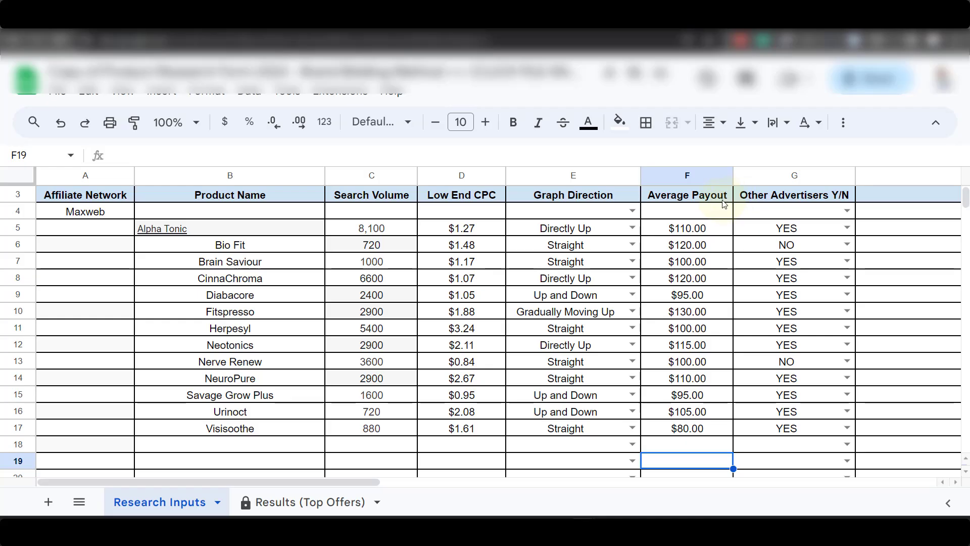
mouse_move(770, 228)
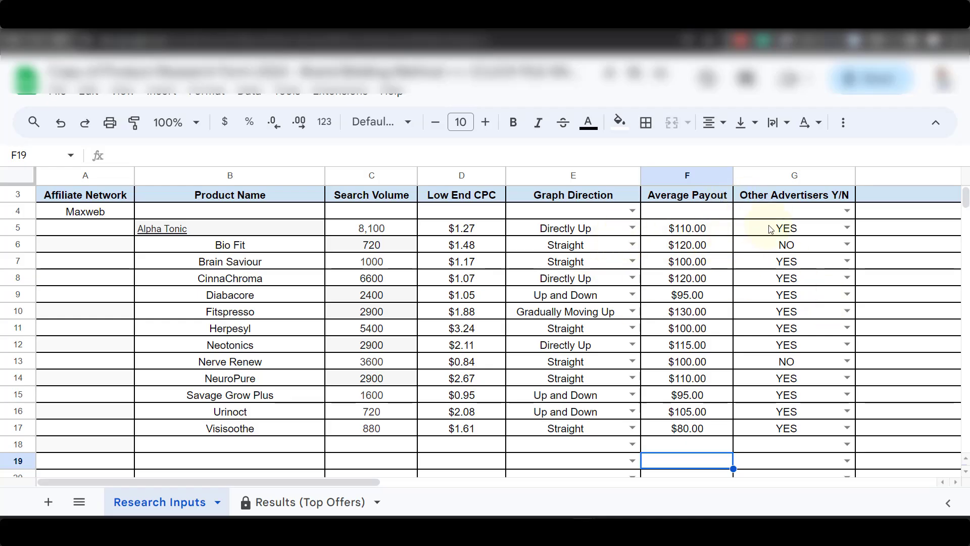
Step: Review Alpha Tonic's YES other-advertisers entry, then return to the 191 INR = $2.29 conversion
left_click(786, 228)
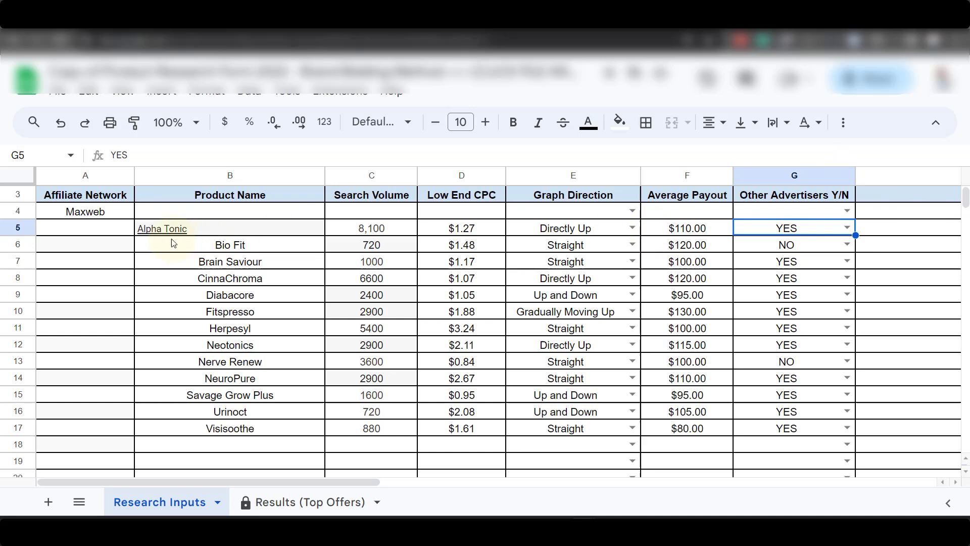
left_click(162, 228)
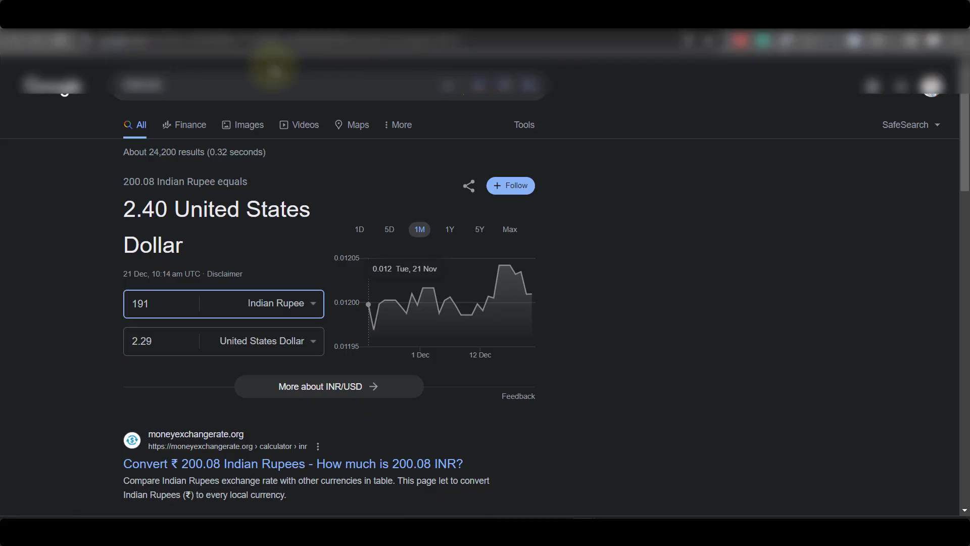
Step: Find vpnMentor's Search by Location tool and search 'alphatonic' for the United States
left_click(124, 83)
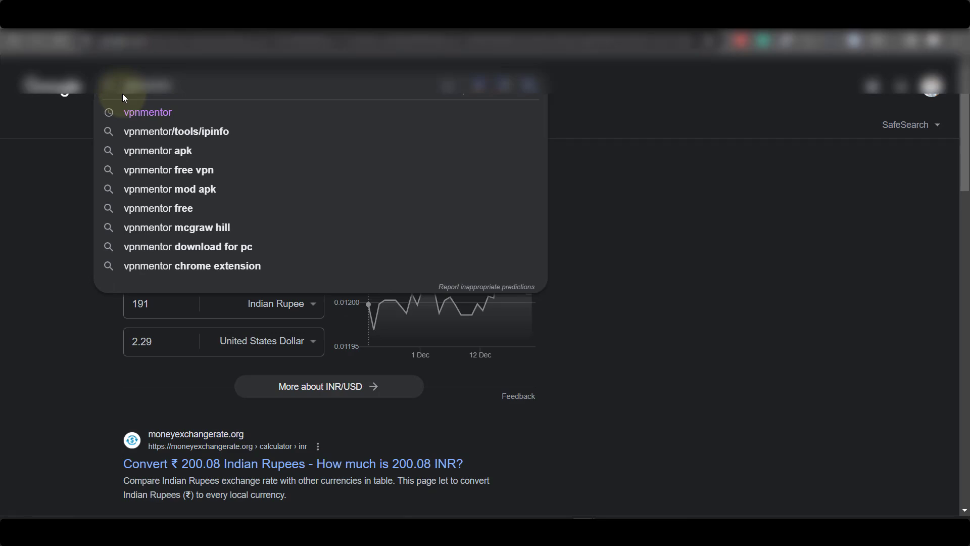
left_click(147, 112)
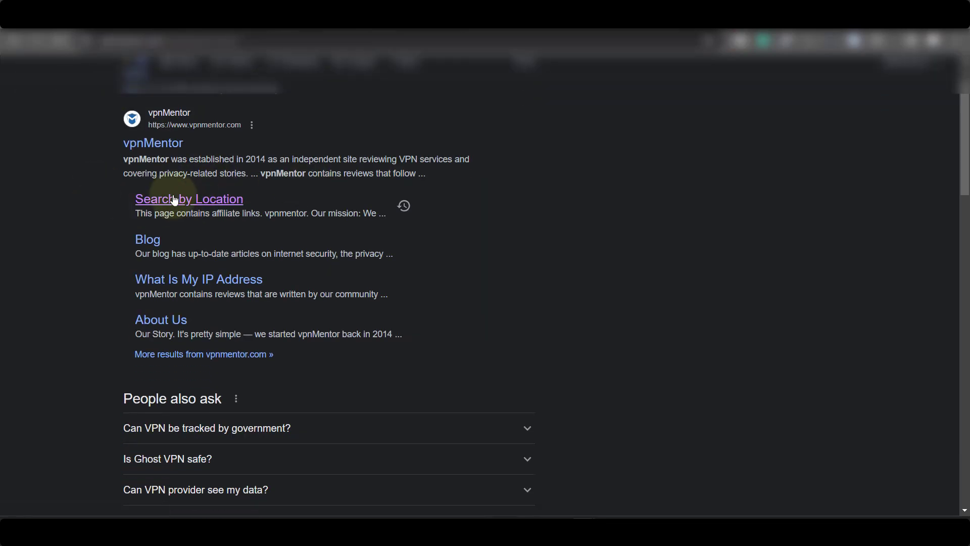
left_click(188, 199)
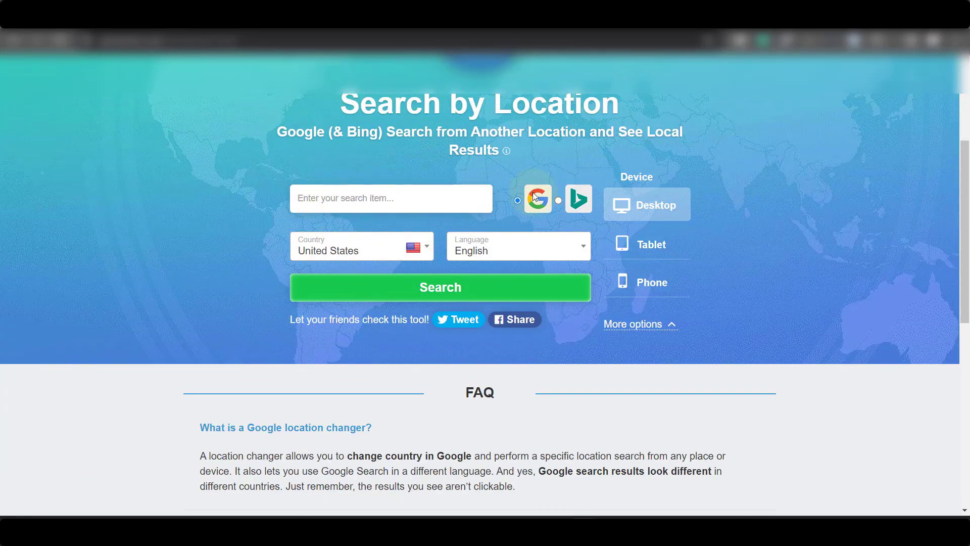
mouse_move(335, 250)
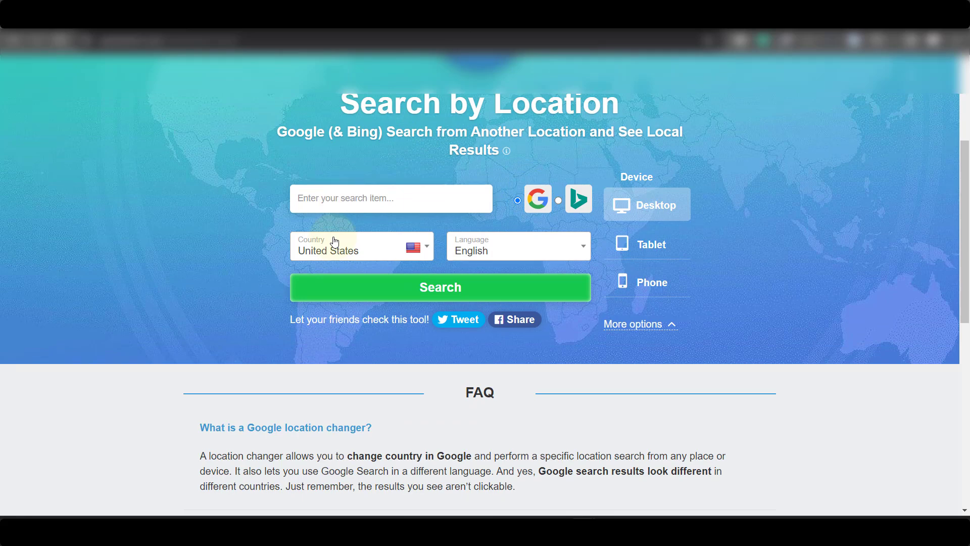
type("a")
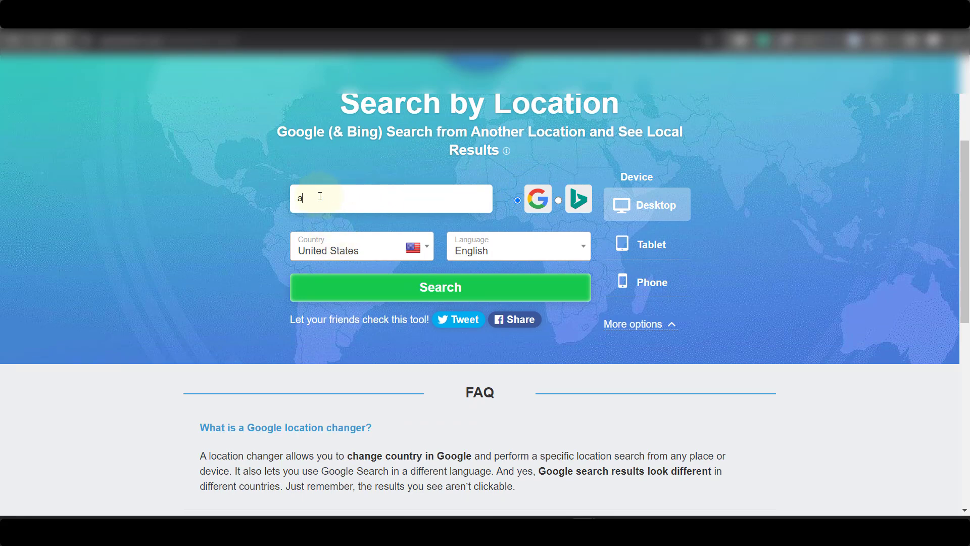
type("lphatonic")
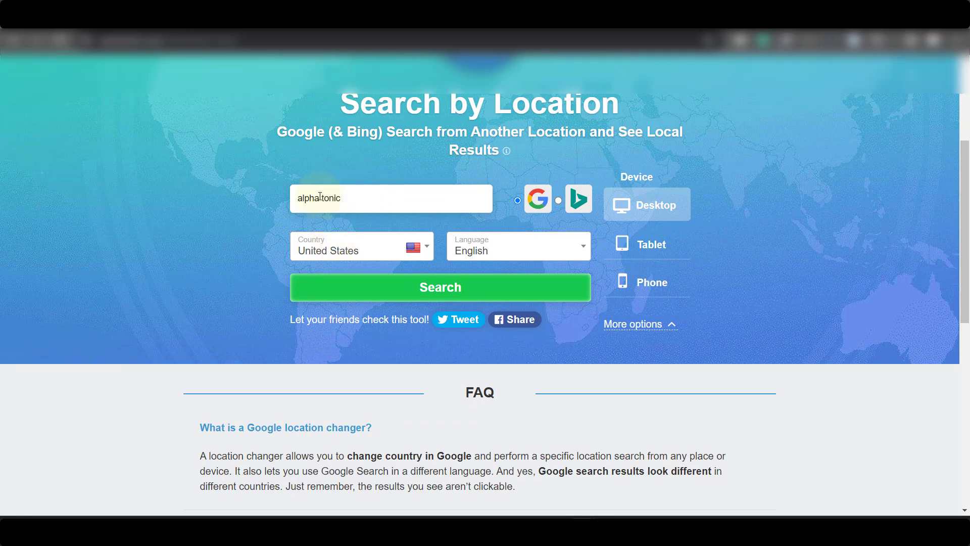
left_click(440, 287)
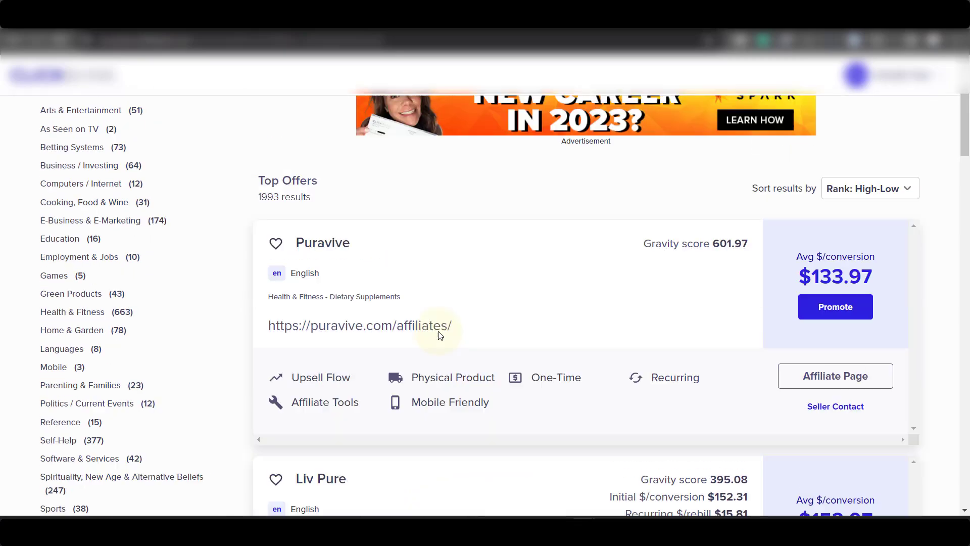
Step: Open Alpha Tonic's affiliate page, find its no-brand-bidding rule, then view Google results for alpha tonic
scroll("down", 3)
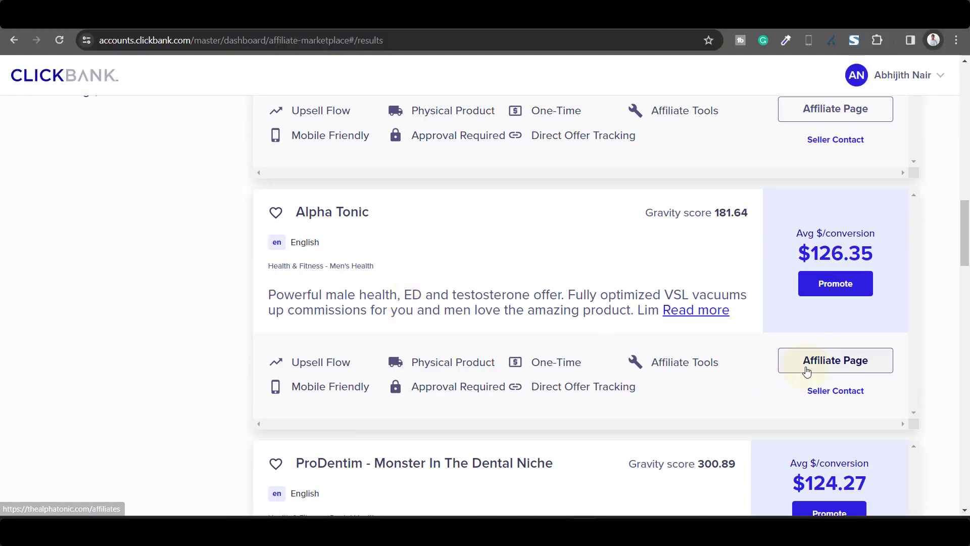
left_click(835, 360)
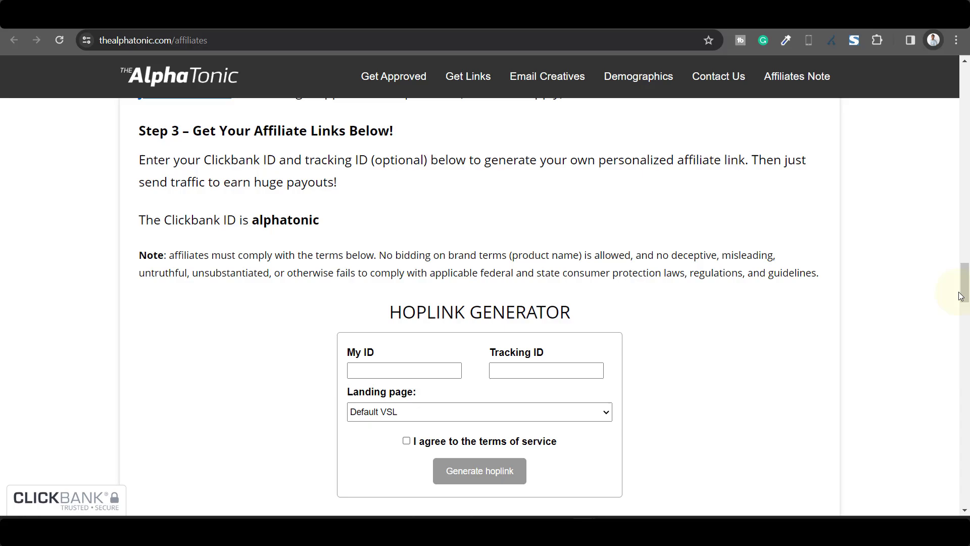
scroll("down", 3)
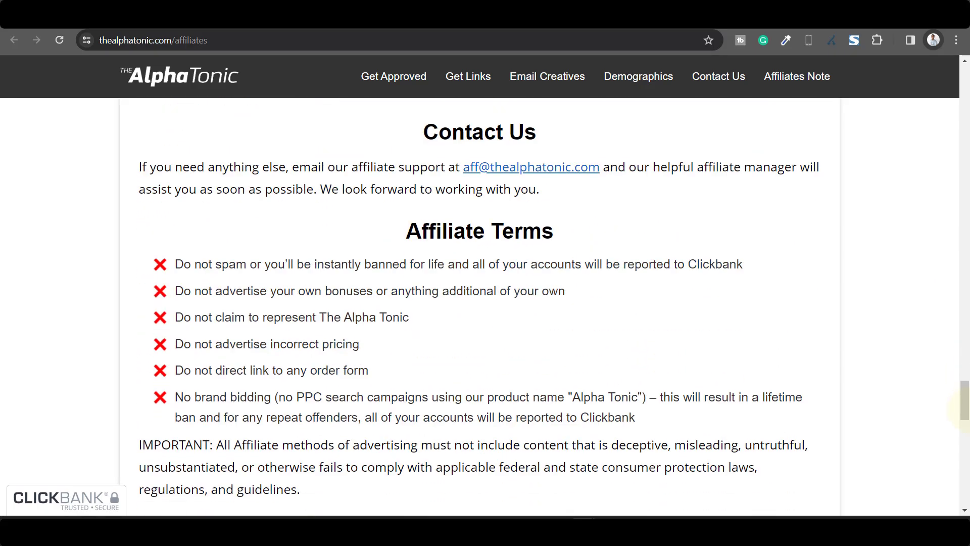
scroll("down", 3)
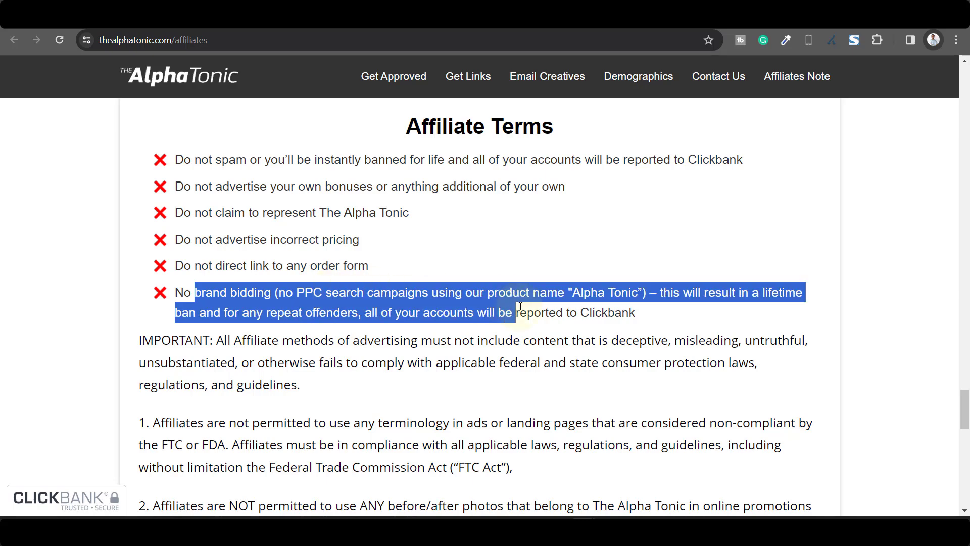
left_click(616, 311)
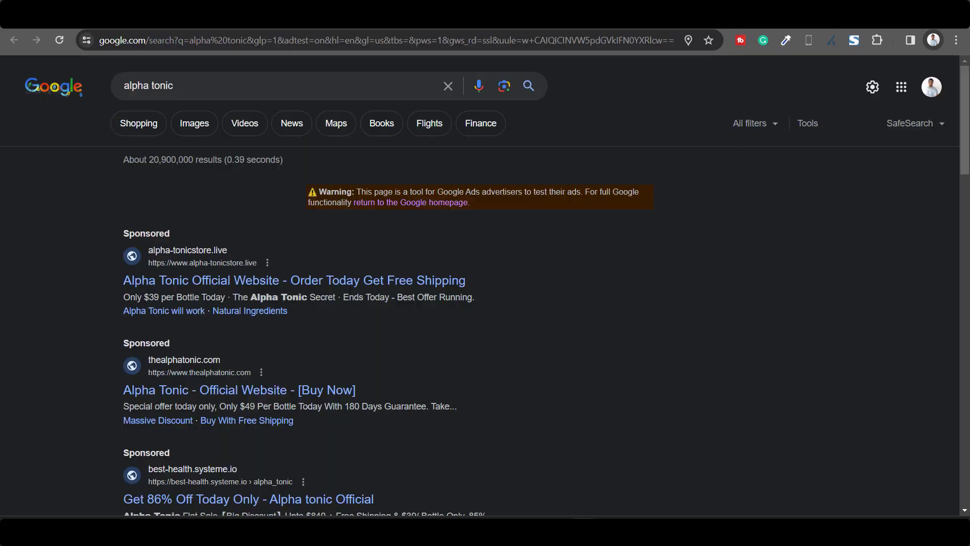
Step: Scroll through the sponsored alpha tonic ads, then return to the Alpha Tonic affiliate terms
scroll("down", 3)
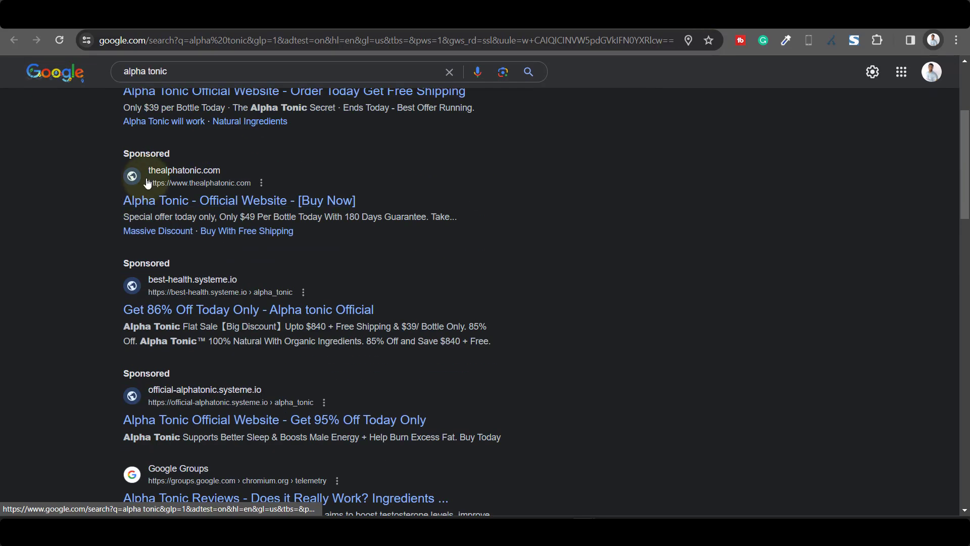
scroll("down", 3)
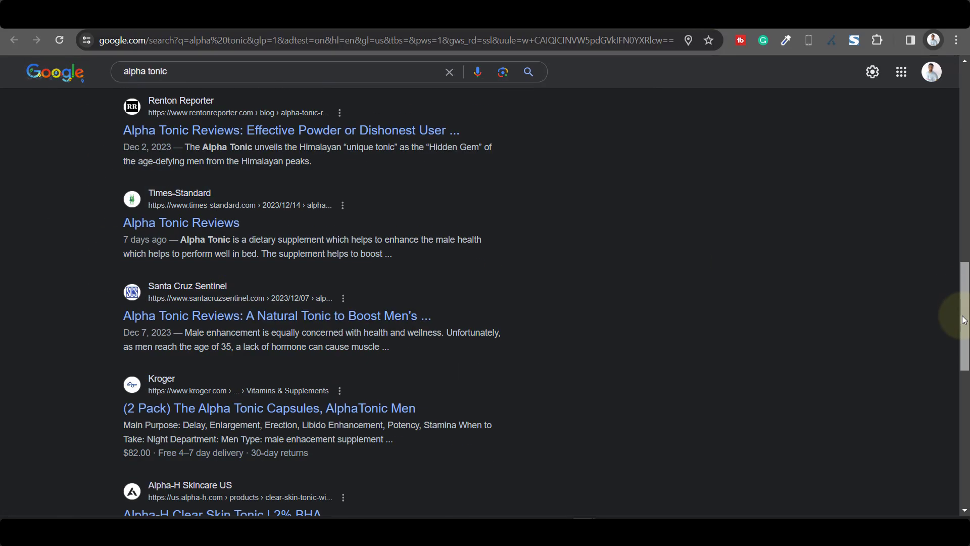
scroll("down", 3)
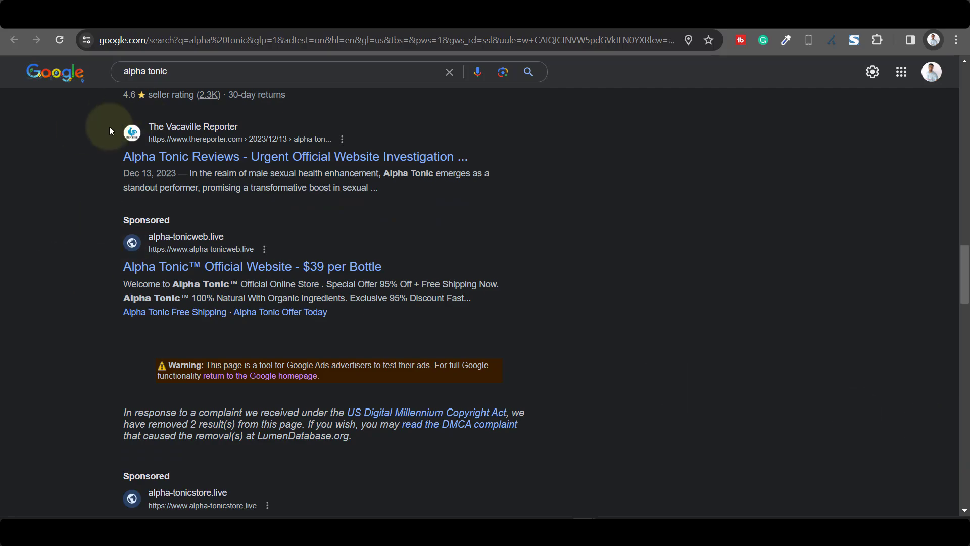
scroll("down", 3)
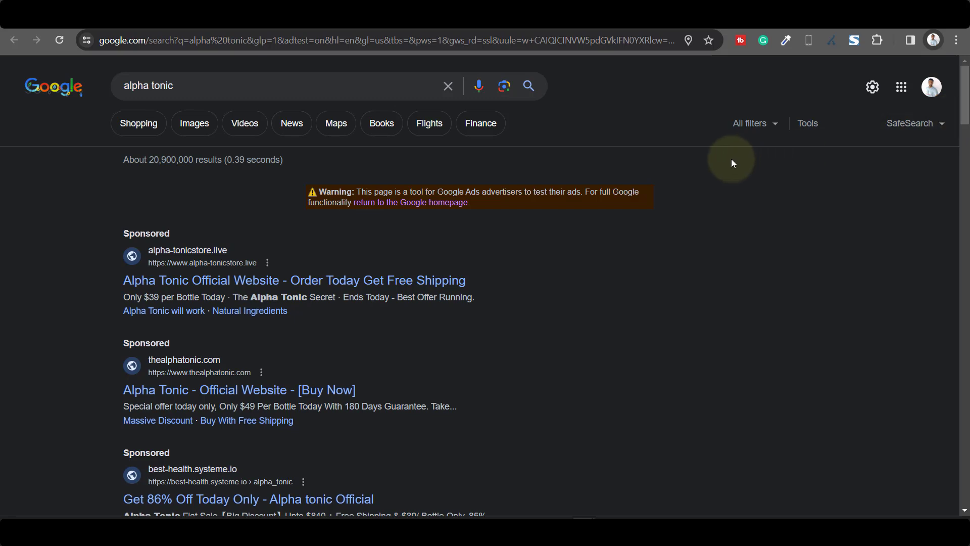
mouse_move(716, 161)
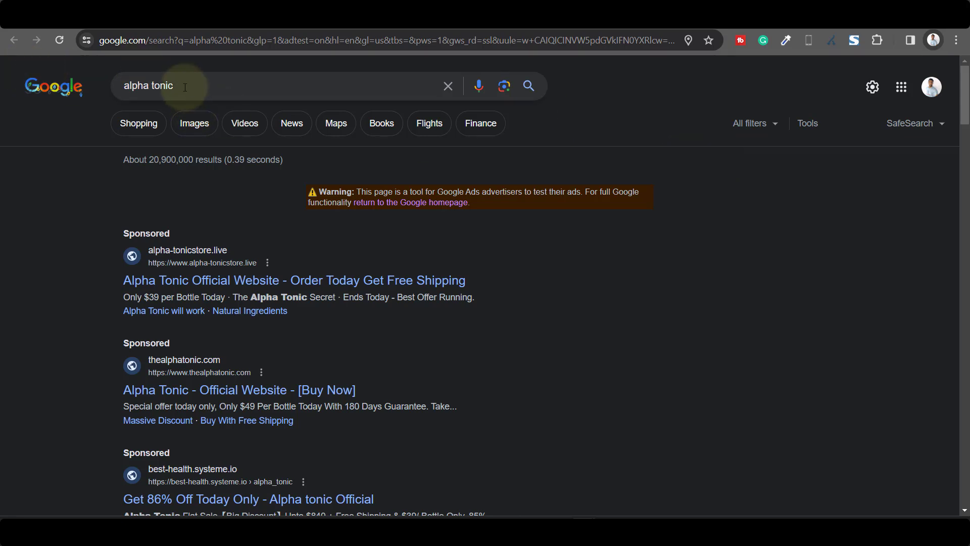
mouse_move(640, 311)
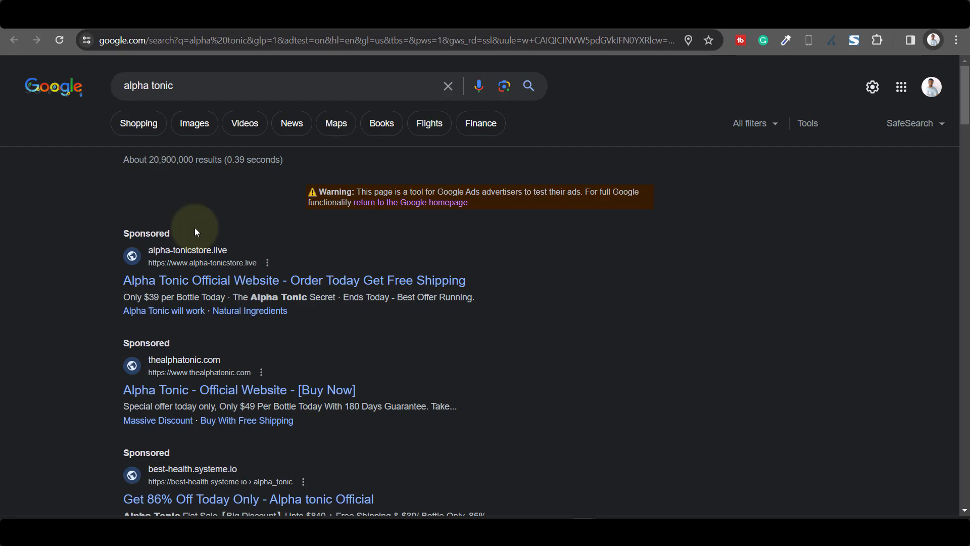
left_click(239, 390)
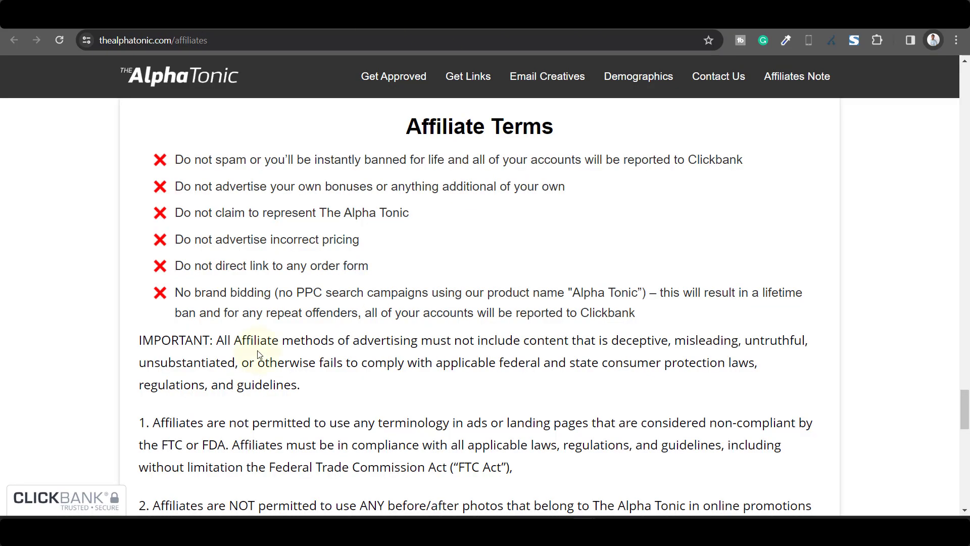
mouse_move(292, 306)
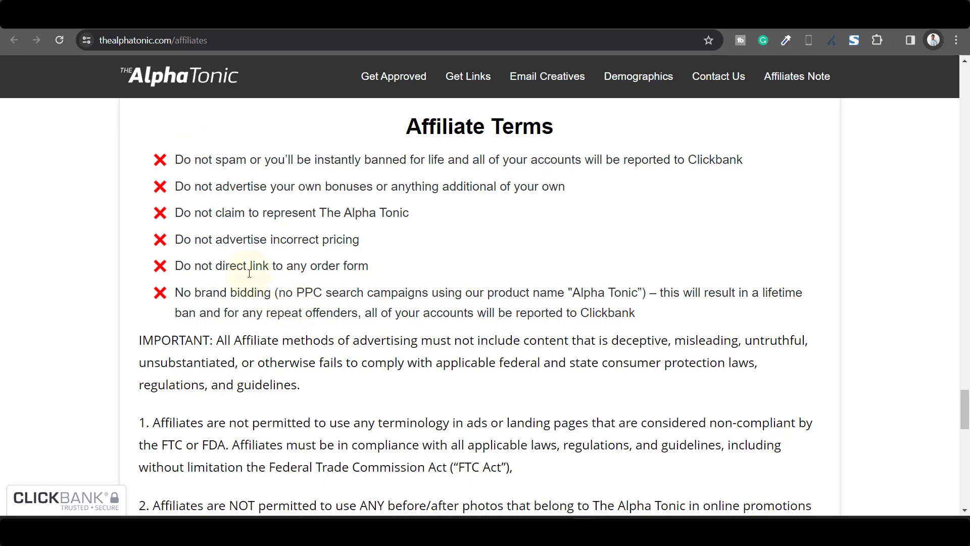
mouse_move(260, 267)
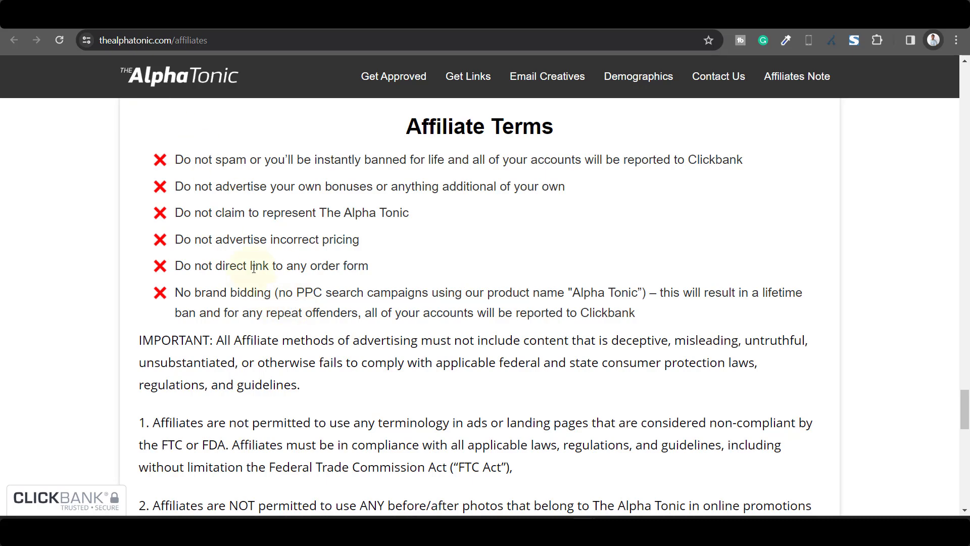
mouse_move(313, 108)
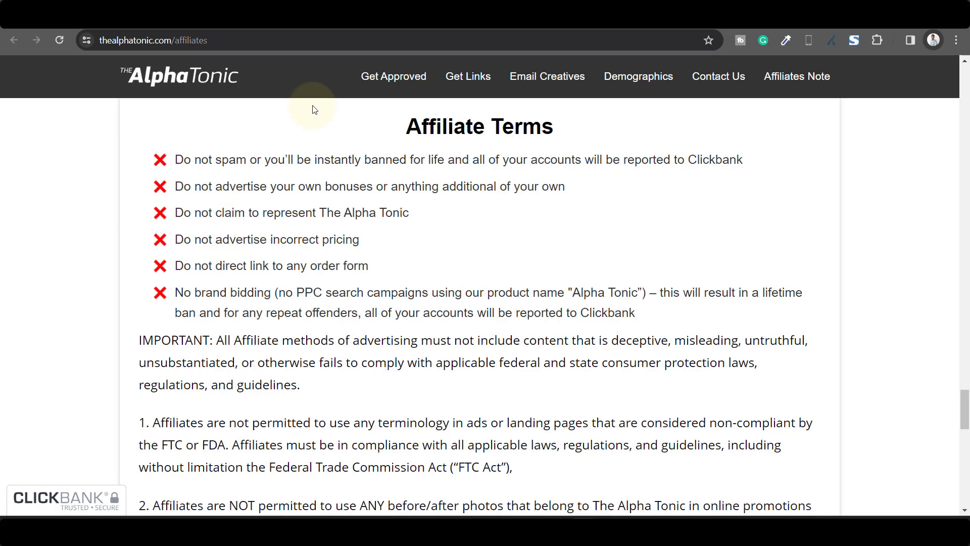
Step: Mark the Affiliate Terms heading and scroll up to the Contact Us section
double_click(479, 126)
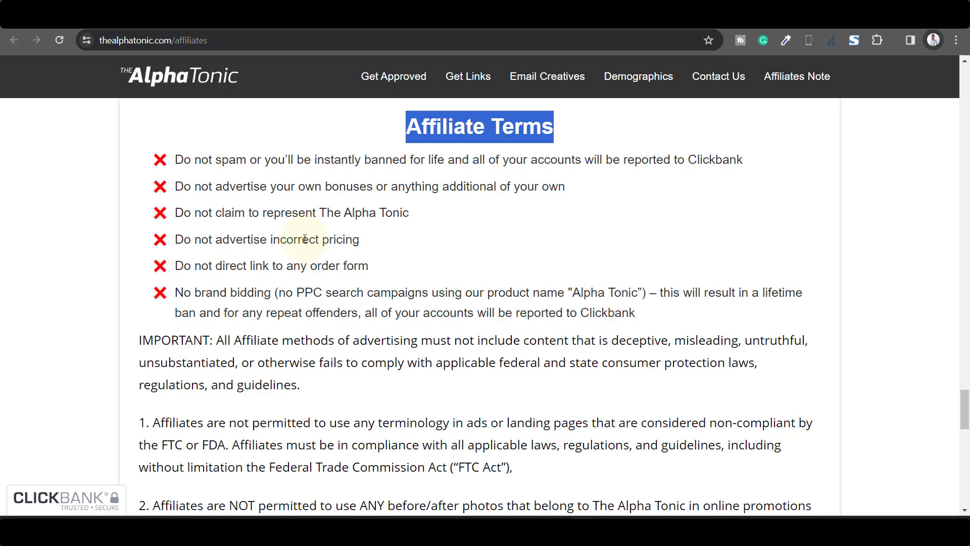
mouse_move(175, 145)
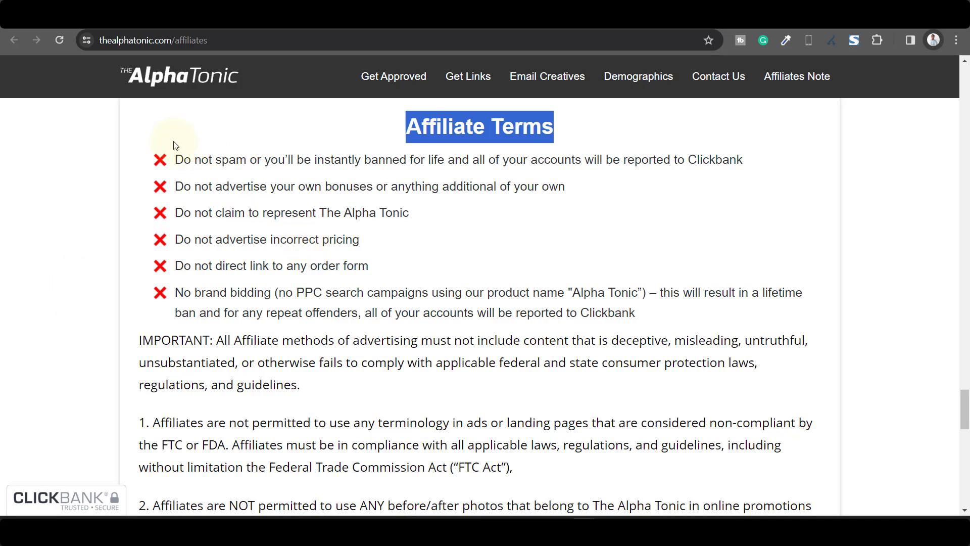
mouse_move(465, 365)
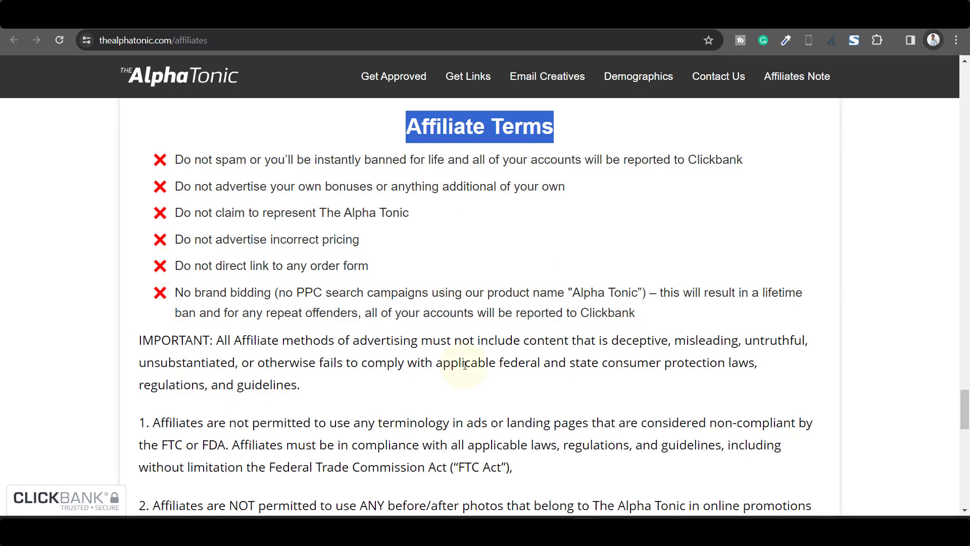
scroll("up", 3)
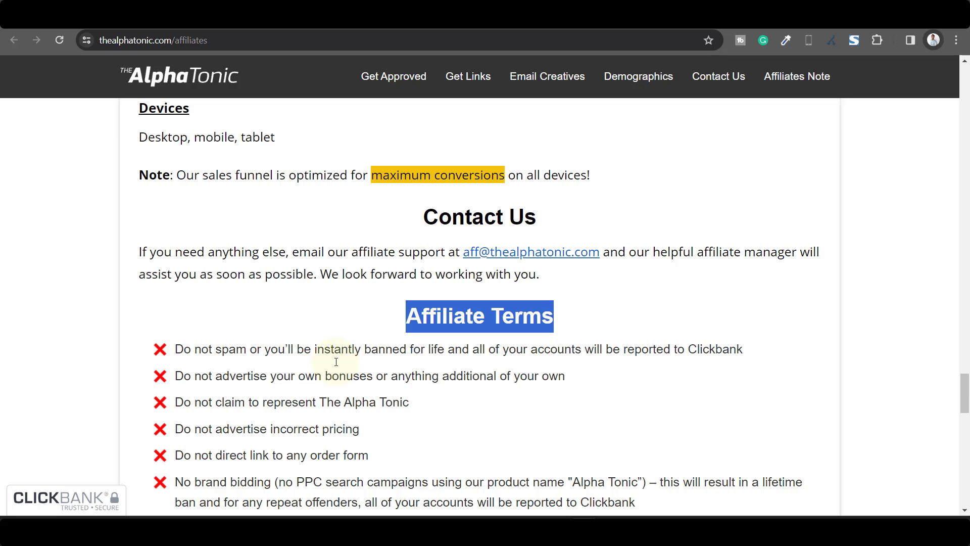
mouse_move(591, 276)
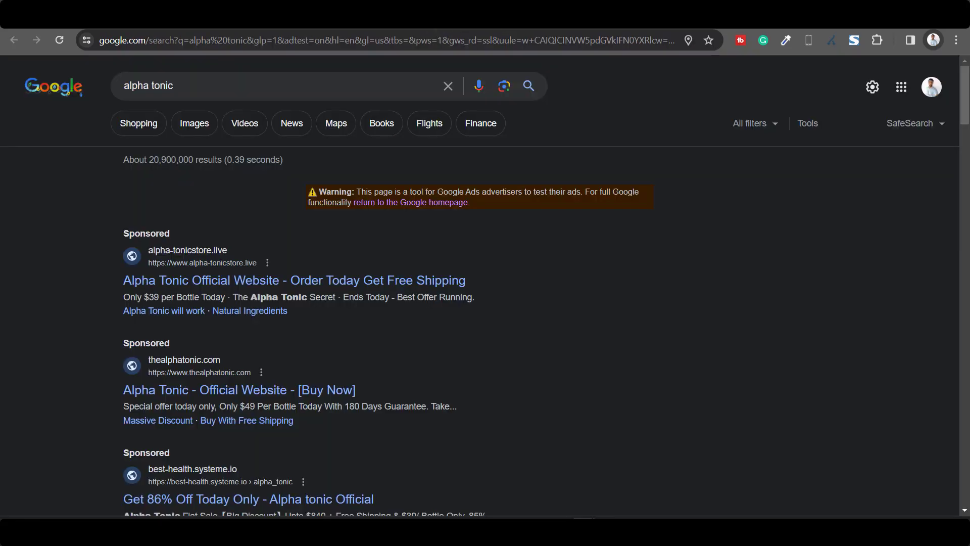
Step: Save the first sponsored ad's text to notes and open the alpha-tonicstore.live advertiser site
scroll("down", 3)
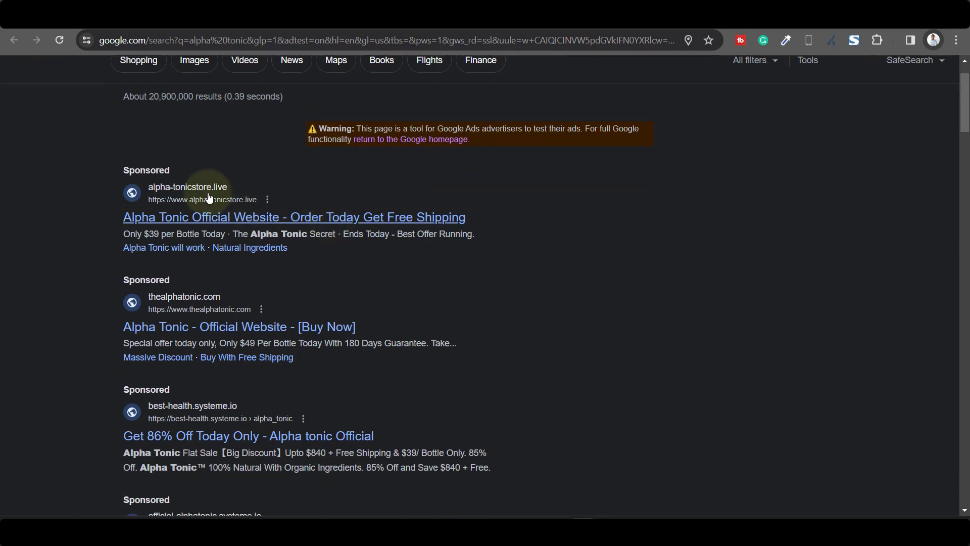
mouse_move(106, 176)
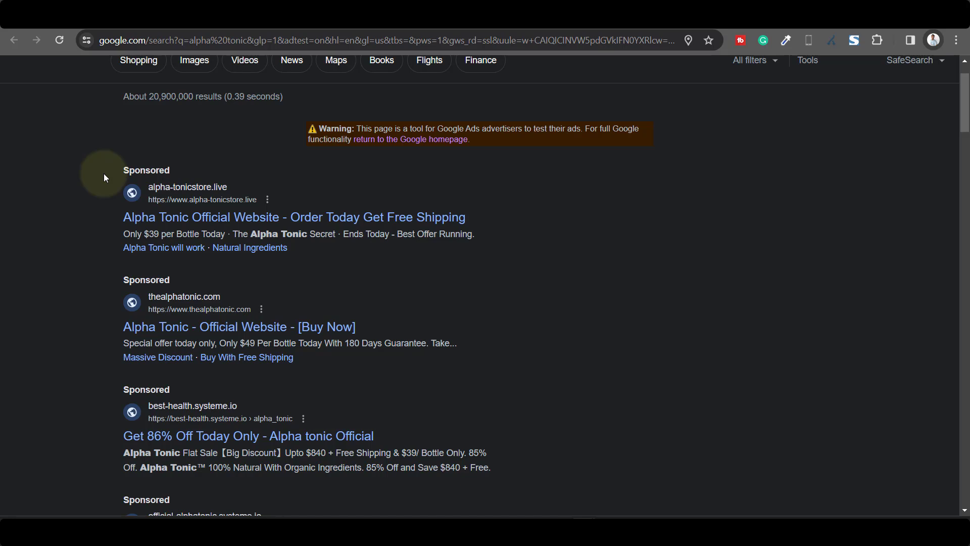
left_click_drag(124, 171, 291, 217)
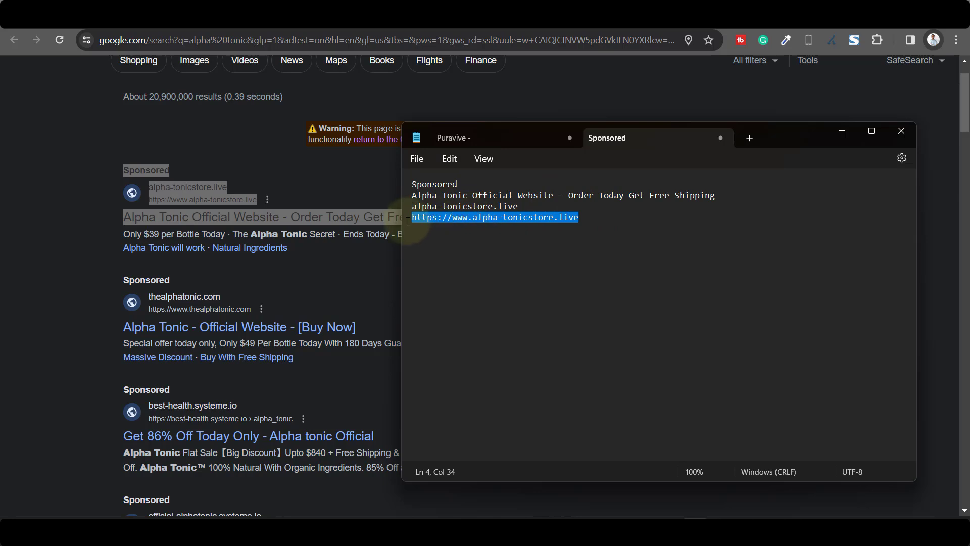
left_click(901, 131)
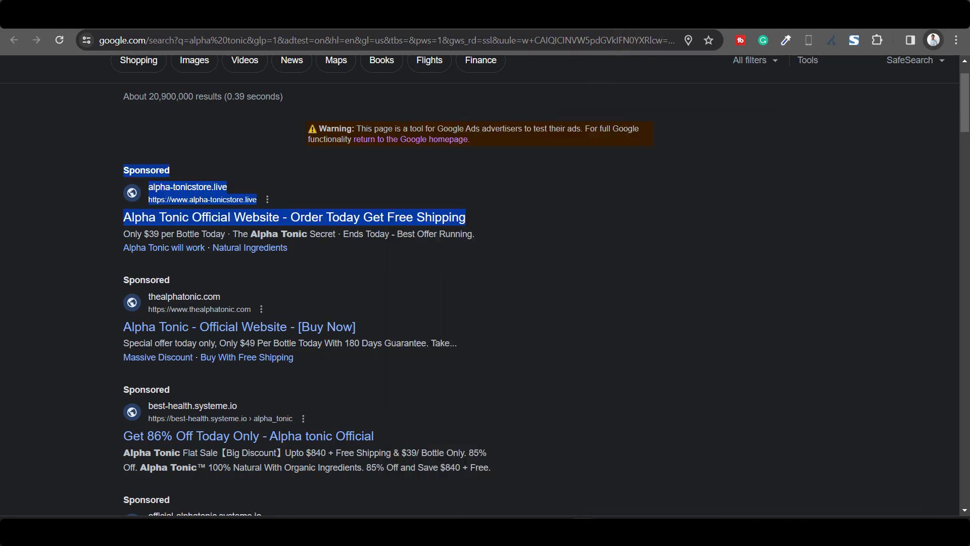
left_click(293, 216)
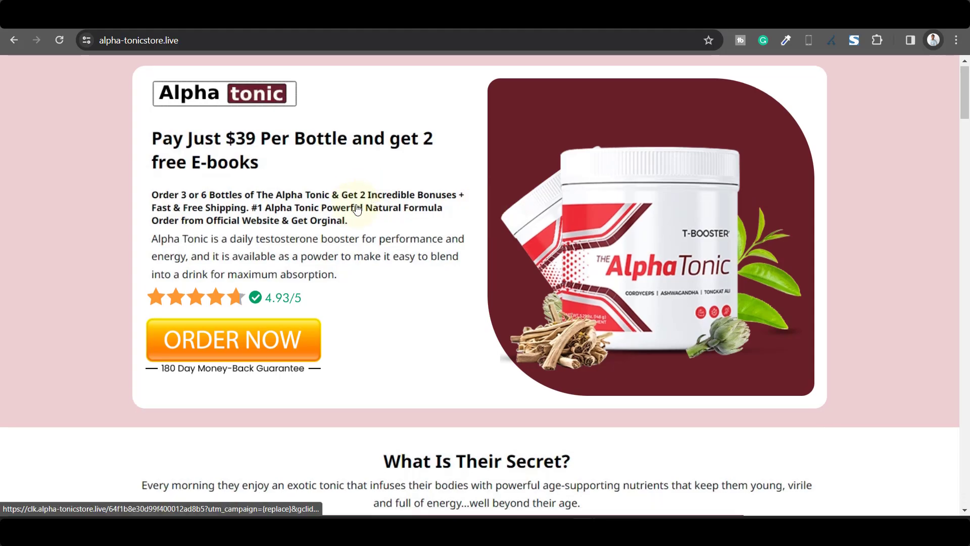
Step: Follow the store's order link to thealphatonic.com and add the three-bottle $59 package to cart
scroll("down", 3)
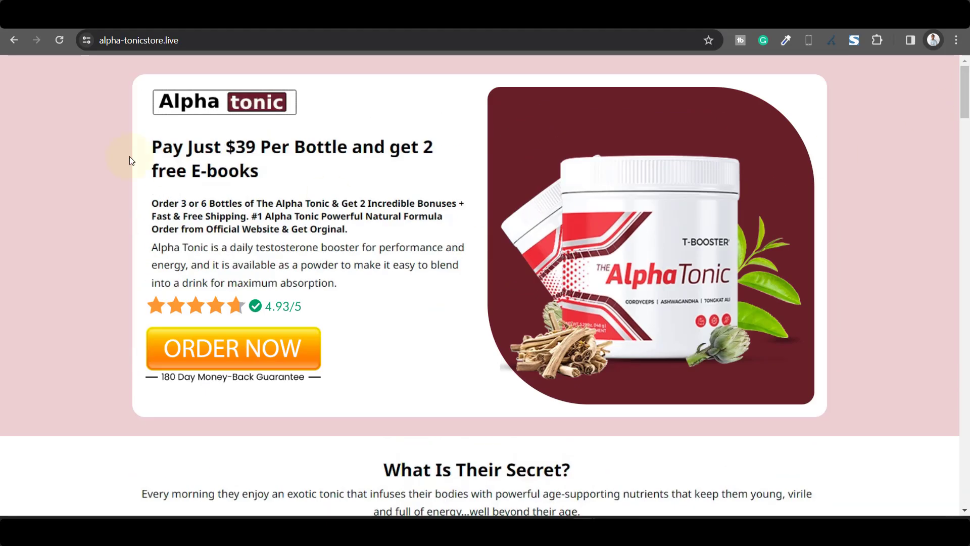
mouse_move(254, 349)
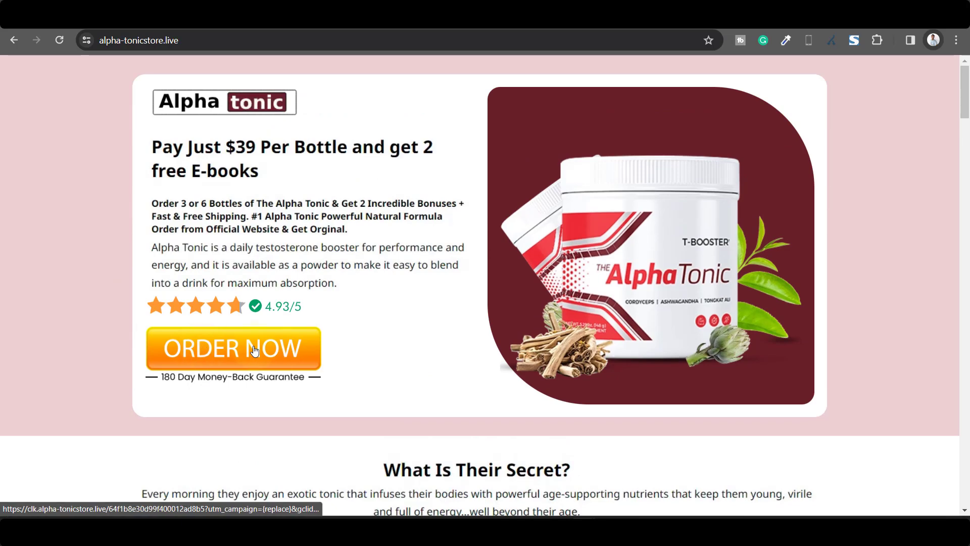
left_click(234, 350)
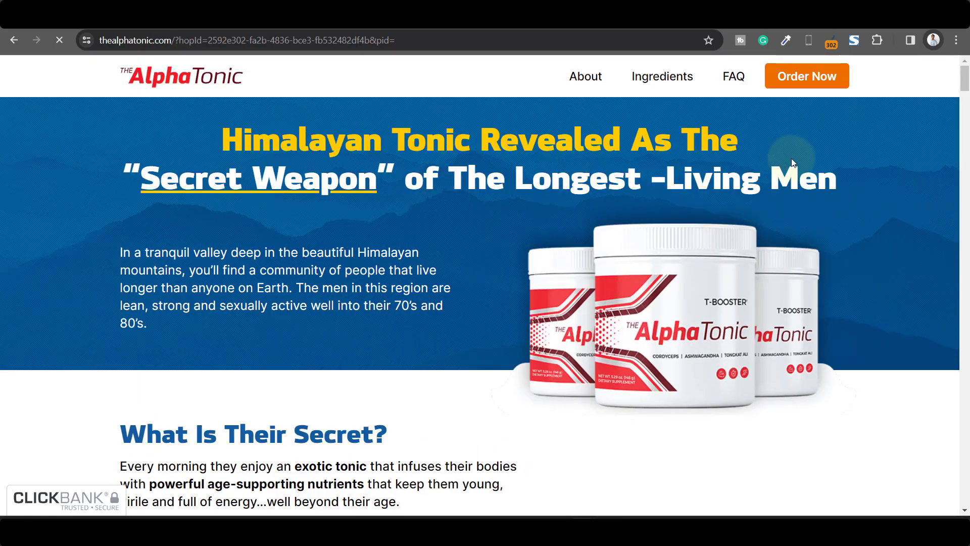
scroll("down", 3)
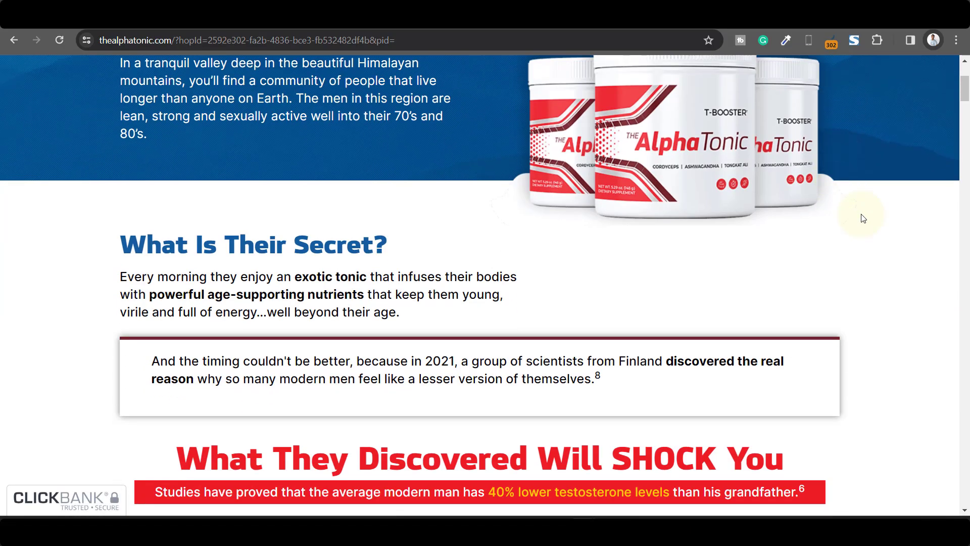
scroll("up", 3)
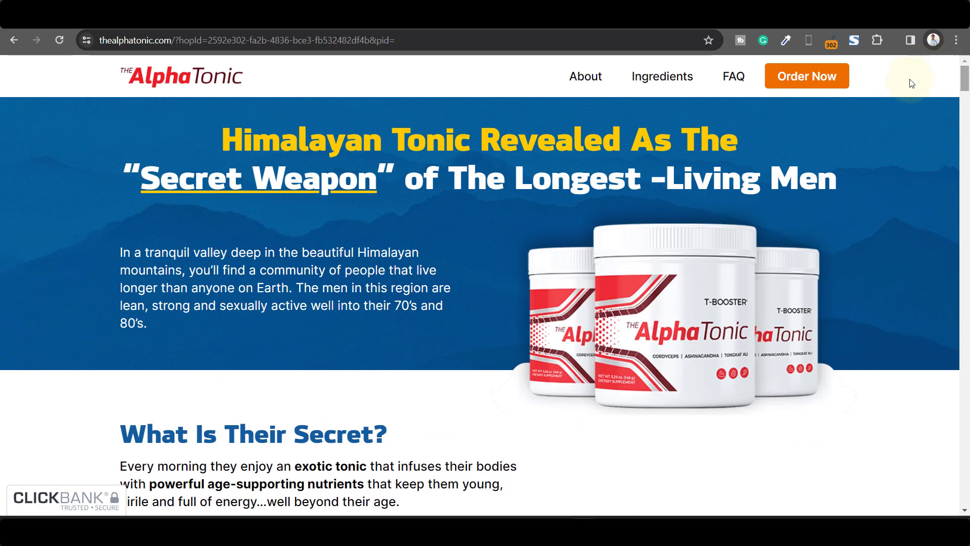
mouse_move(782, 76)
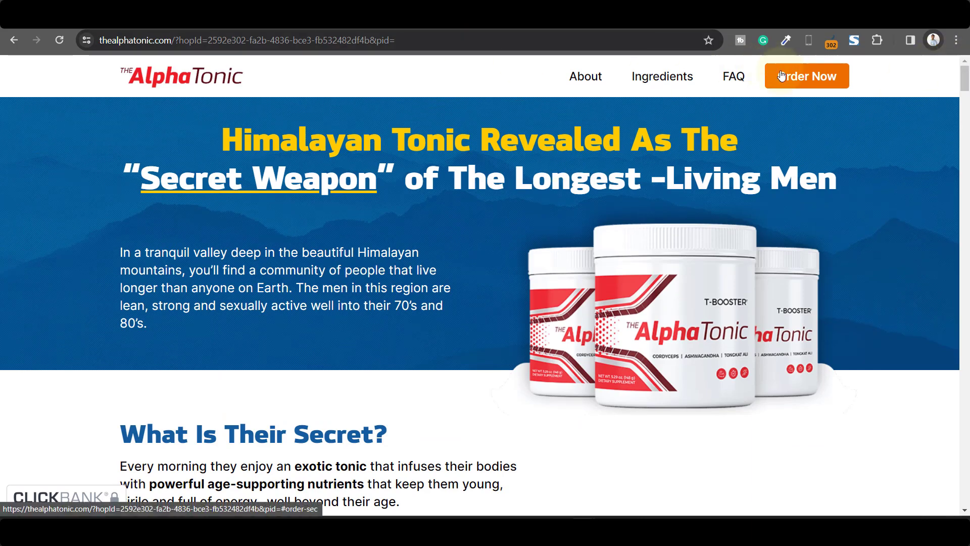
mouse_move(790, 75)
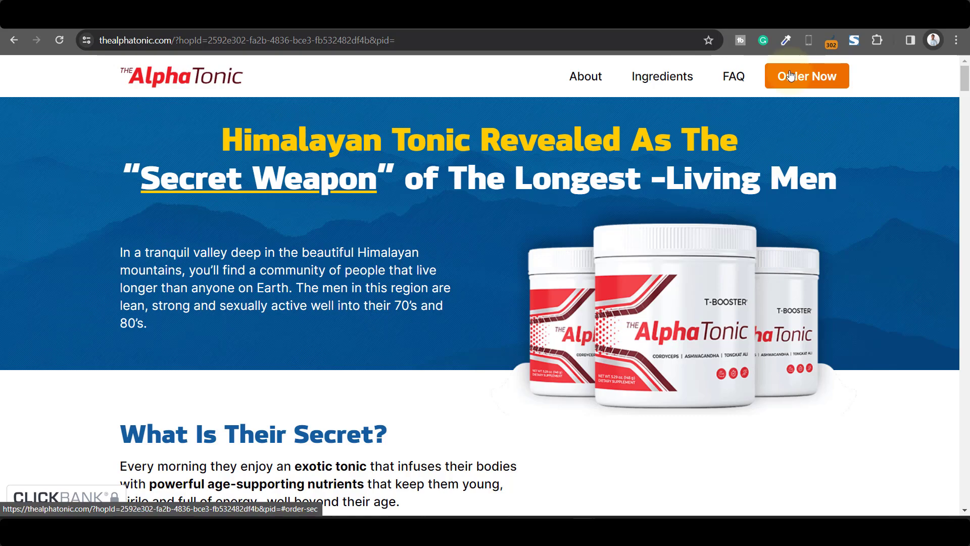
left_click(807, 76)
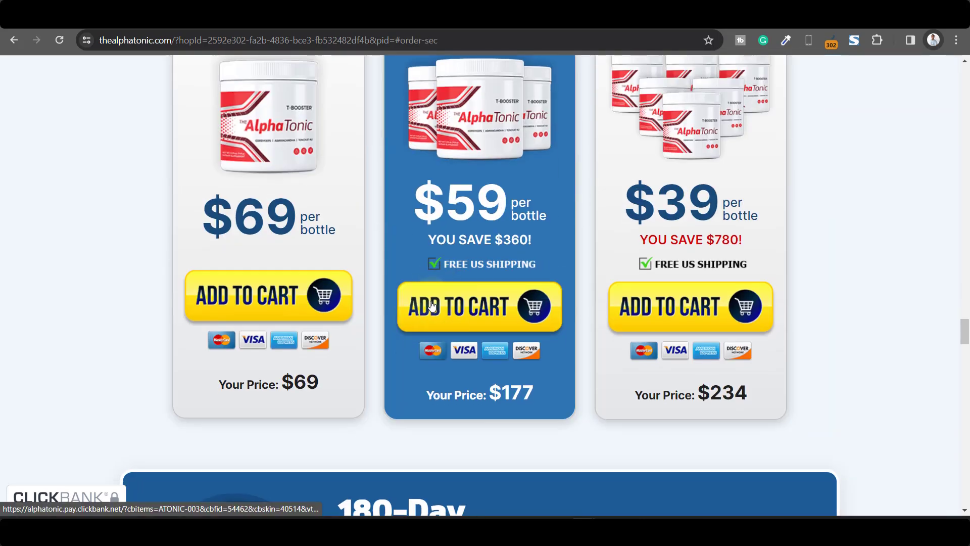
left_click(479, 307)
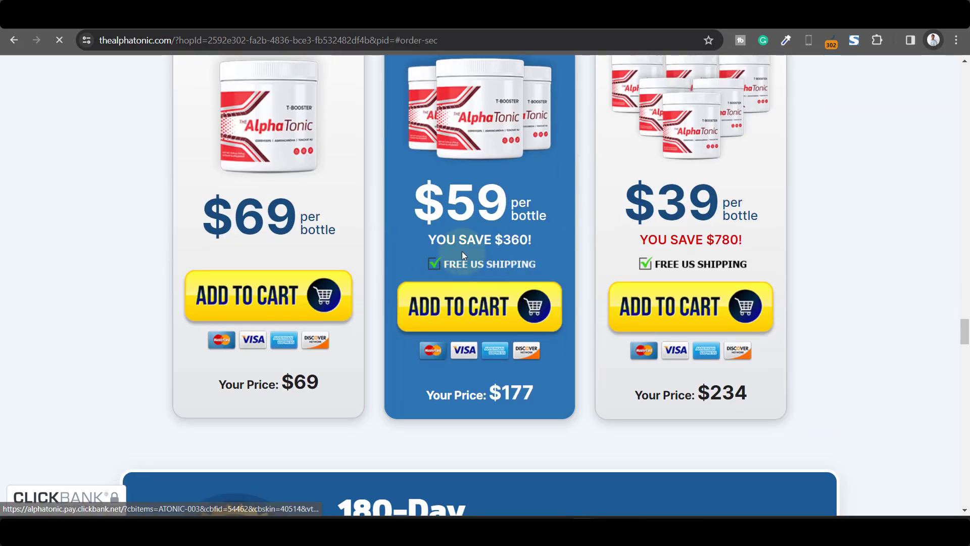
left_click(480, 306)
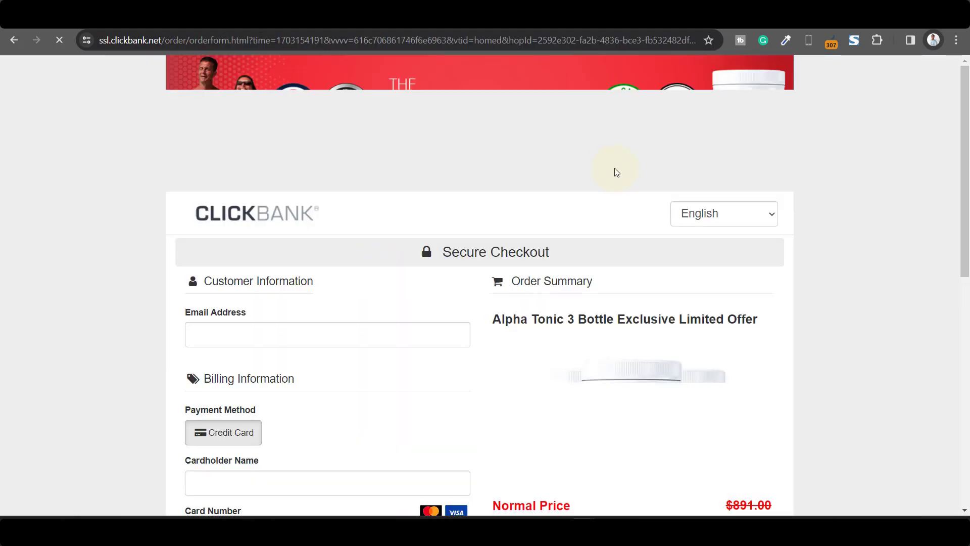
Step: Scroll the ClickBank checkout to the $177.00 total and footer affiliate ID
scroll("down", 3)
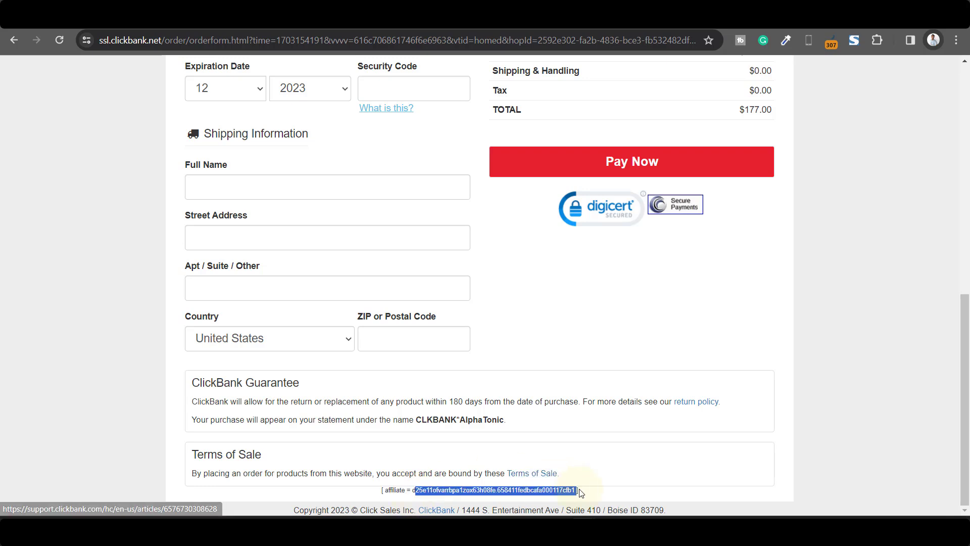
mouse_move(411, 499)
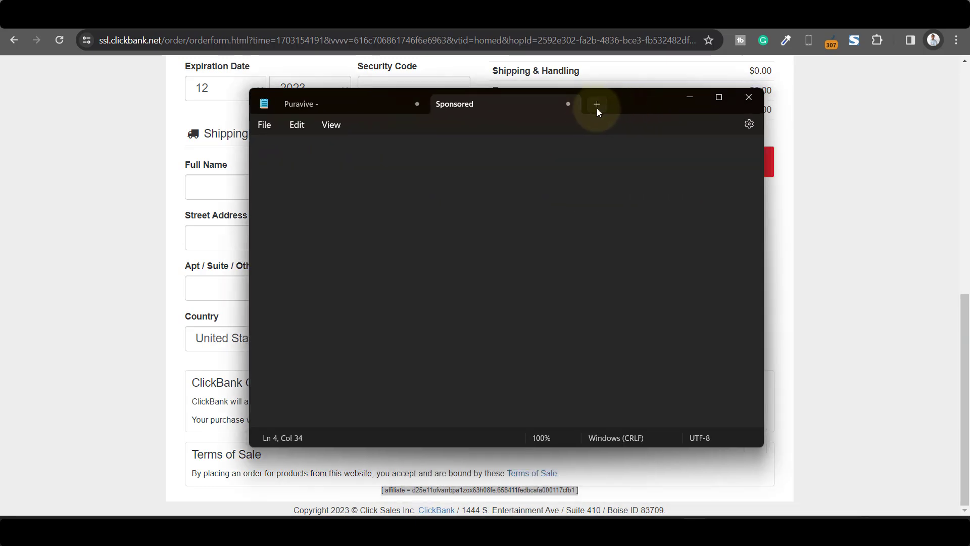
Step: Add the affiliate ID to a new note with .inv, selecting its affiliate code
left_click(596, 104)
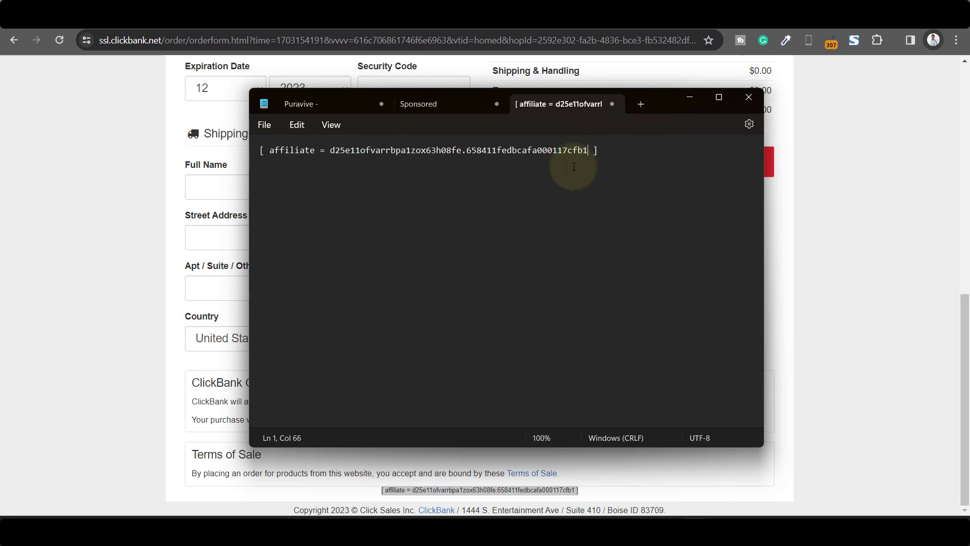
type(".inv")
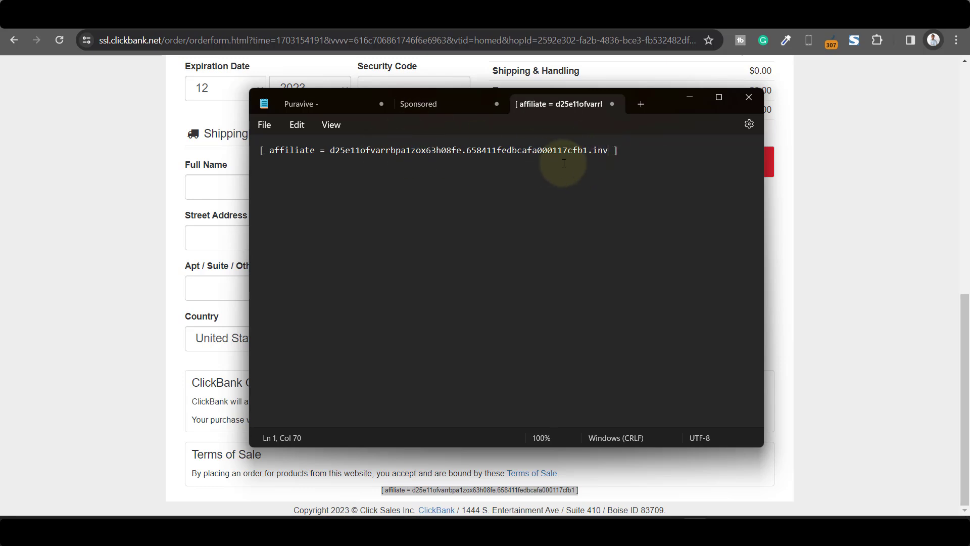
double_click(600, 151)
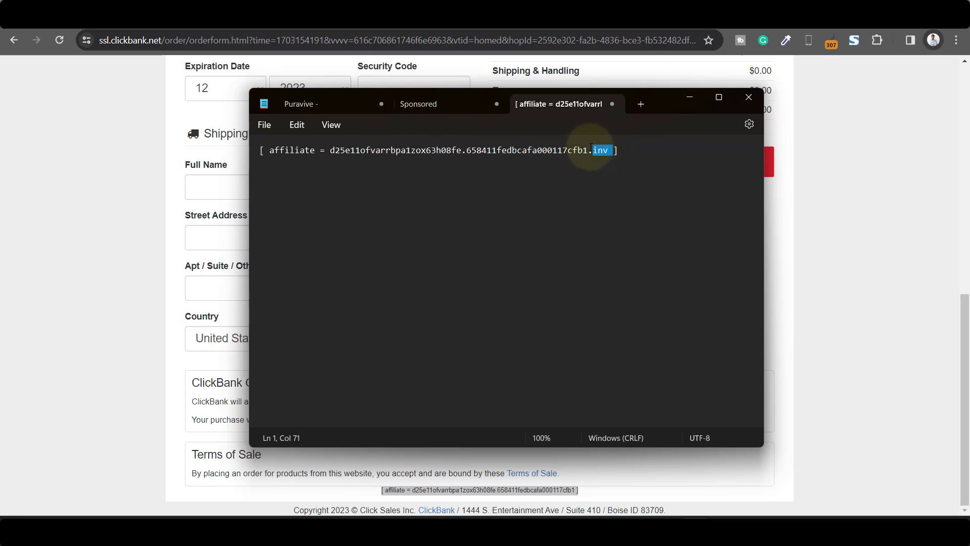
left_click_drag(610, 149, 276, 149)
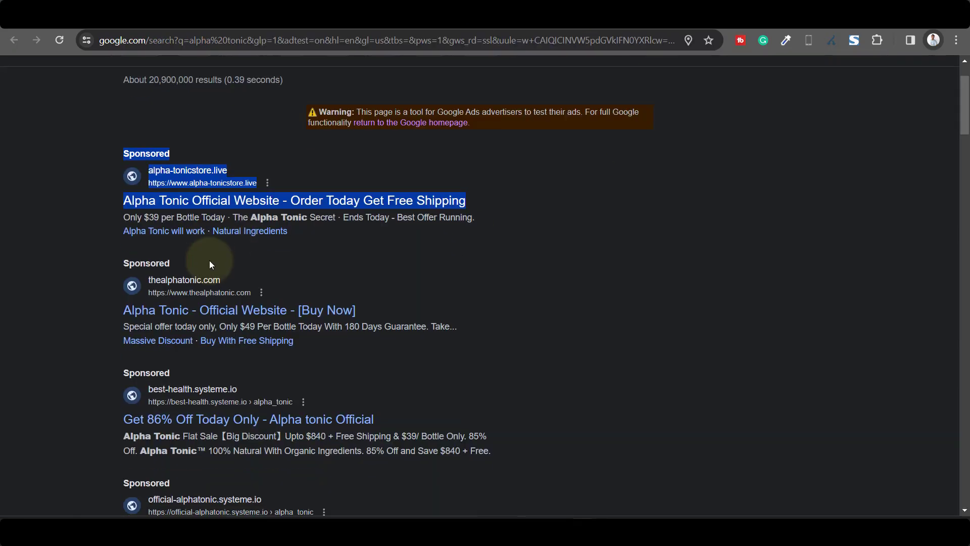
Step: Scroll the ClickBank checkout footer showing the affiliate ID and $177.00 total
scroll("down", 3)
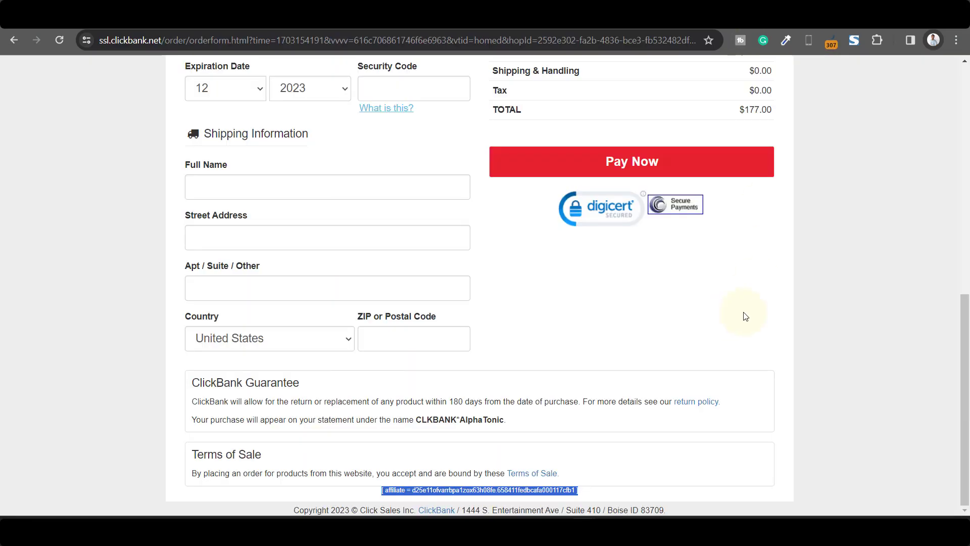
mouse_move(806, 361)
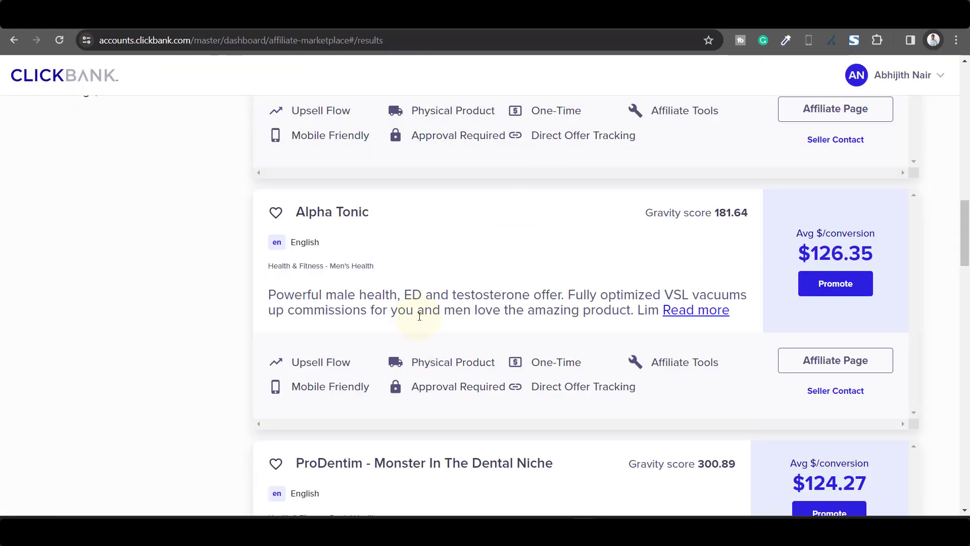
Step: Return to the Alpha Tonic affiliate page showing the Affiliate Terms
scroll("down", 3)
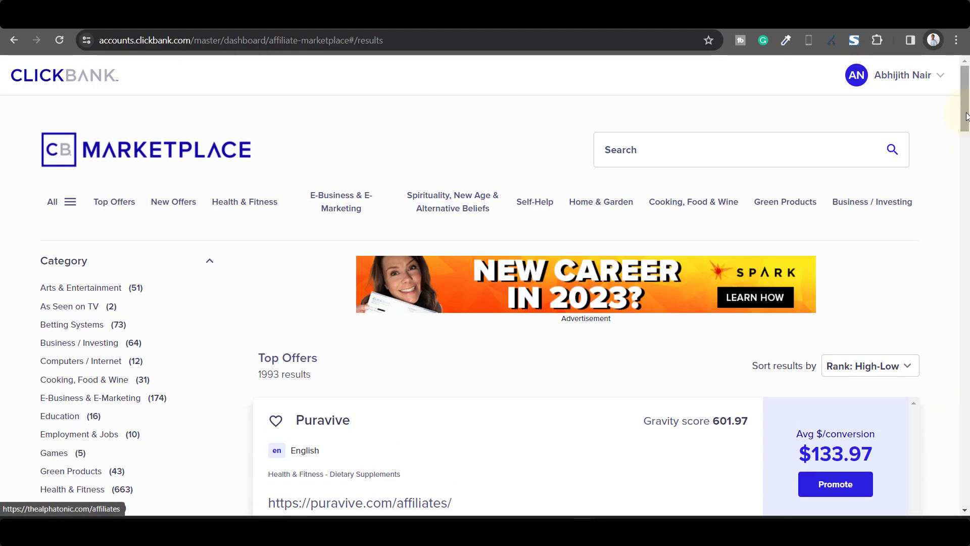
left_click(63, 509)
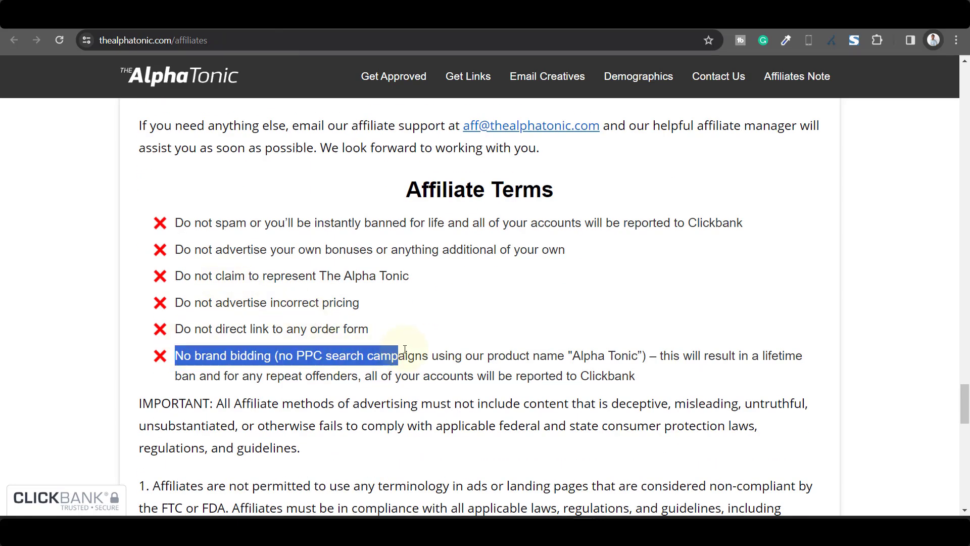
Step: Highlight the 'No brand bidding' term and return to the ClickBank Marketplace offers
left_click_drag(405, 350, 633, 375)
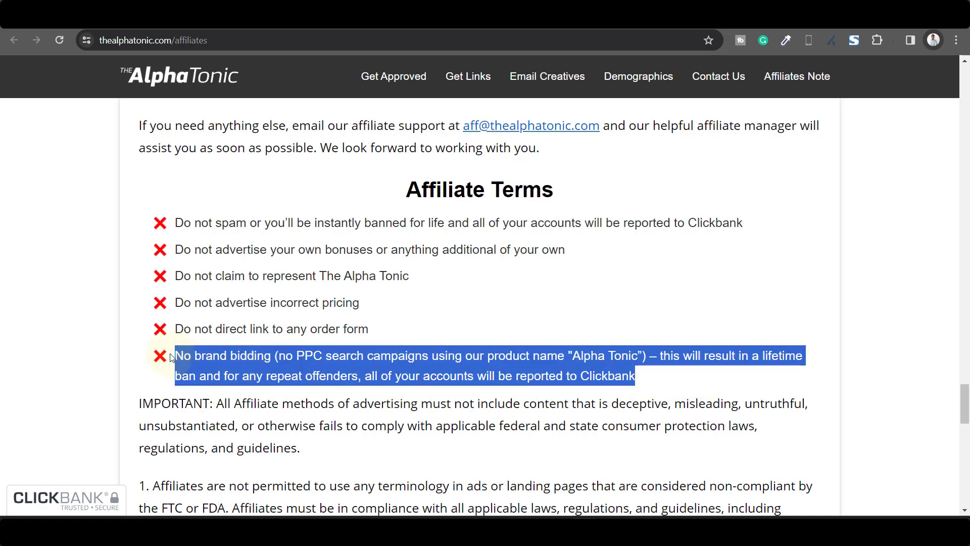
left_click(214, 347)
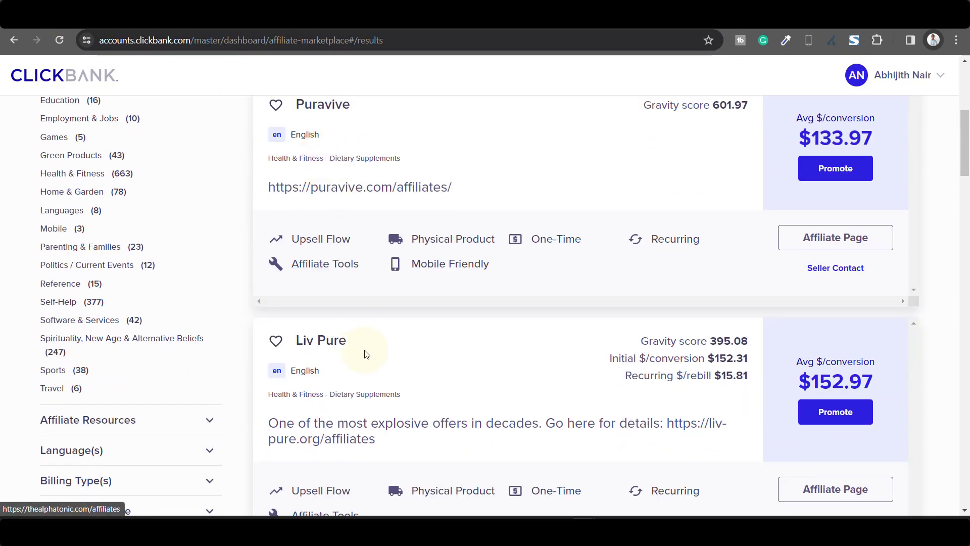
Step: Replace the 'alpha tonic' query in the Google search box with 'puravive'
scroll("down", 3)
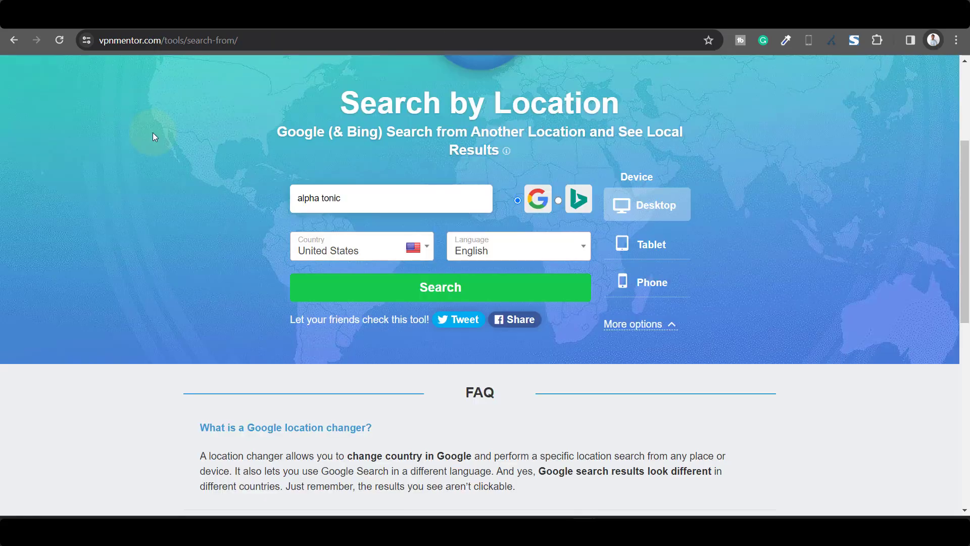
left_click(440, 287)
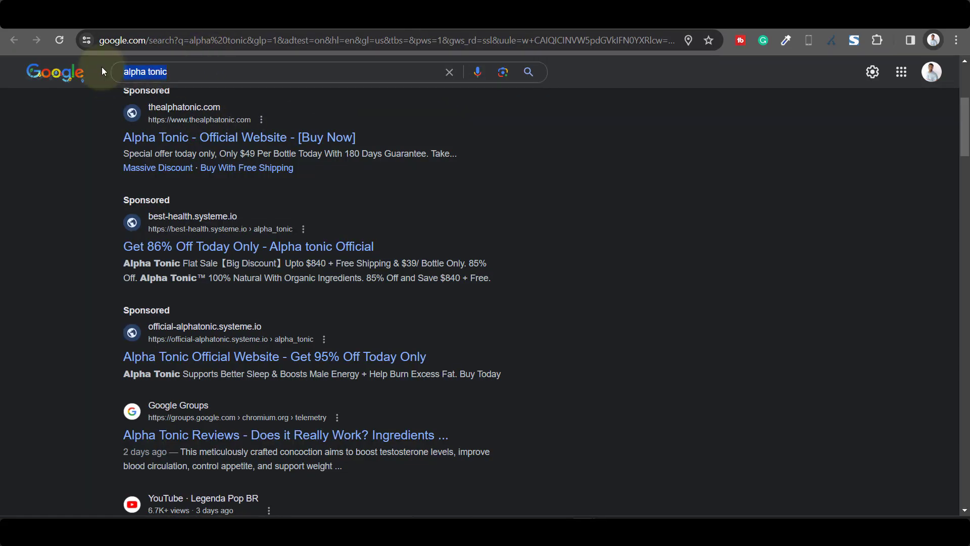
type("puravive")
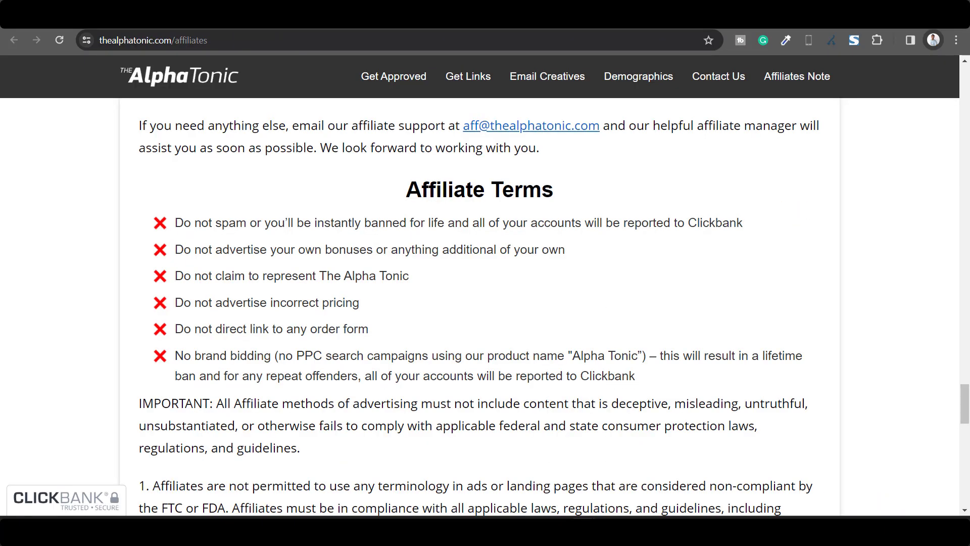
Step: Leave the Alpha Tonic affiliate terms and return to the ClickBank Marketplace offer list
key("Ctrl+Shift+A")
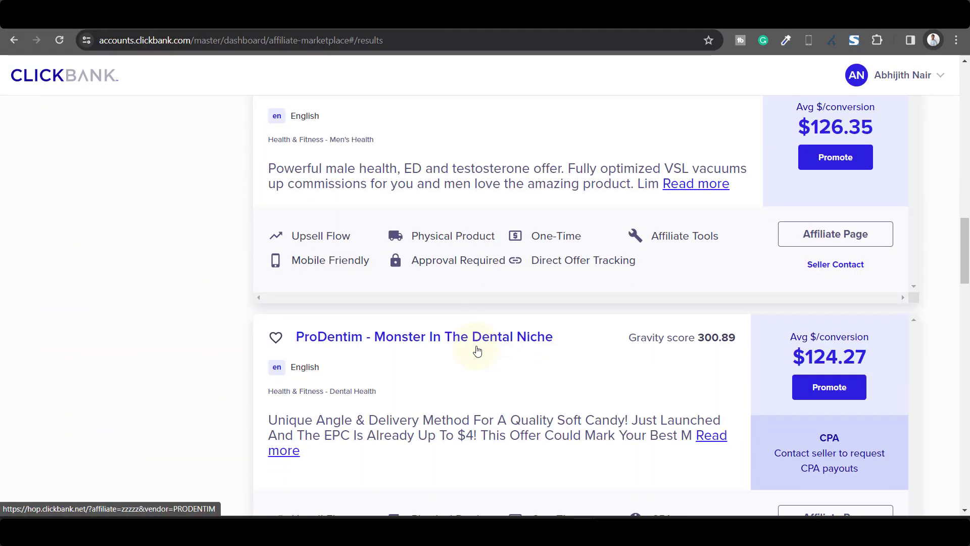
scroll("down", 3)
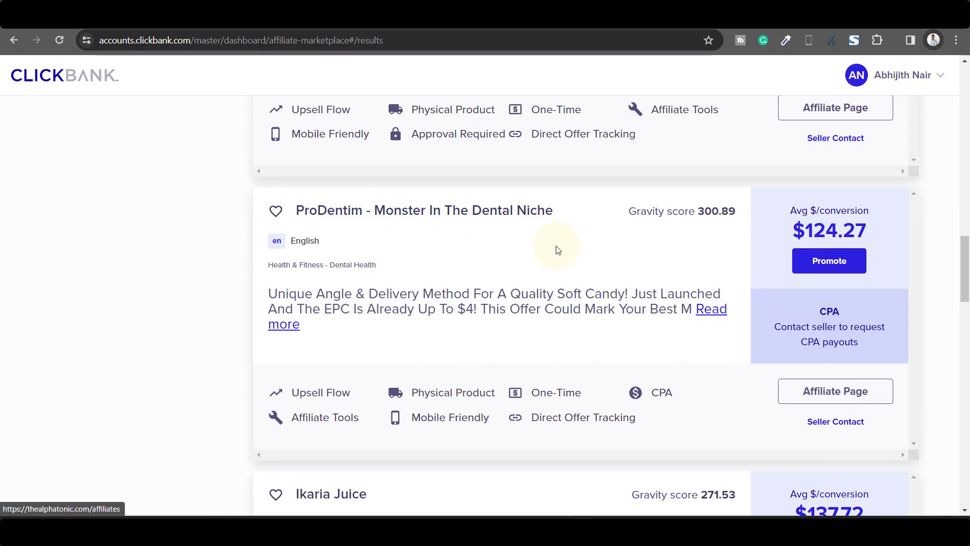
scroll("down", 3)
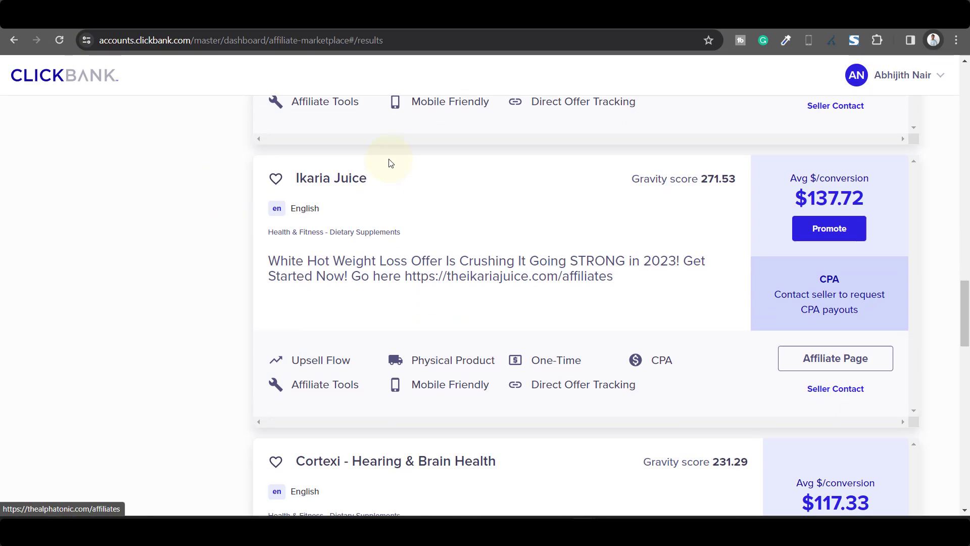
scroll("down", 3)
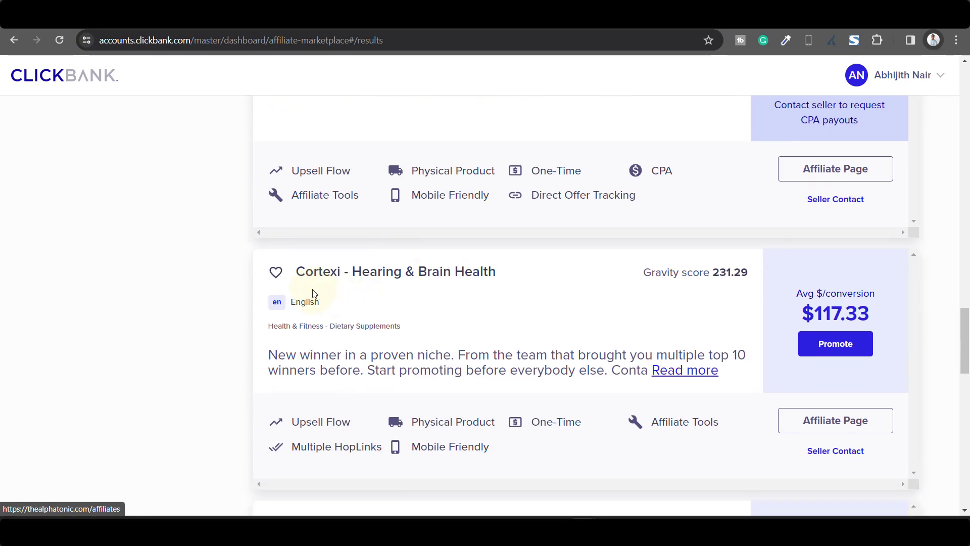
scroll("down", 3)
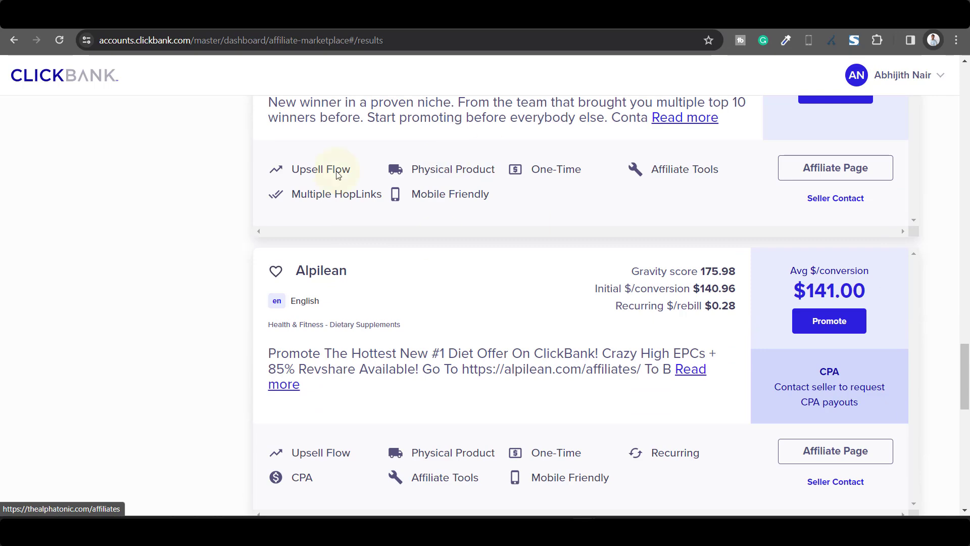
scroll("down", 3)
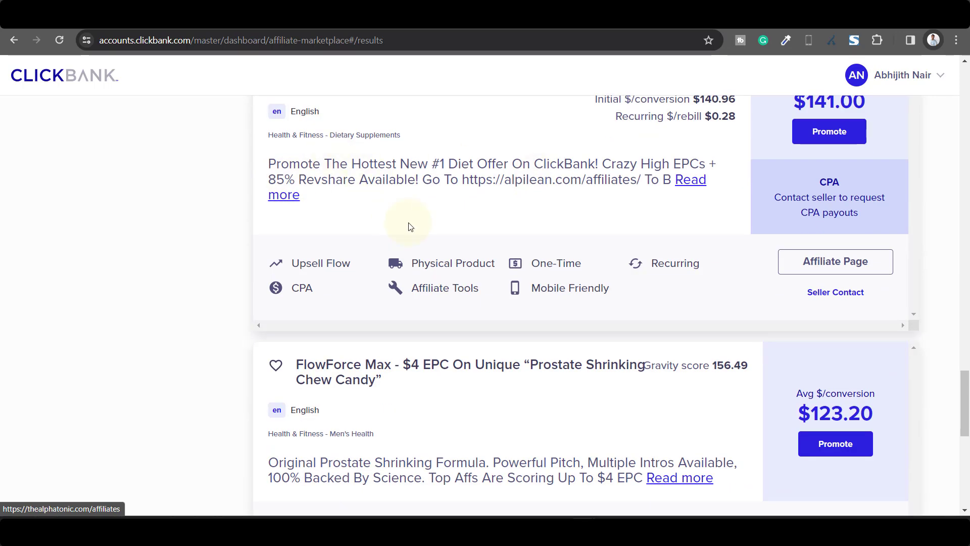
mouse_move(388, 224)
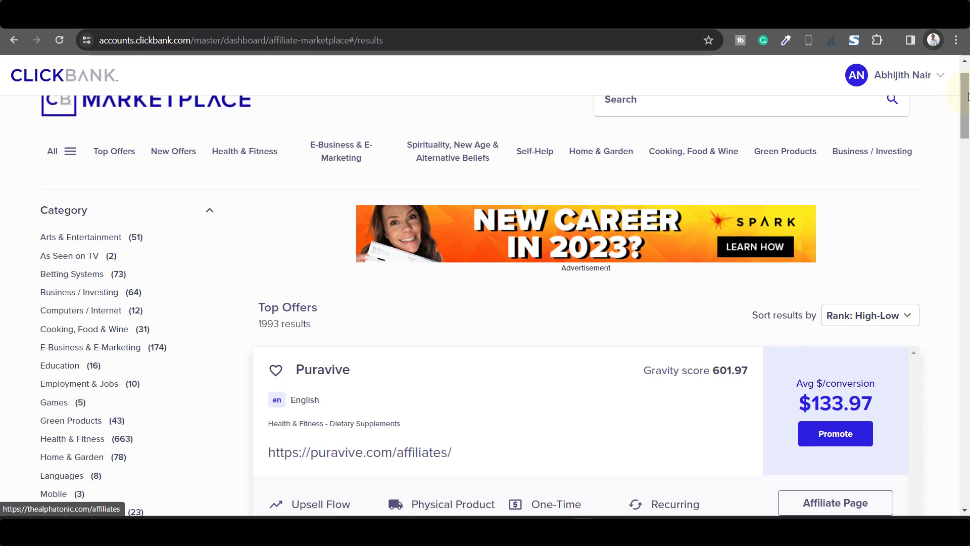
mouse_move(573, 126)
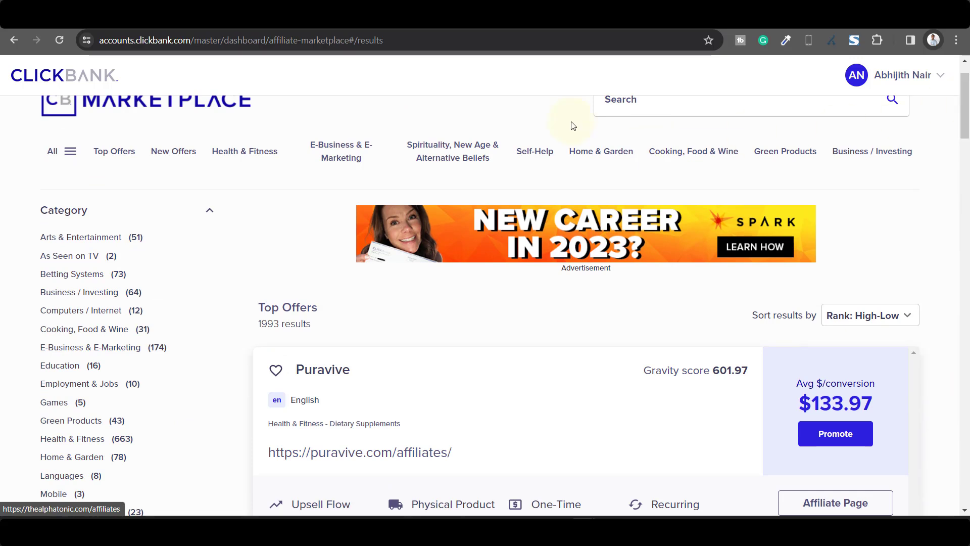
mouse_move(577, 129)
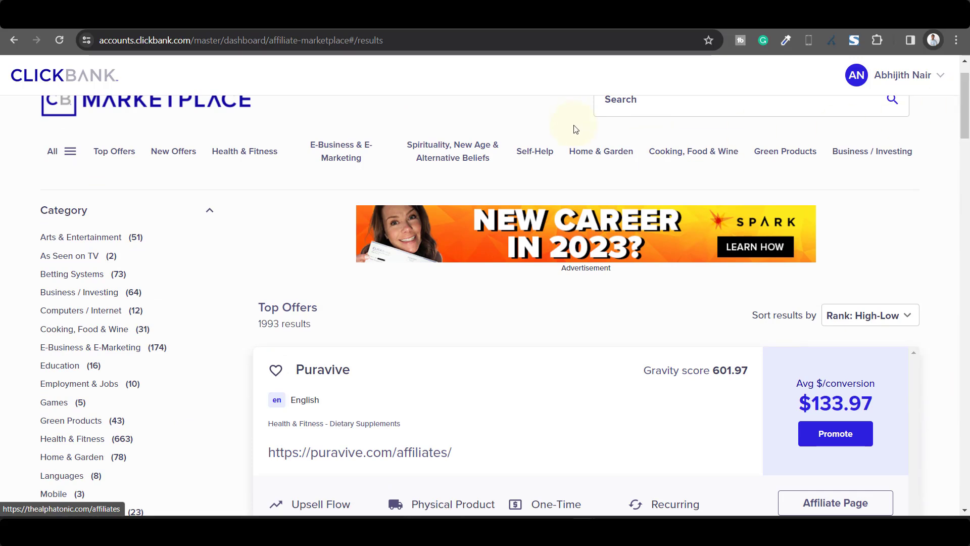
scroll("up", 3)
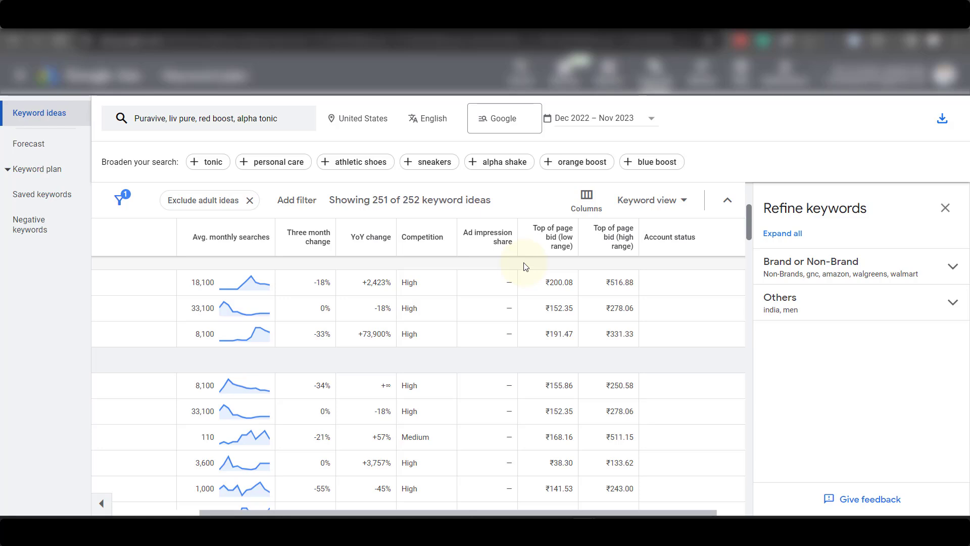
mouse_move(625, 280)
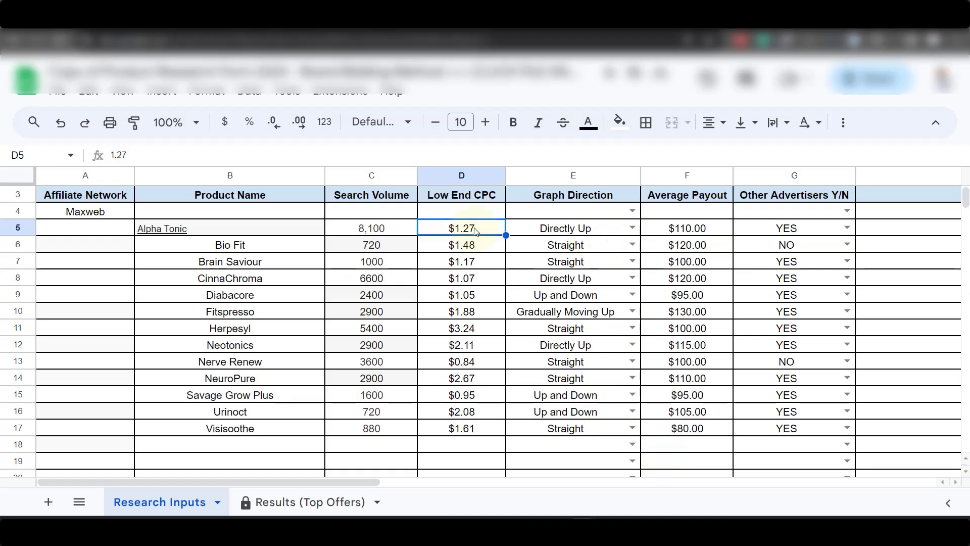
Step: Point out the low-end CPCs for Fitspresso and Neotonics, and Bio Fit's 720 search volume
left_click(462, 311)
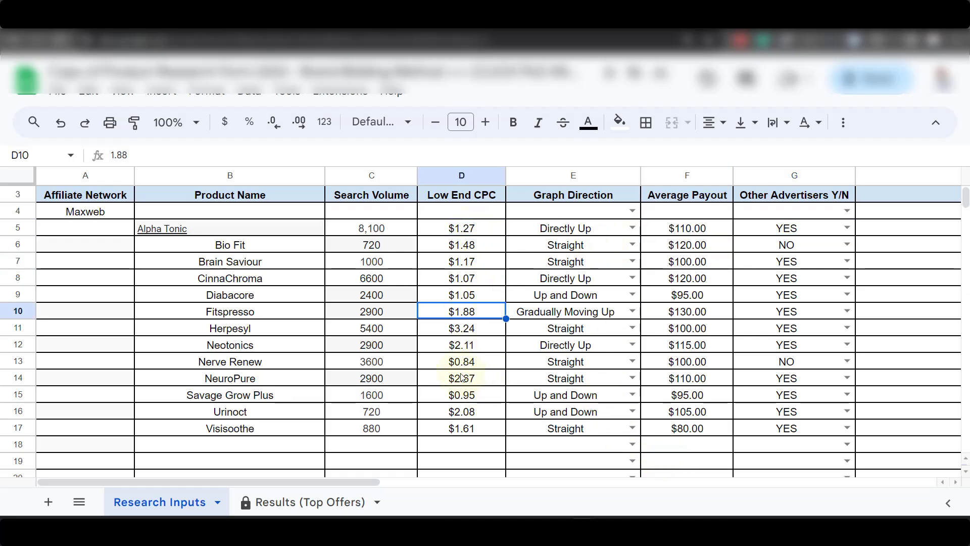
left_click(462, 345)
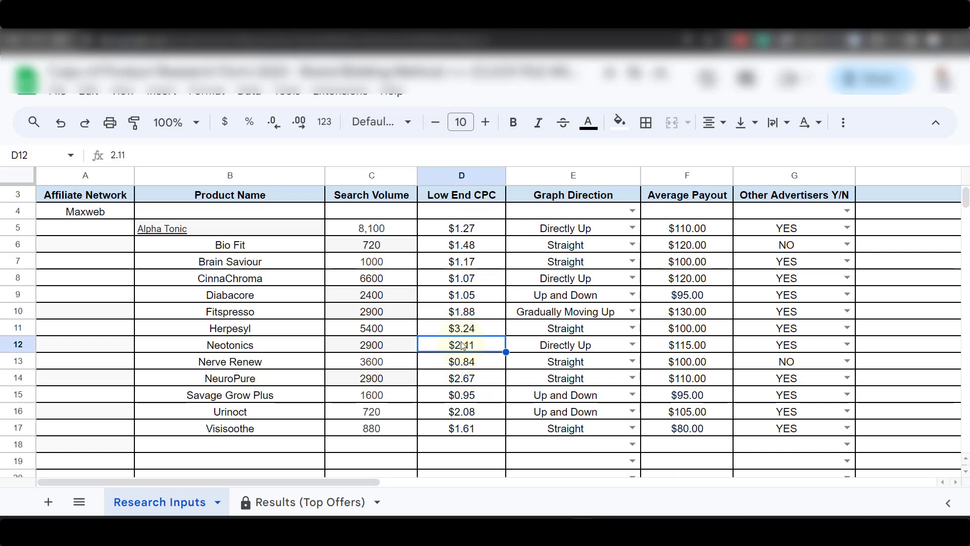
mouse_move(436, 332)
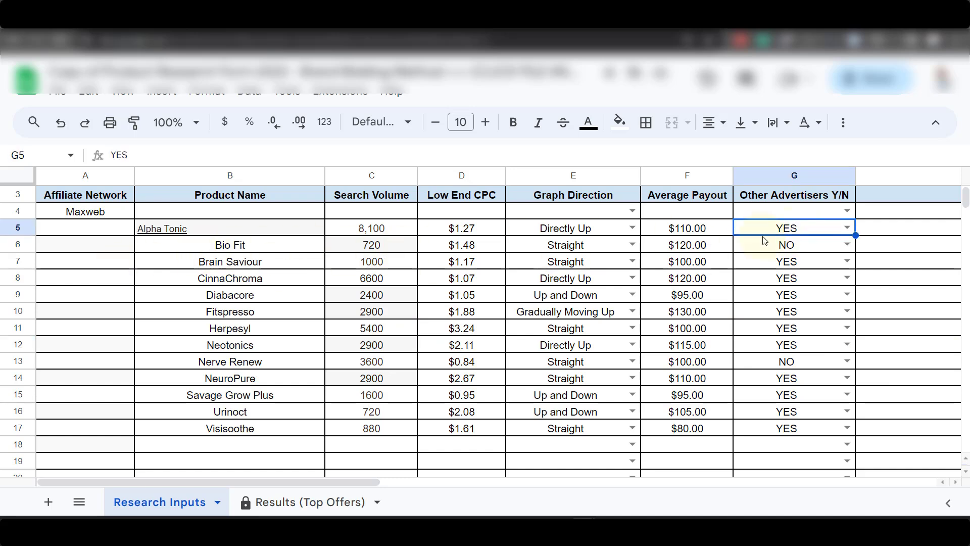
left_click(230, 244)
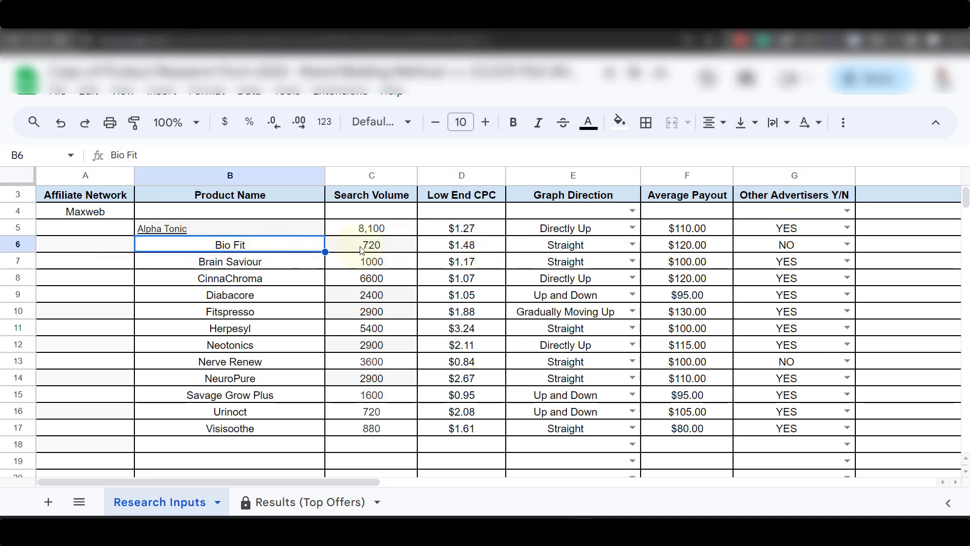
left_click(370, 245)
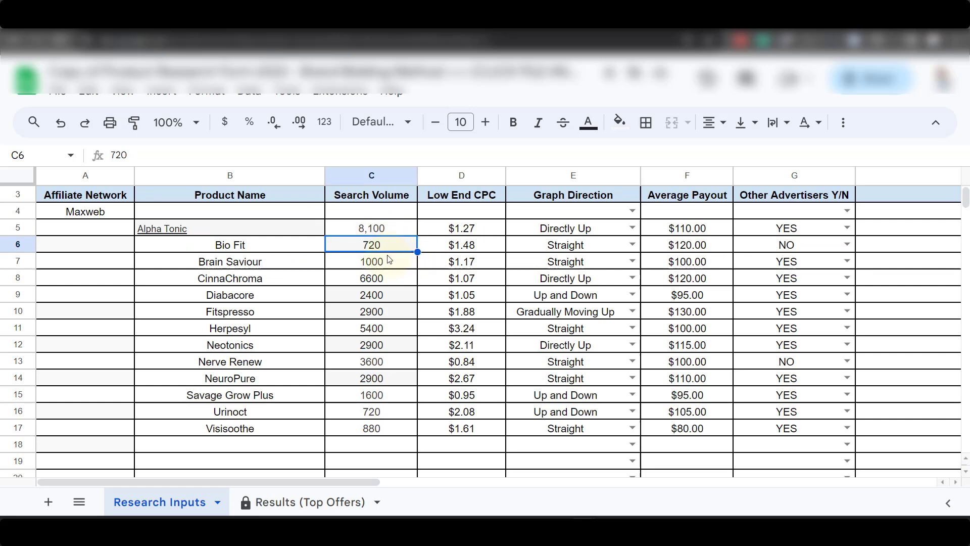
Step: Check Bio Fit's payout, low-end CPC and advertiser bidding, Brain Saviour's bidding, then view Results (Top Offers)
left_click(566, 244)
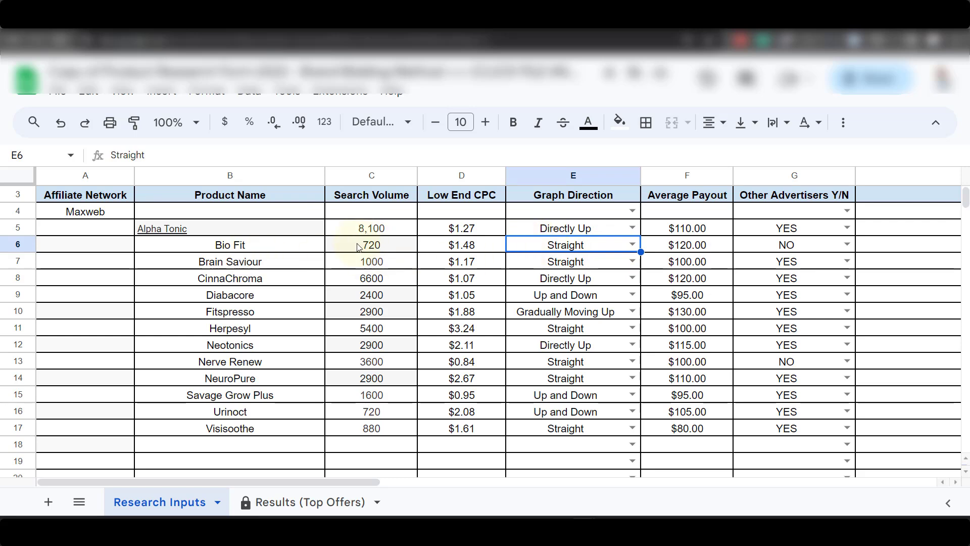
left_click(687, 244)
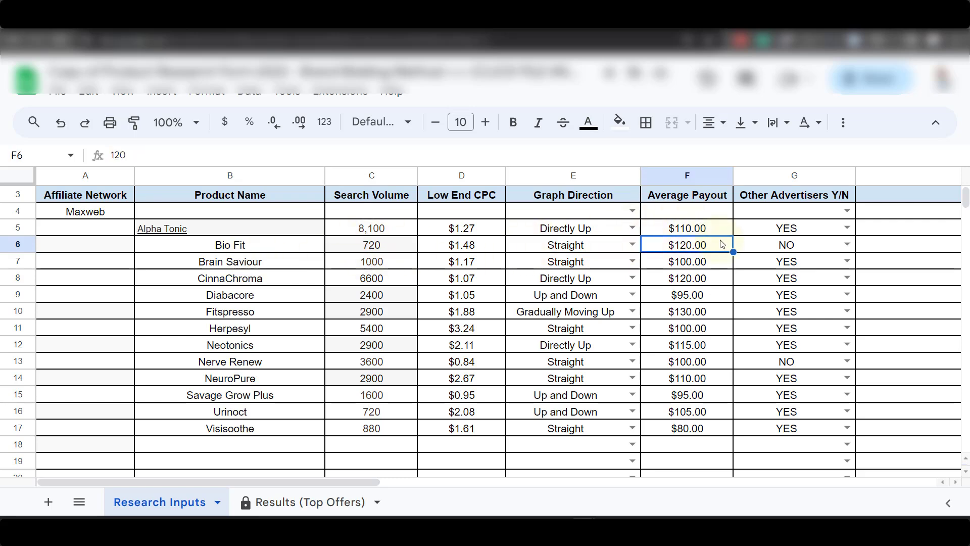
left_click(461, 245)
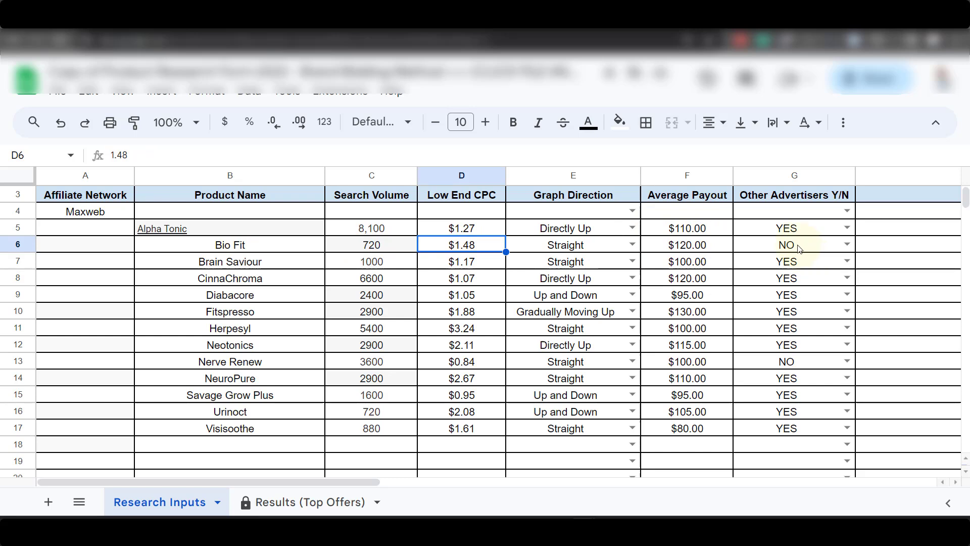
left_click(786, 244)
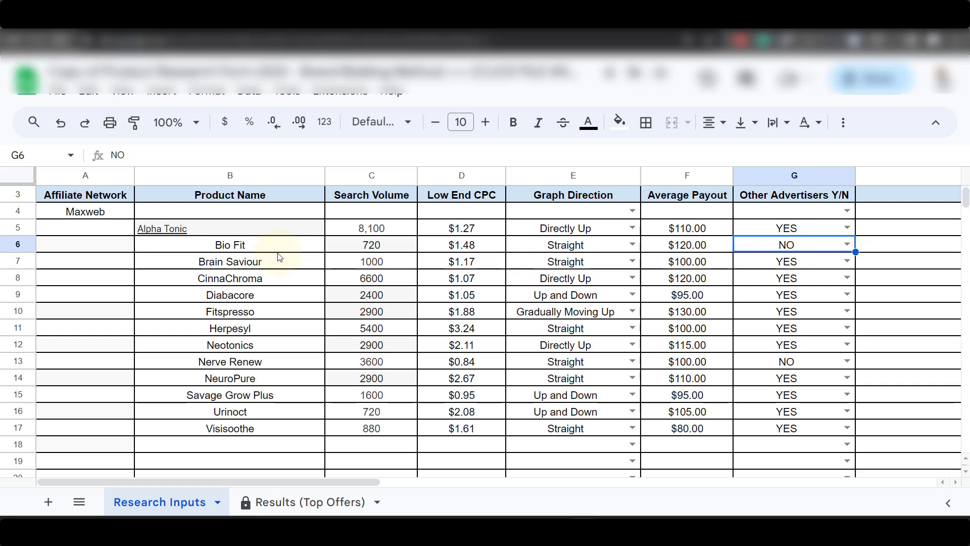
mouse_move(801, 237)
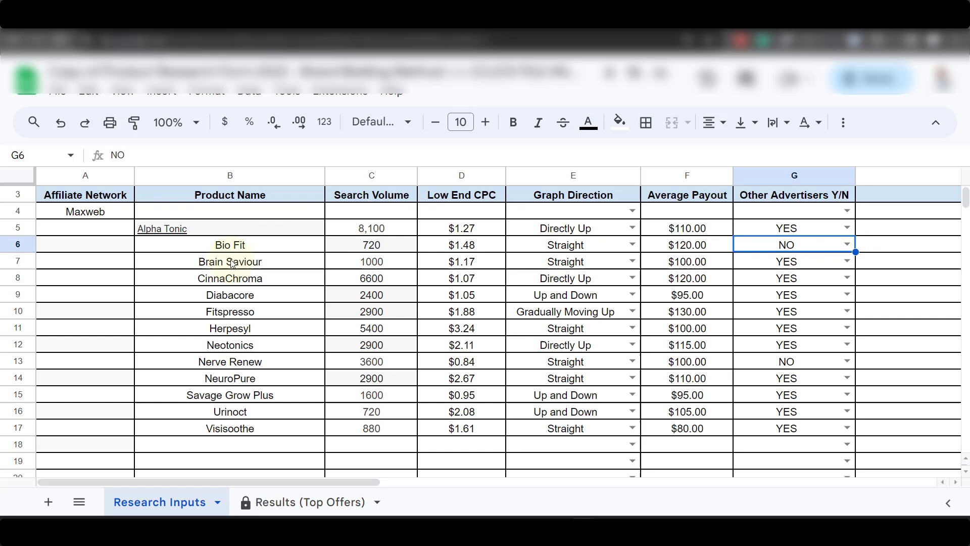
left_click(791, 261)
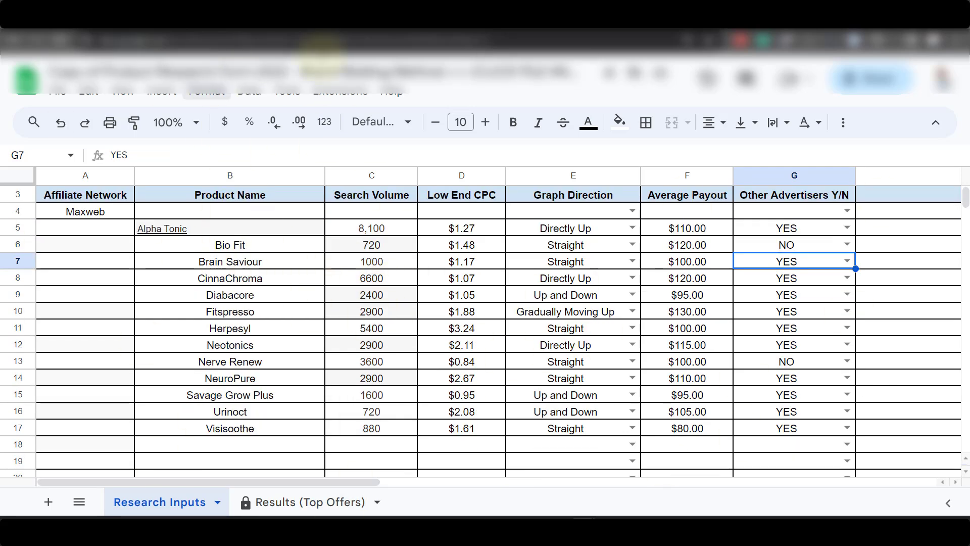
left_click(309, 502)
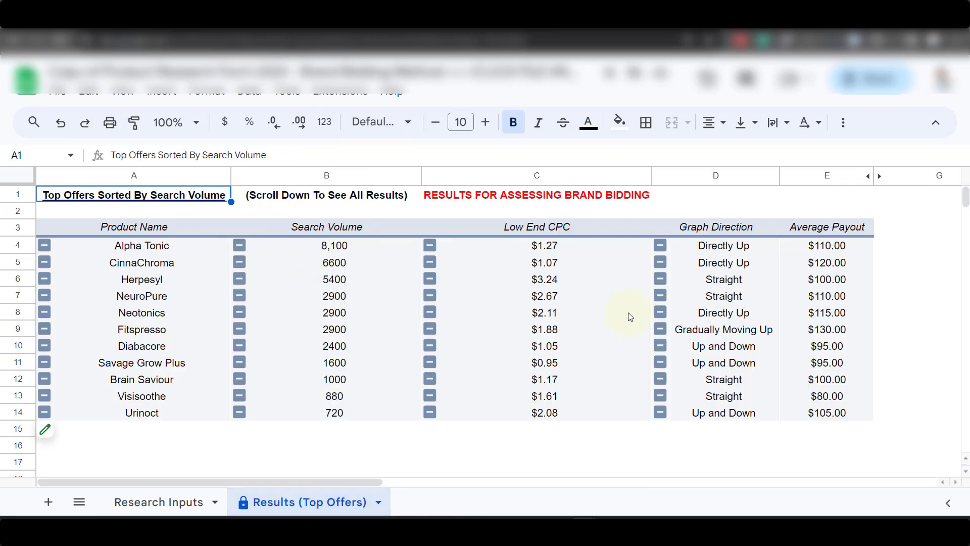
mouse_move(155, 416)
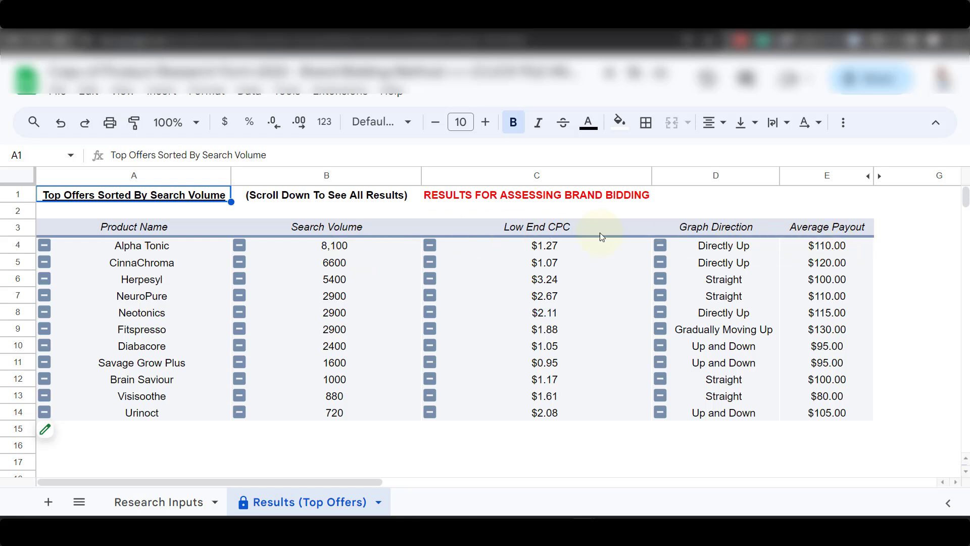
scroll("down", 3)
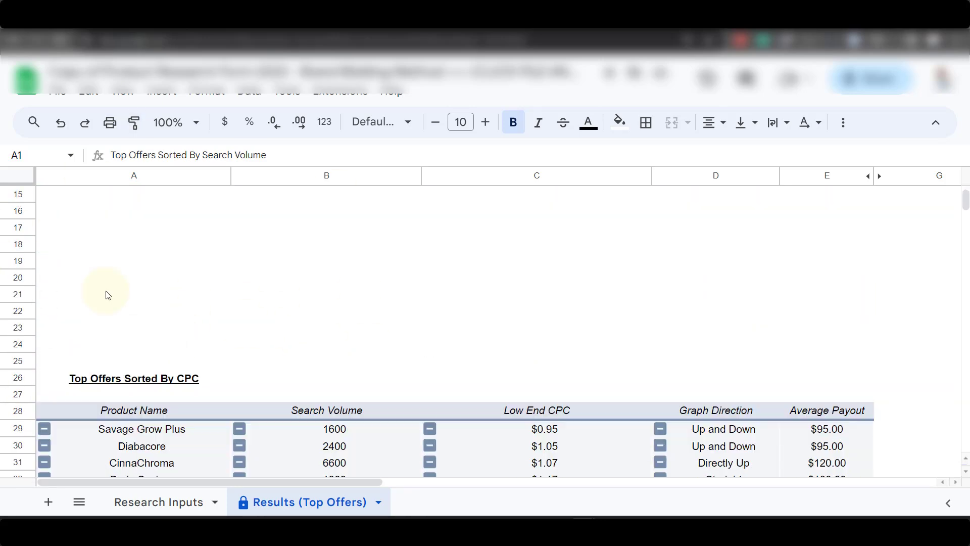
scroll("down", 3)
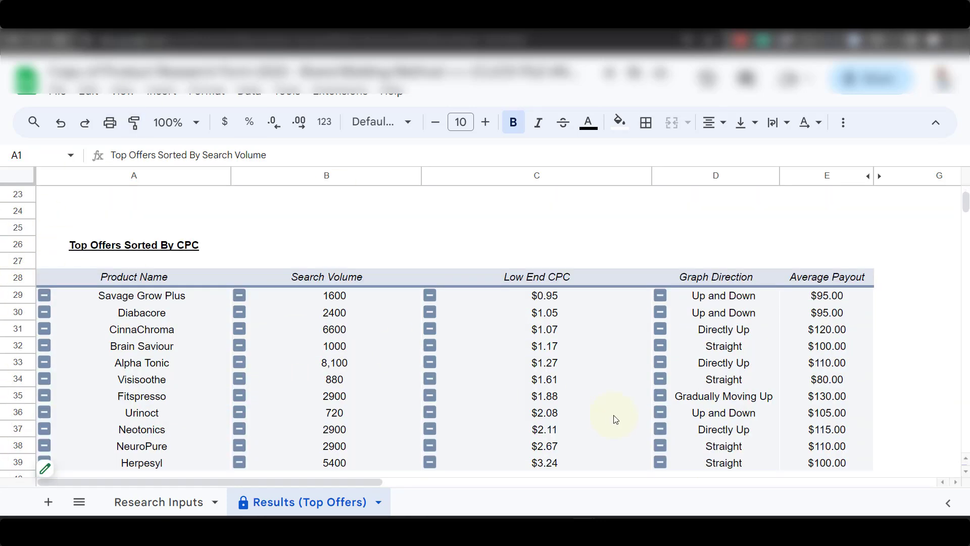
left_click(159, 501)
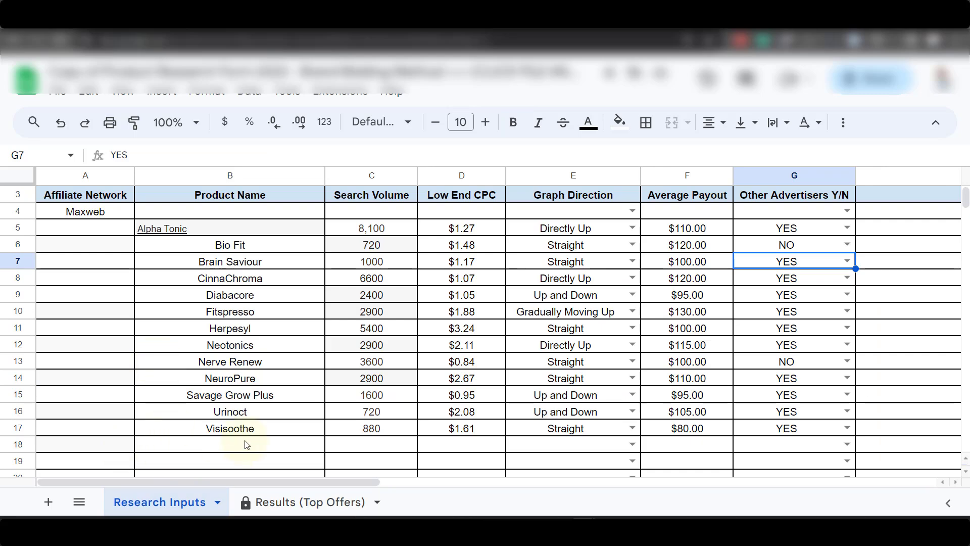
left_click(311, 503)
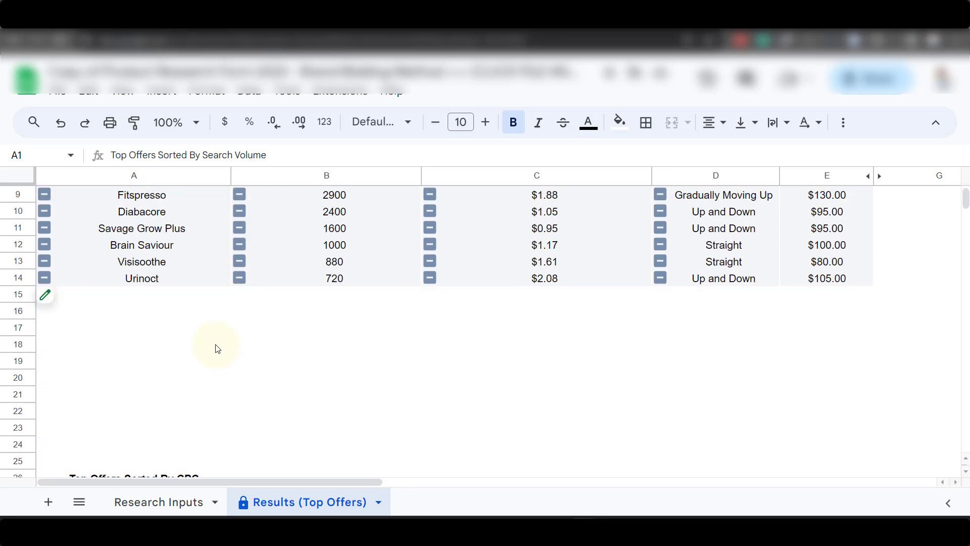
scroll("down", 3)
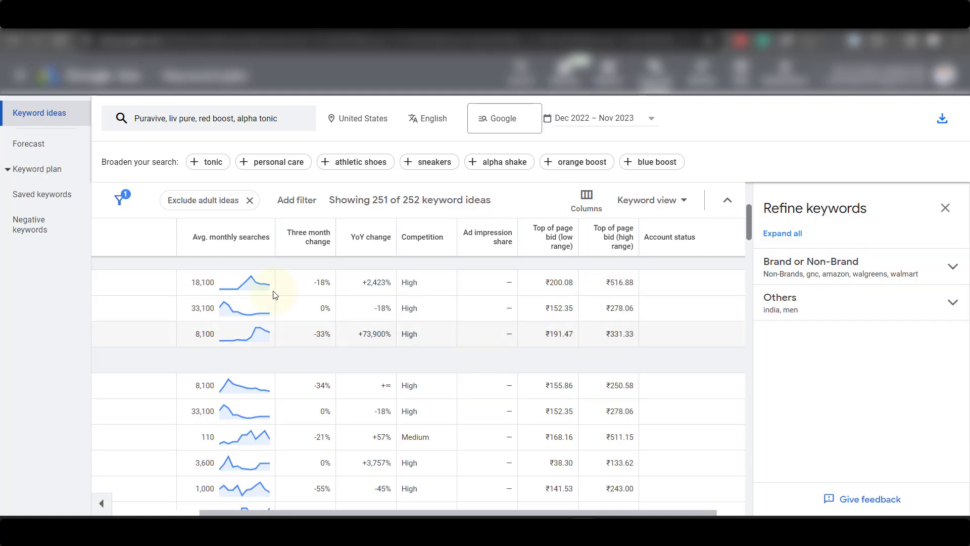
mouse_move(328, 276)
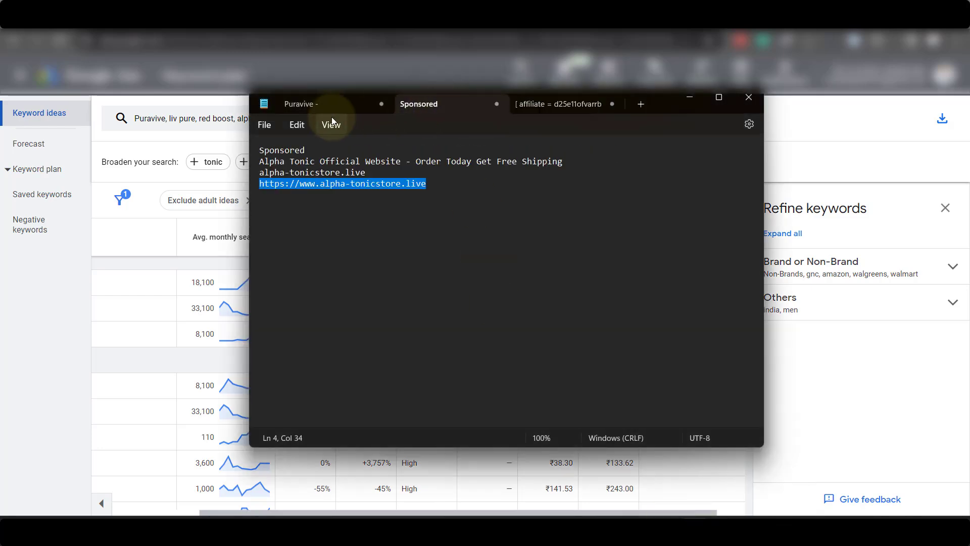
Step: Open the Puravive notes with the cursor after its first line, then glance at Research Inputs
left_click(309, 103)
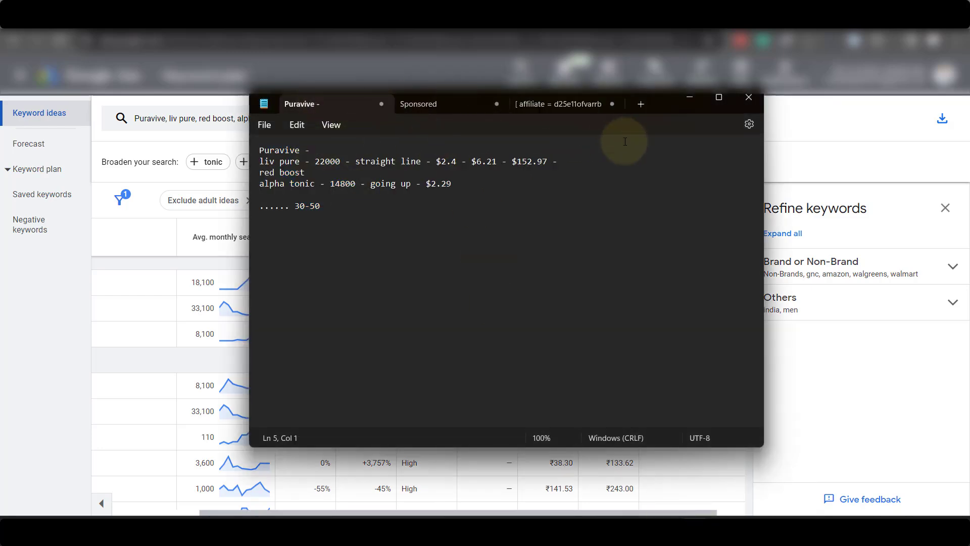
mouse_move(421, 119)
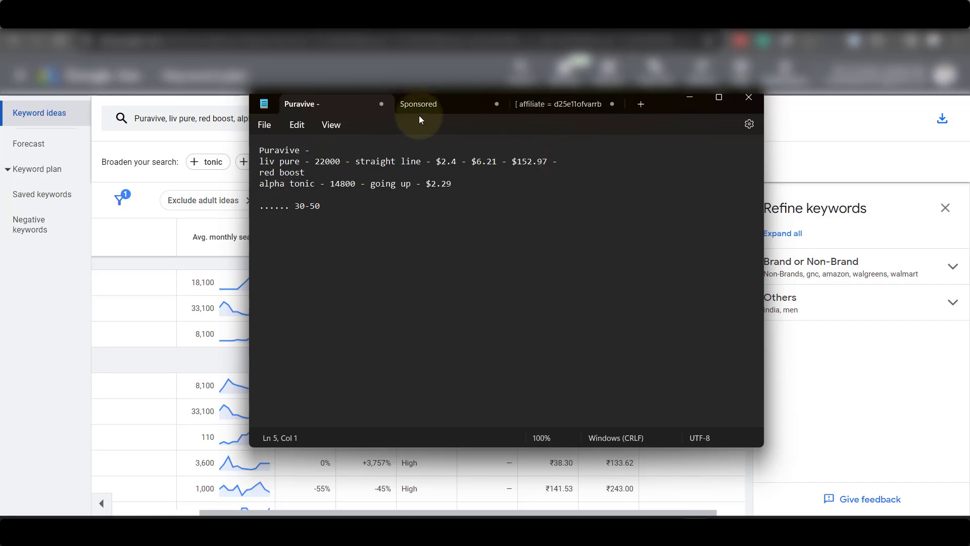
left_click(314, 150)
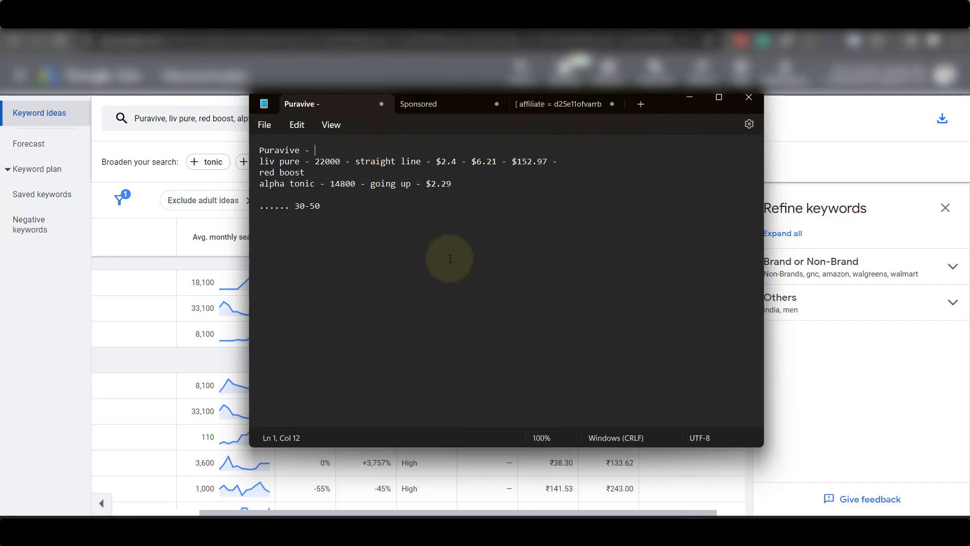
mouse_move(487, 301)
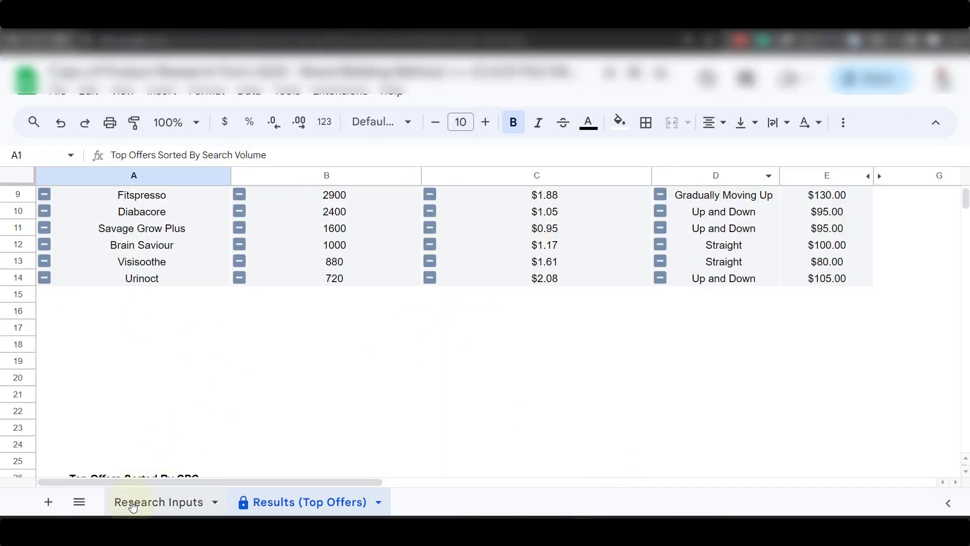
left_click(161, 502)
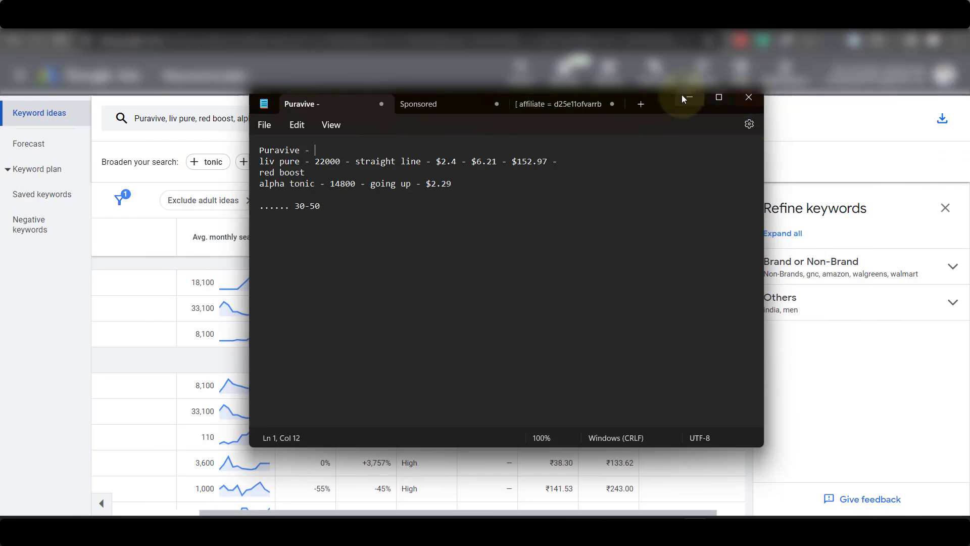
mouse_move(689, 97)
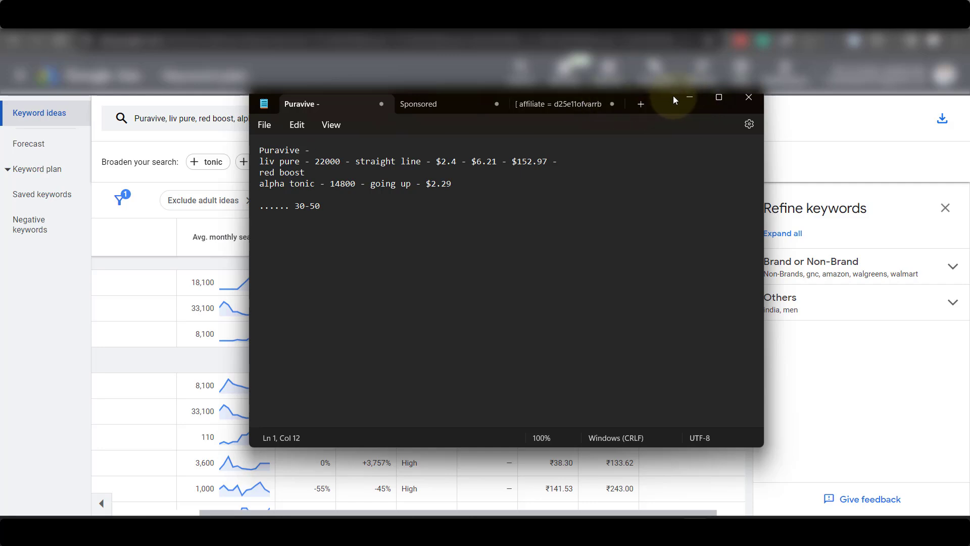
Step: Minimize the Notepad product notes window to reveal the browser
left_click(749, 96)
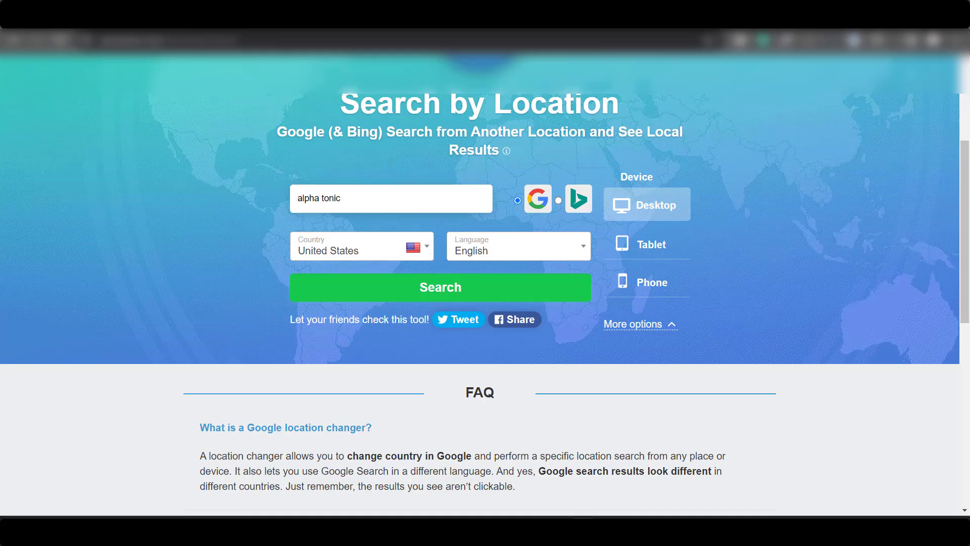
mouse_move(519, 147)
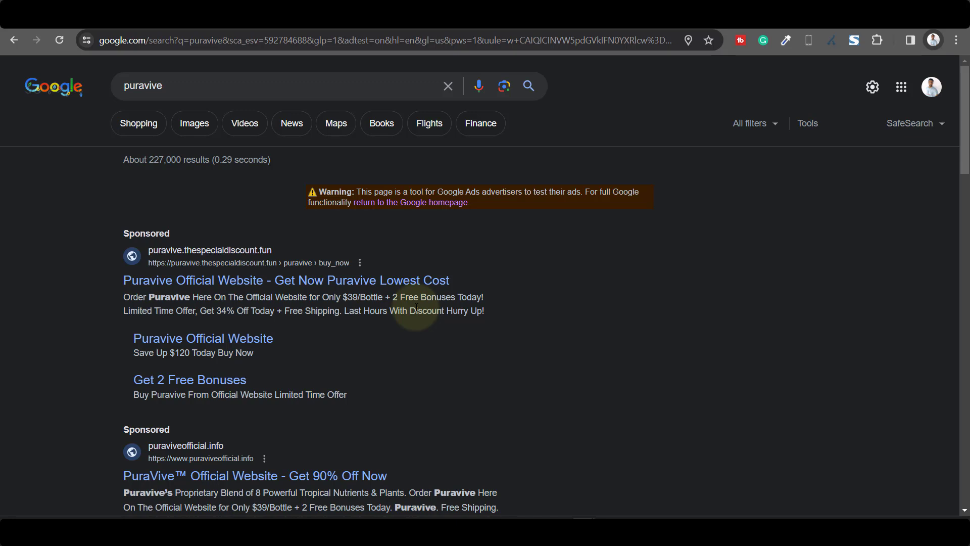
mouse_move(157, 281)
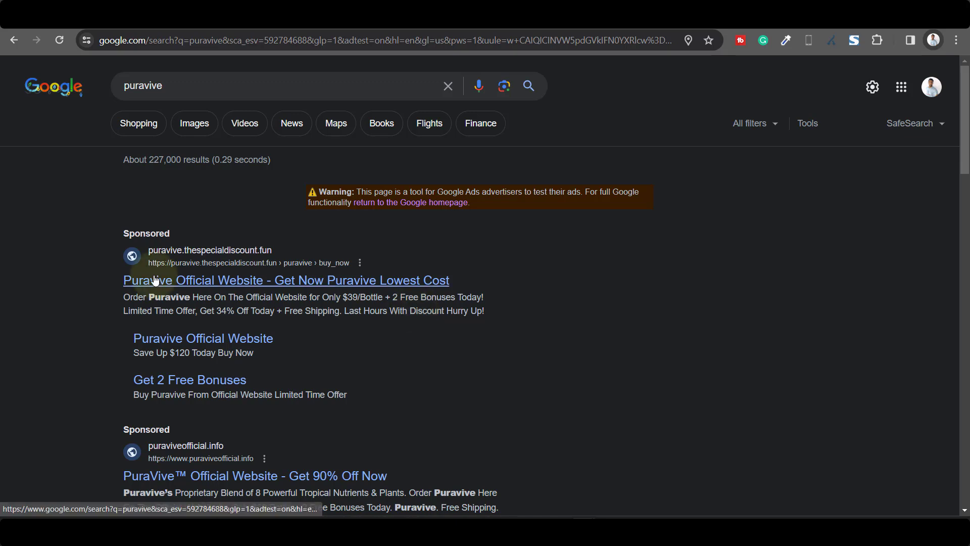
mouse_move(677, 350)
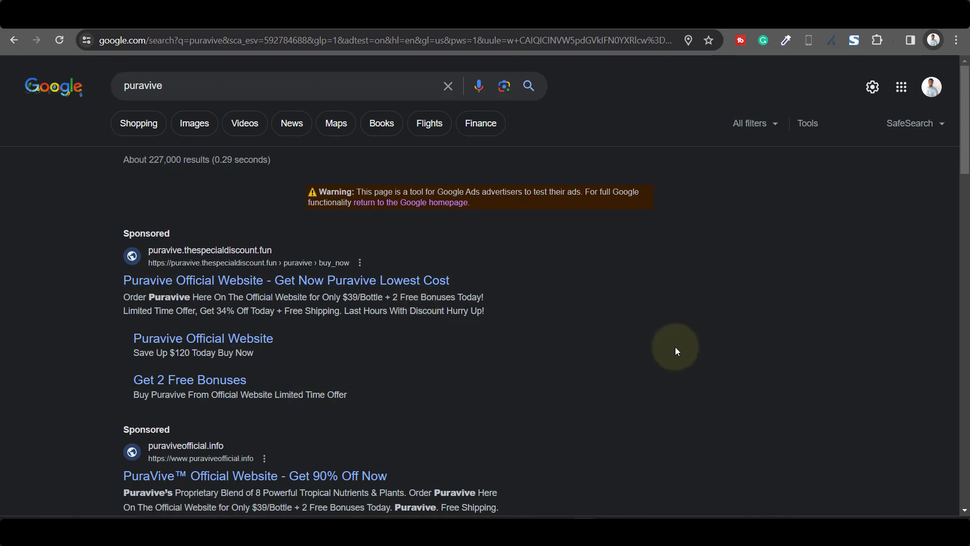